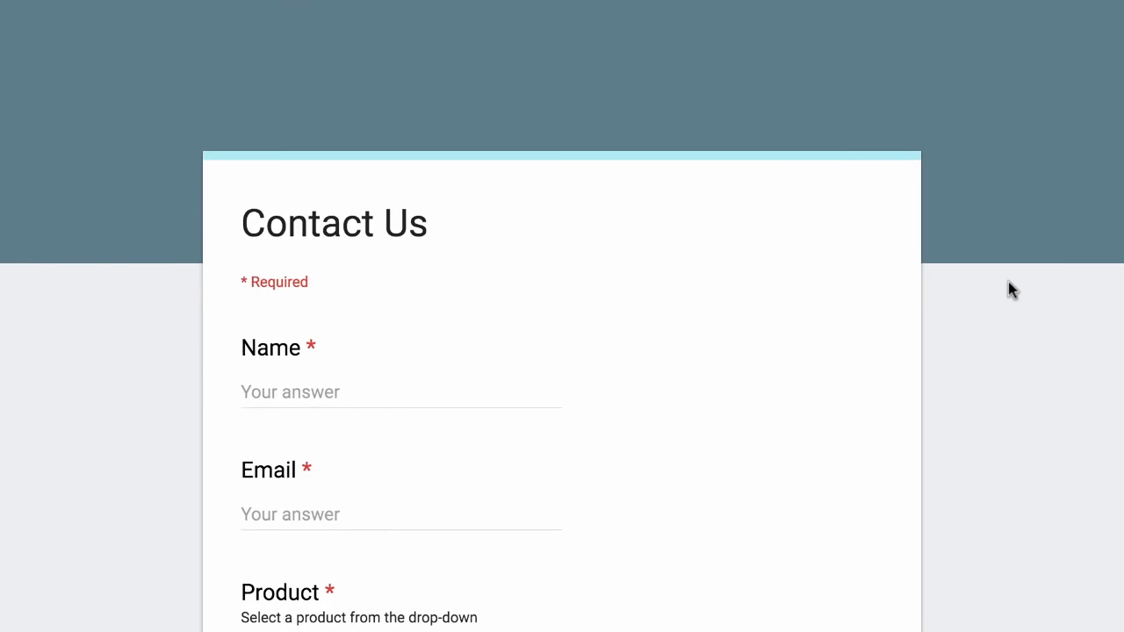
Browse the Contact Us form, then launch Email Notifications for Forms from the Add-ons menu.
scroll(down, 3)
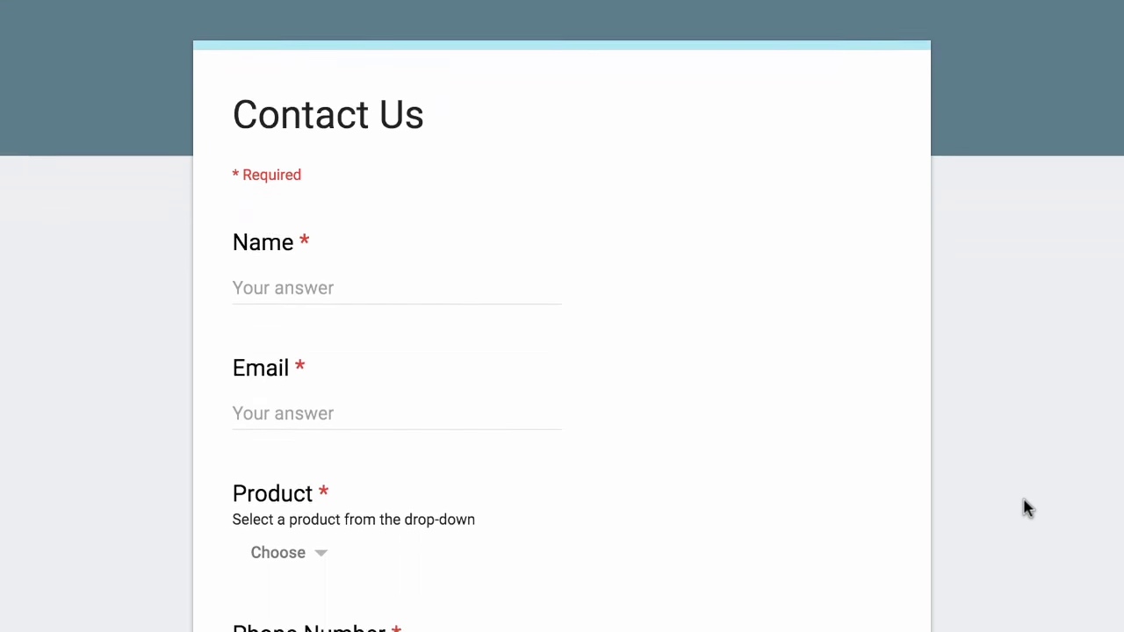
scroll(down, 3)
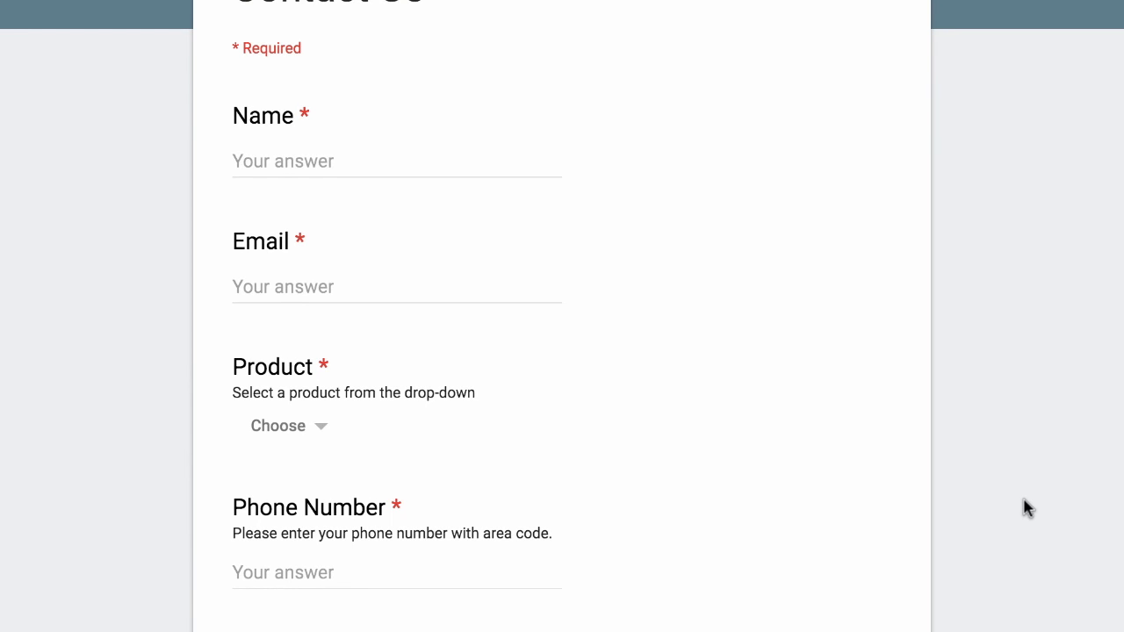
scroll(down, 3)
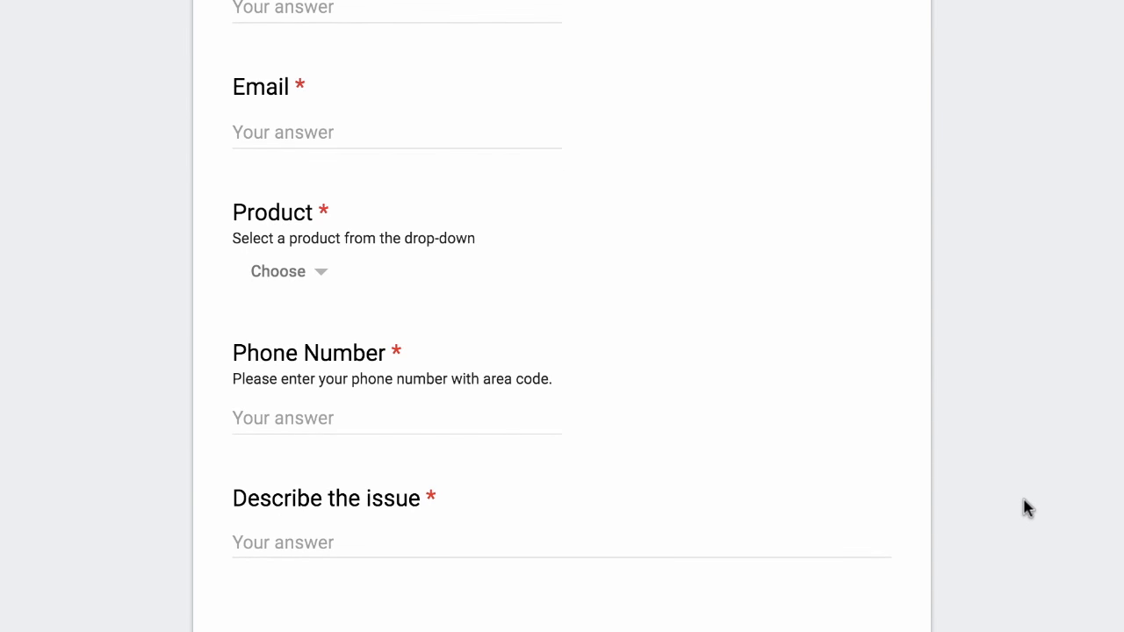
click(285, 270)
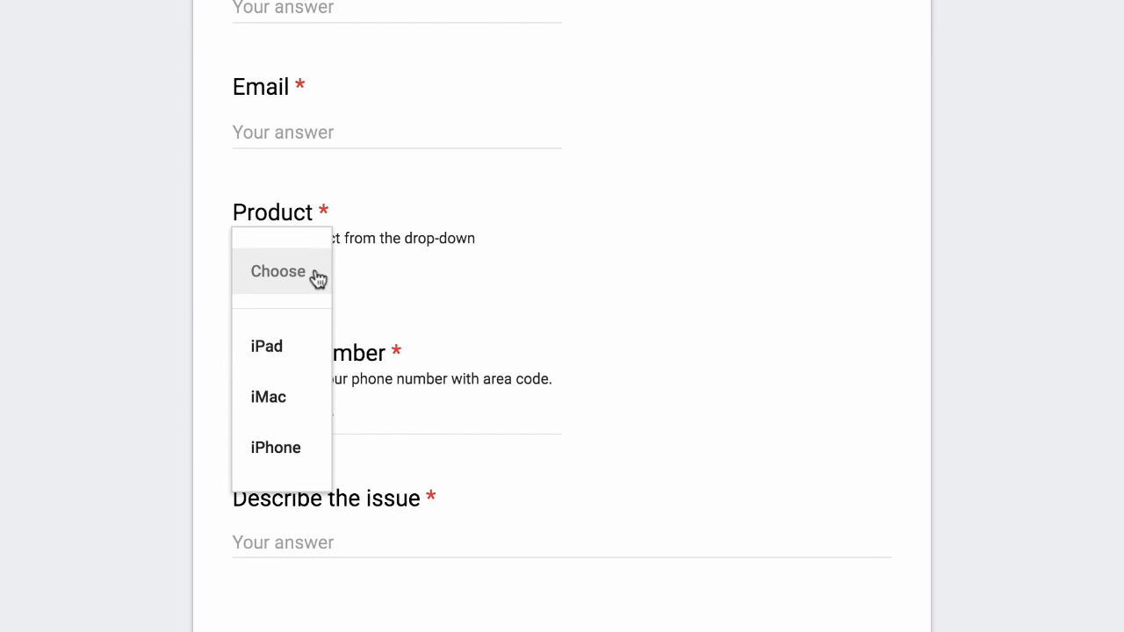
click(650, 352)
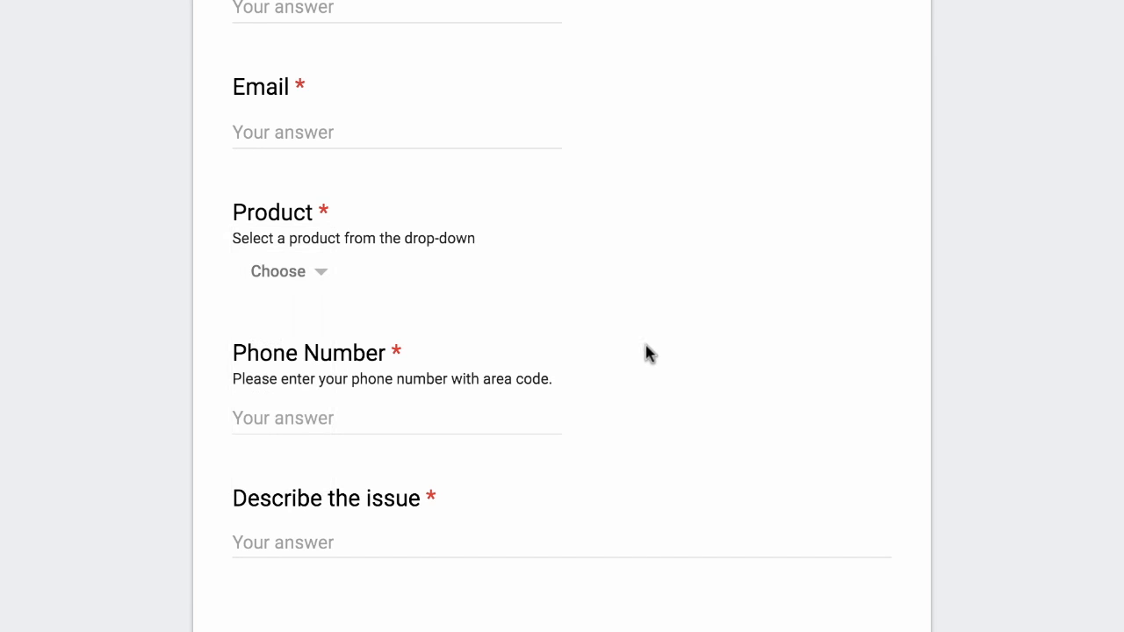
scroll(down, 3)
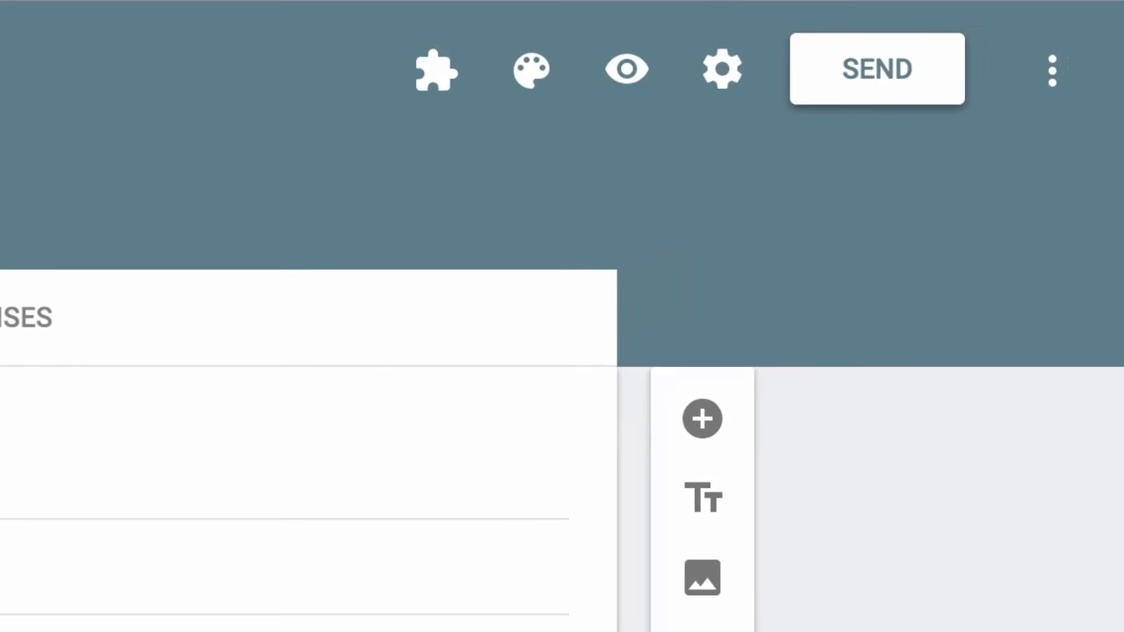
mouse_move(421, 72)
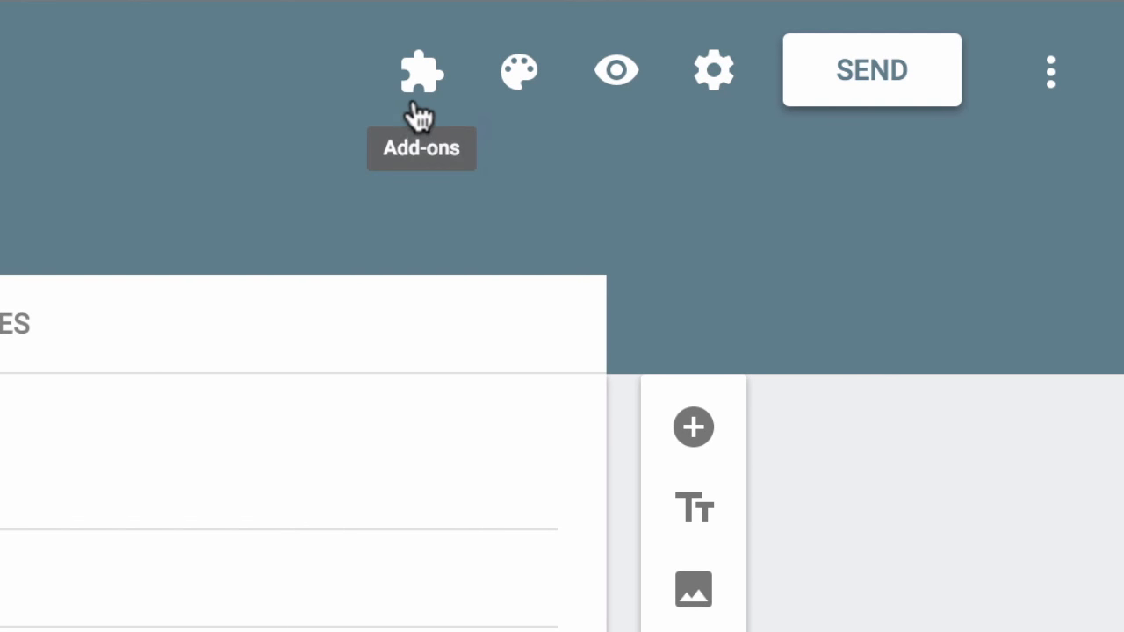
click(420, 70)
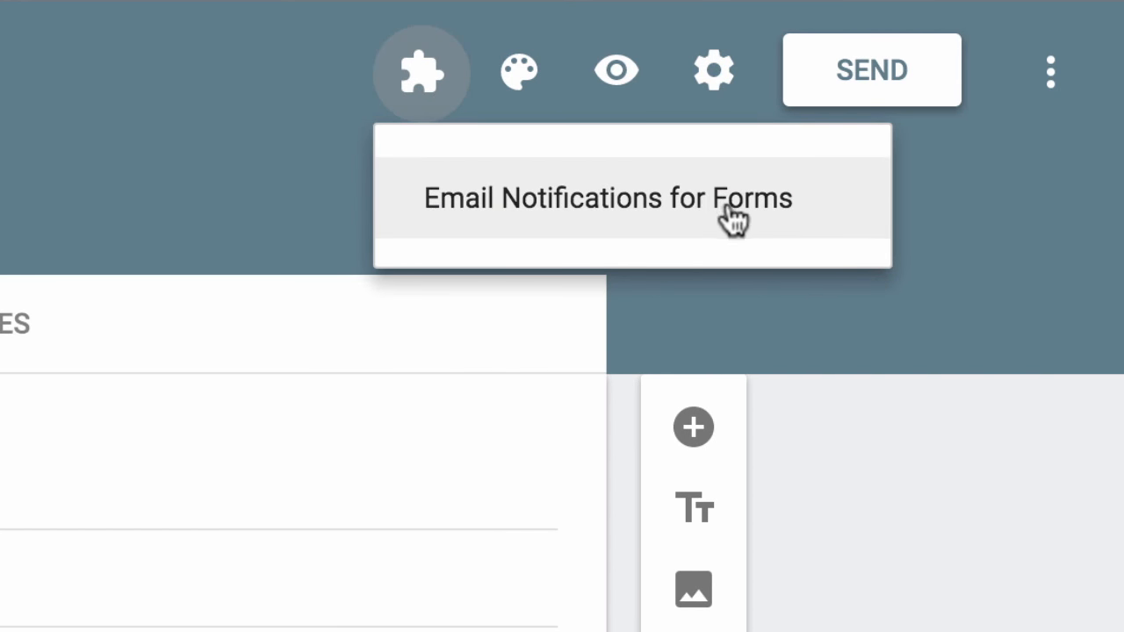
mouse_move(834, 219)
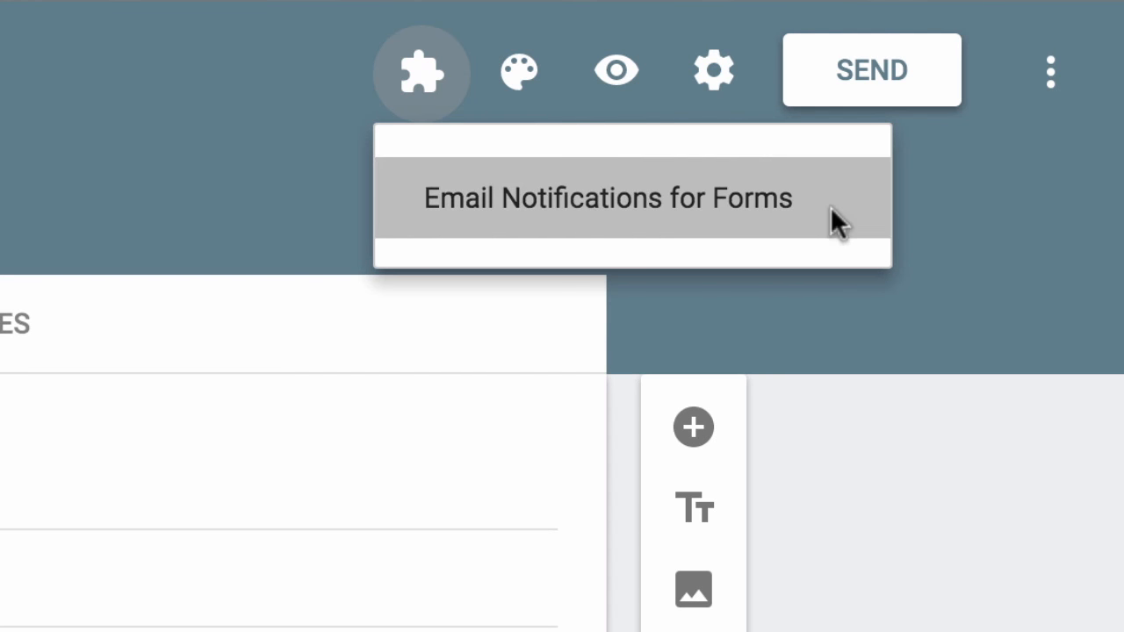
click(608, 198)
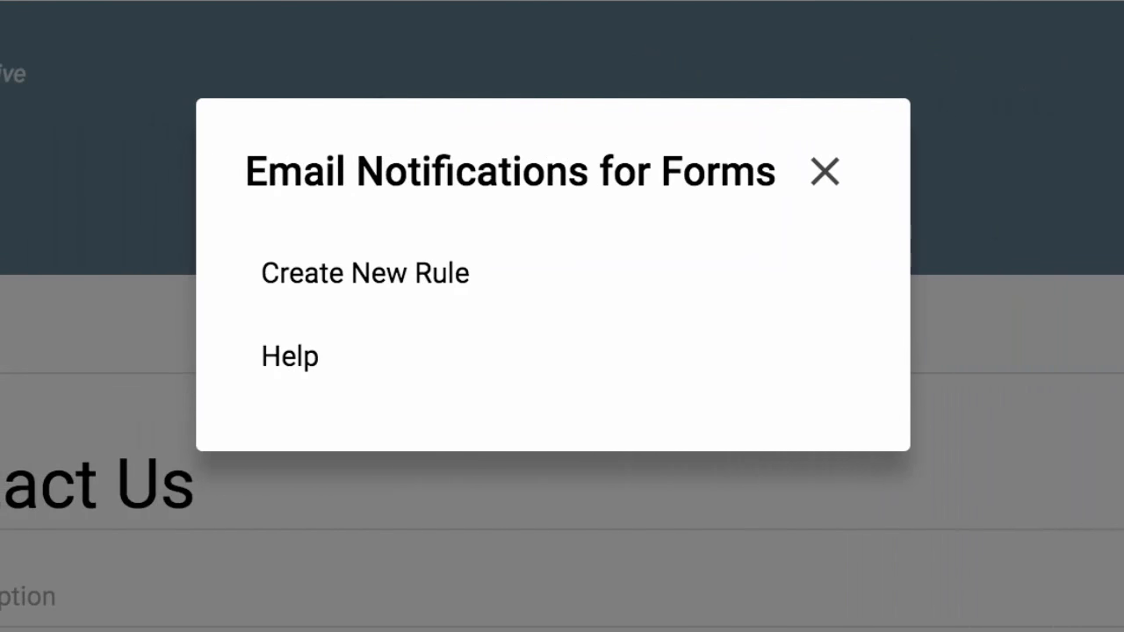
mouse_move(413, 277)
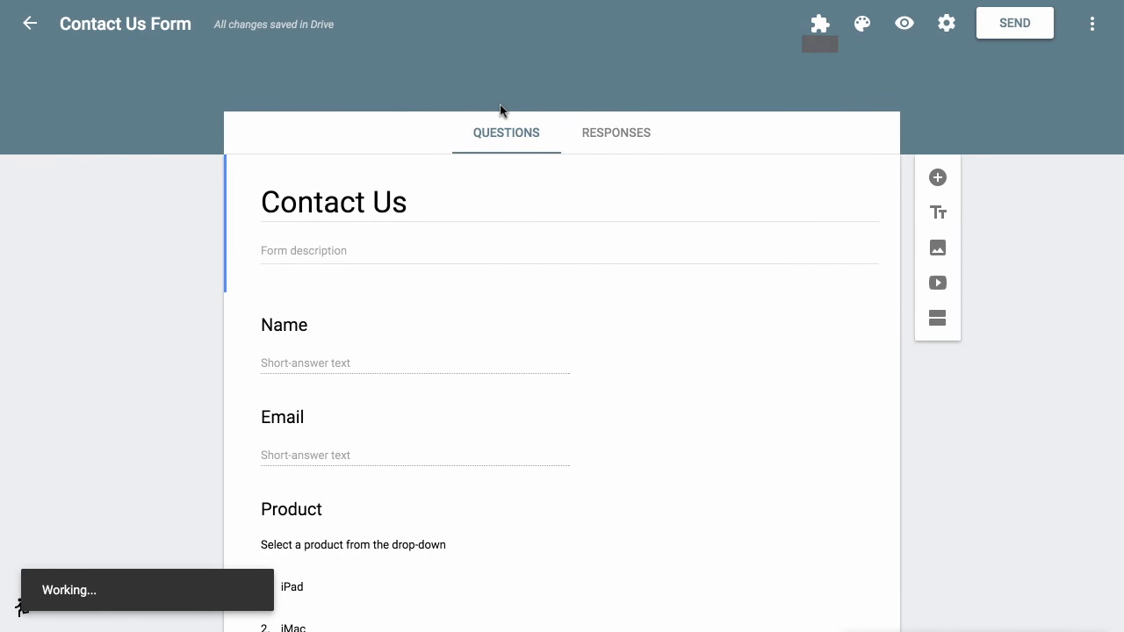
Start a new notification rule and enter the sender's full name, Amit Agarwal.
click(819, 24)
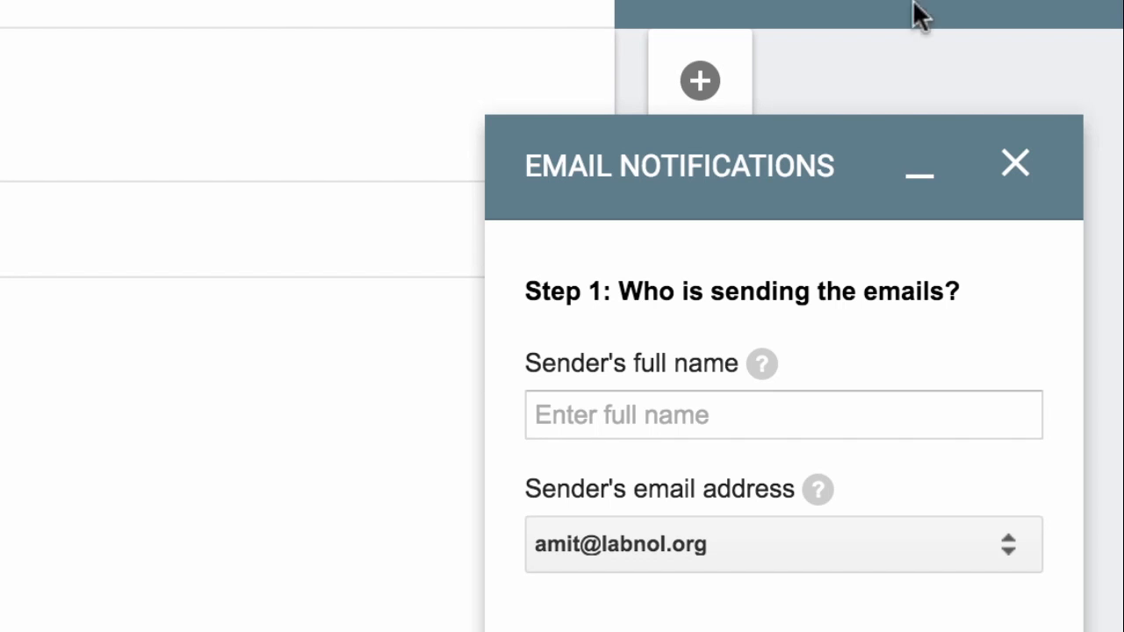
mouse_move(1017, 314)
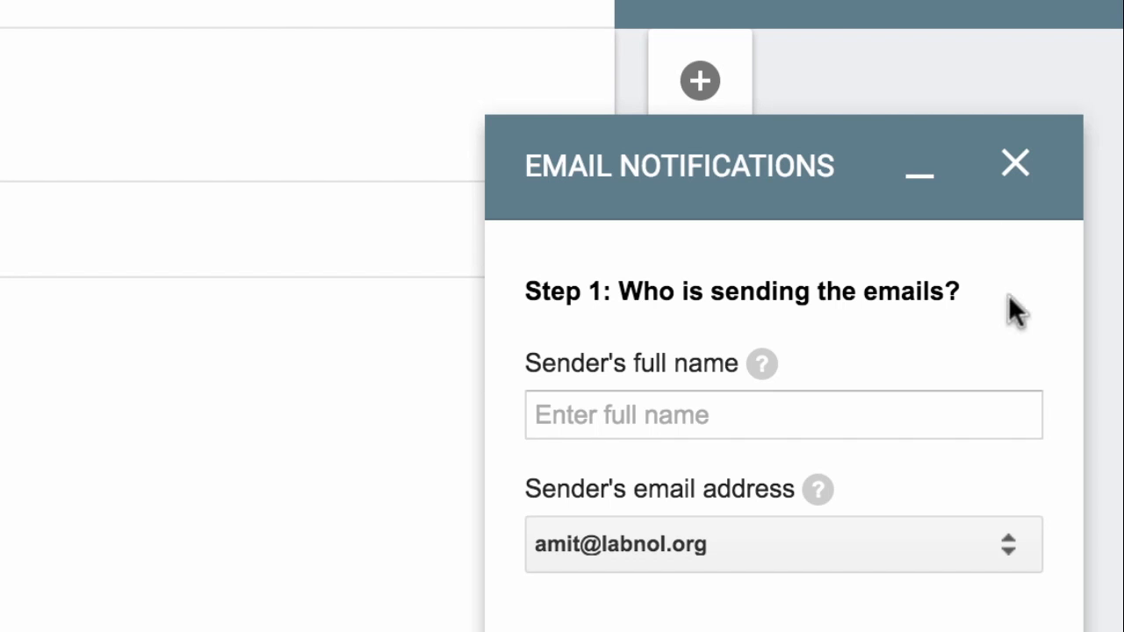
mouse_move(1023, 356)
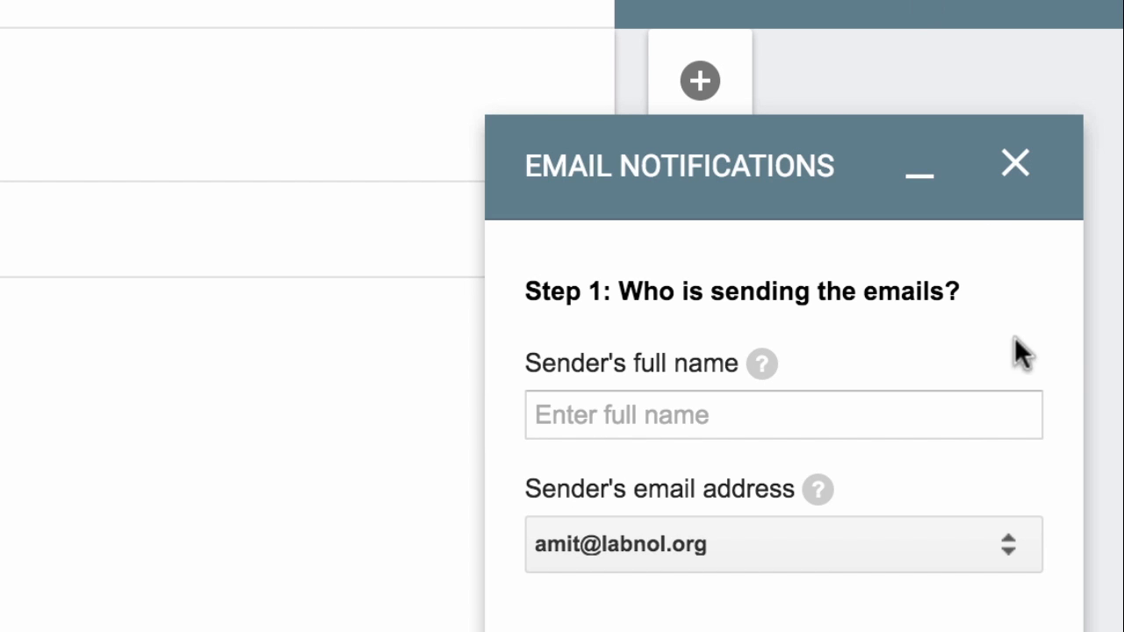
mouse_move(1008, 360)
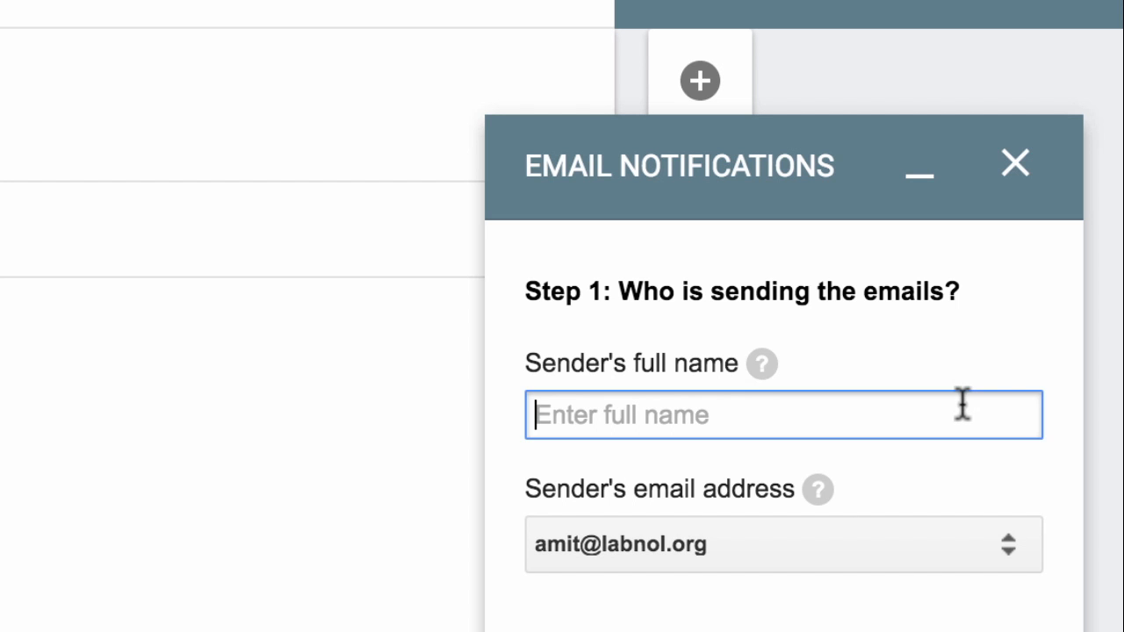
text(Amit Aa)
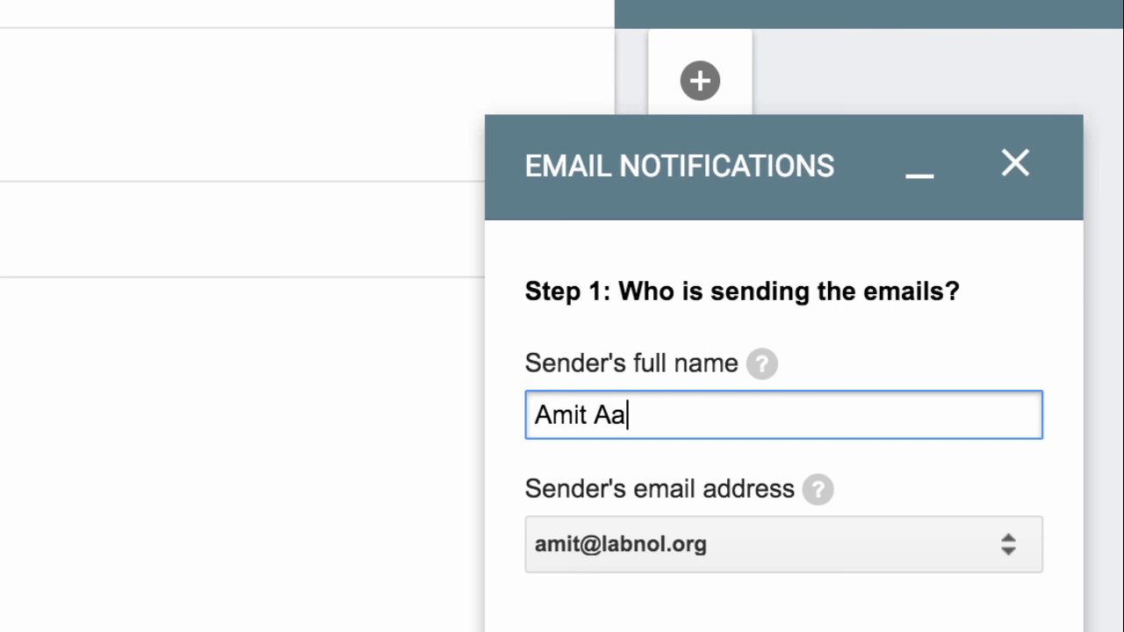
text(garwal)
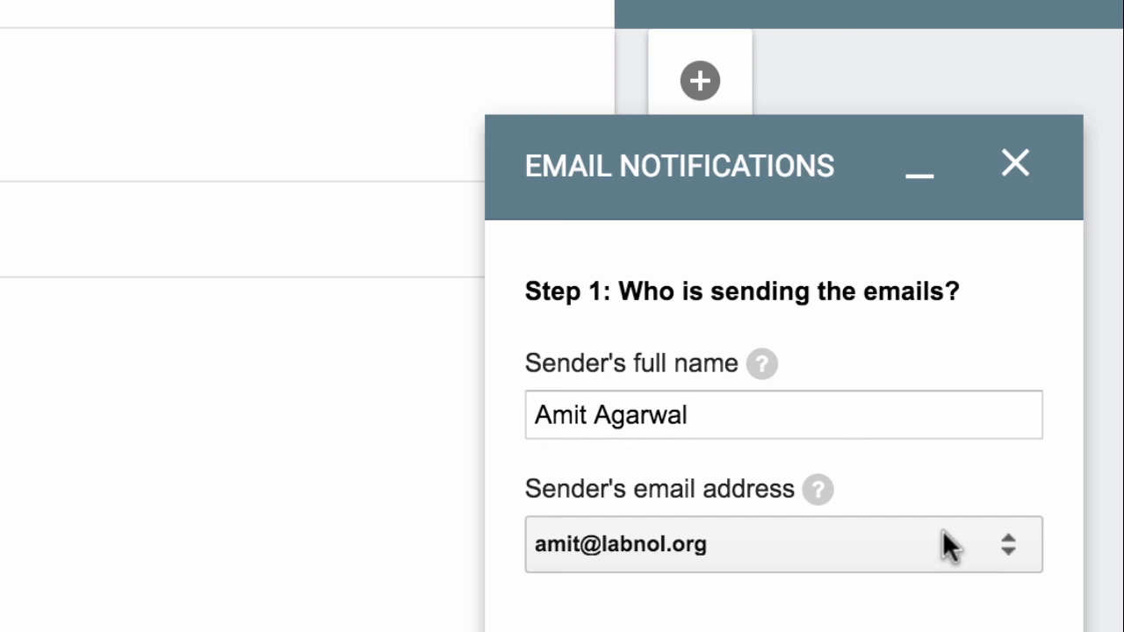
scroll(down, 3)
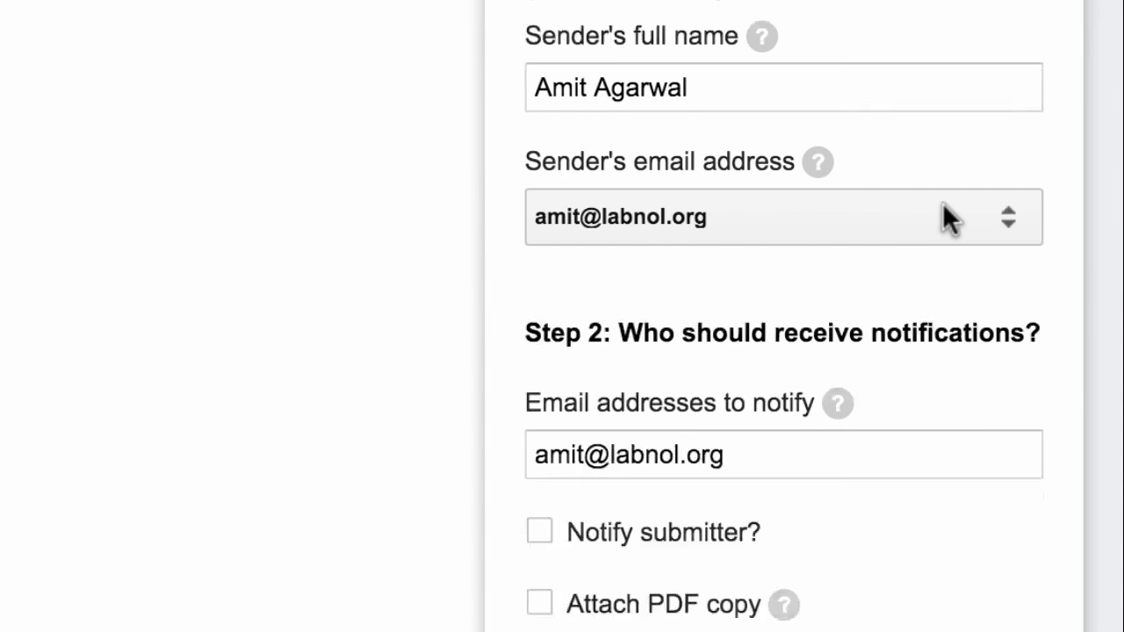
scroll(down, 3)
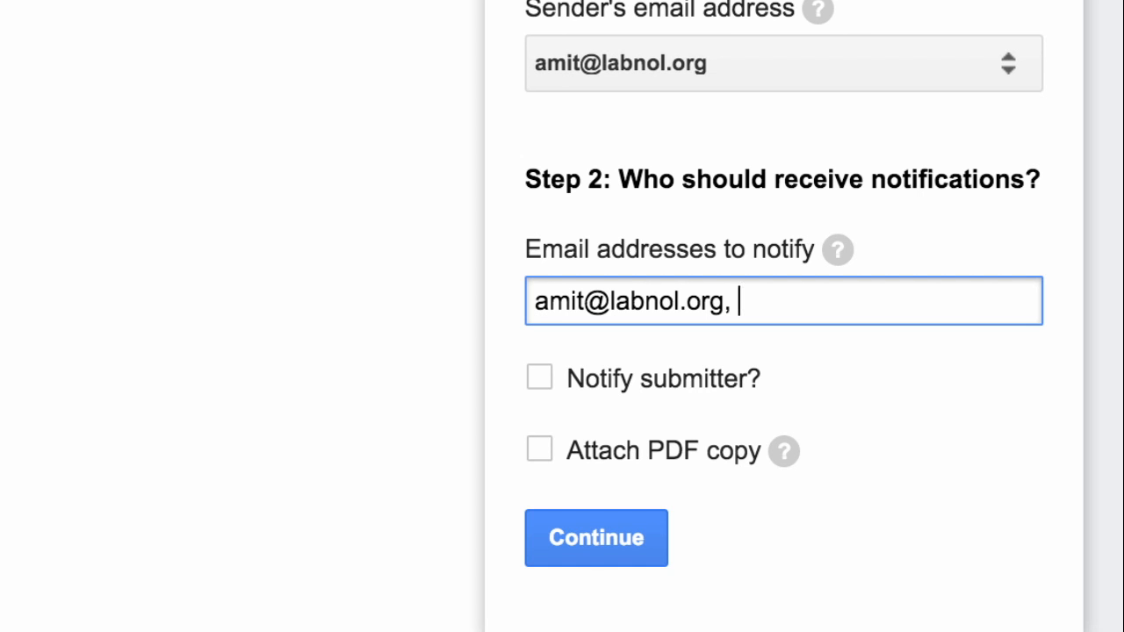
text(peter@ex)
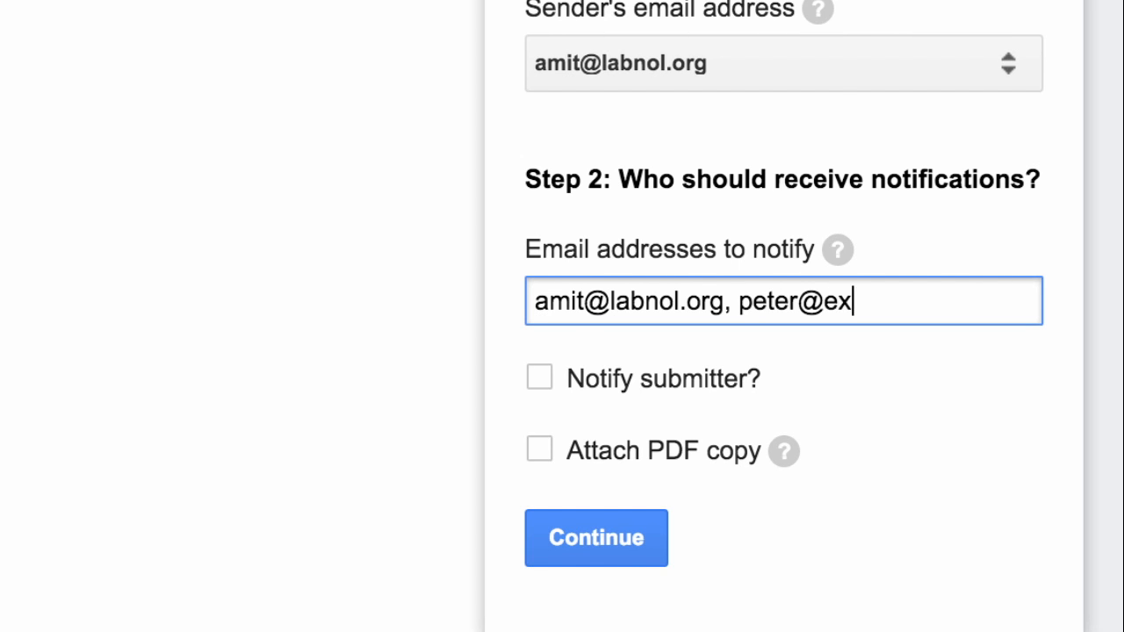
text(ample.com,)
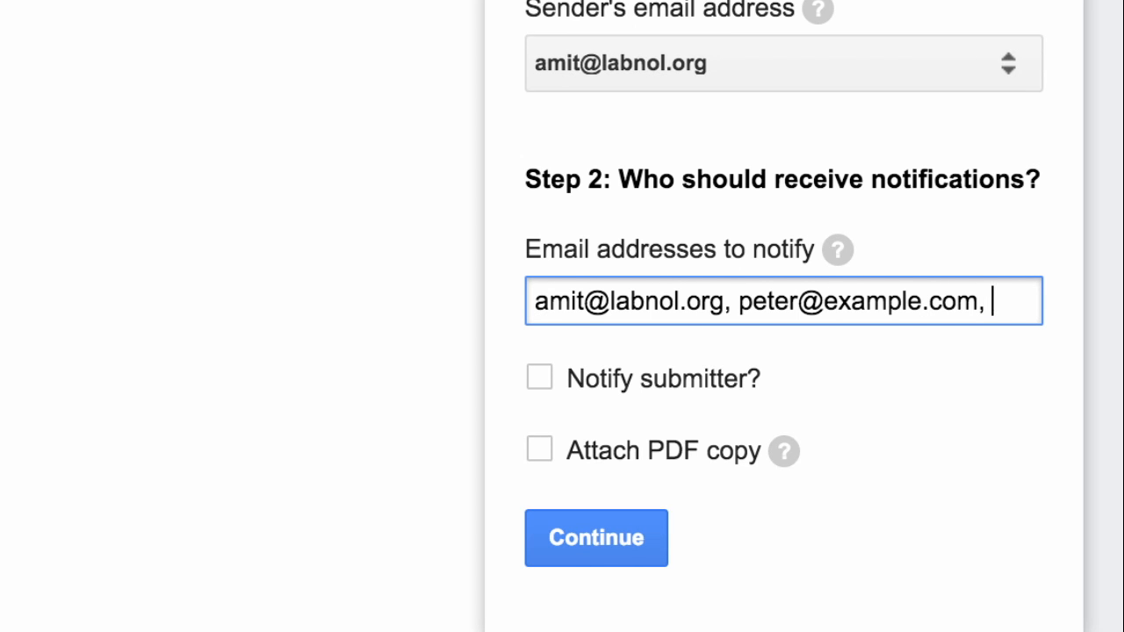
text(john@e)
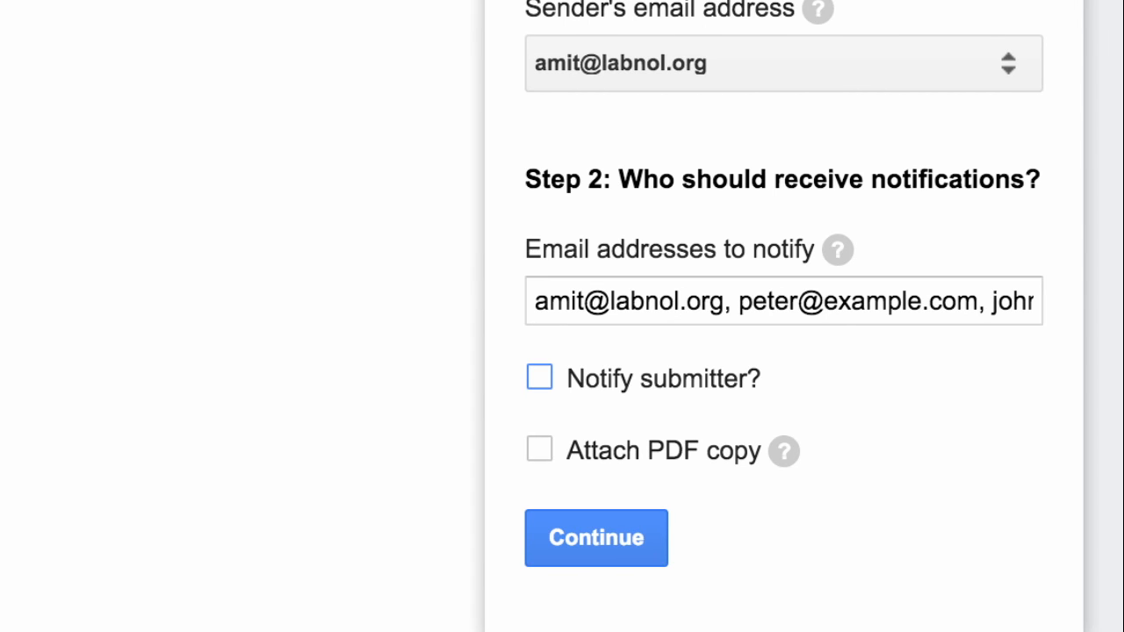
mouse_move(913, 430)
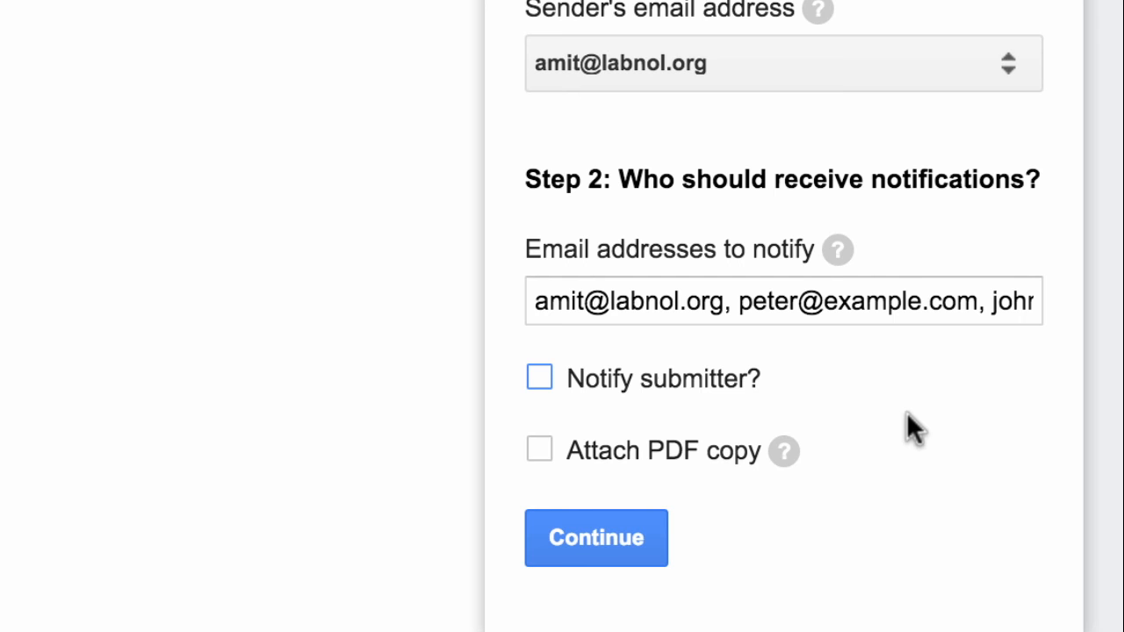
click(539, 377)
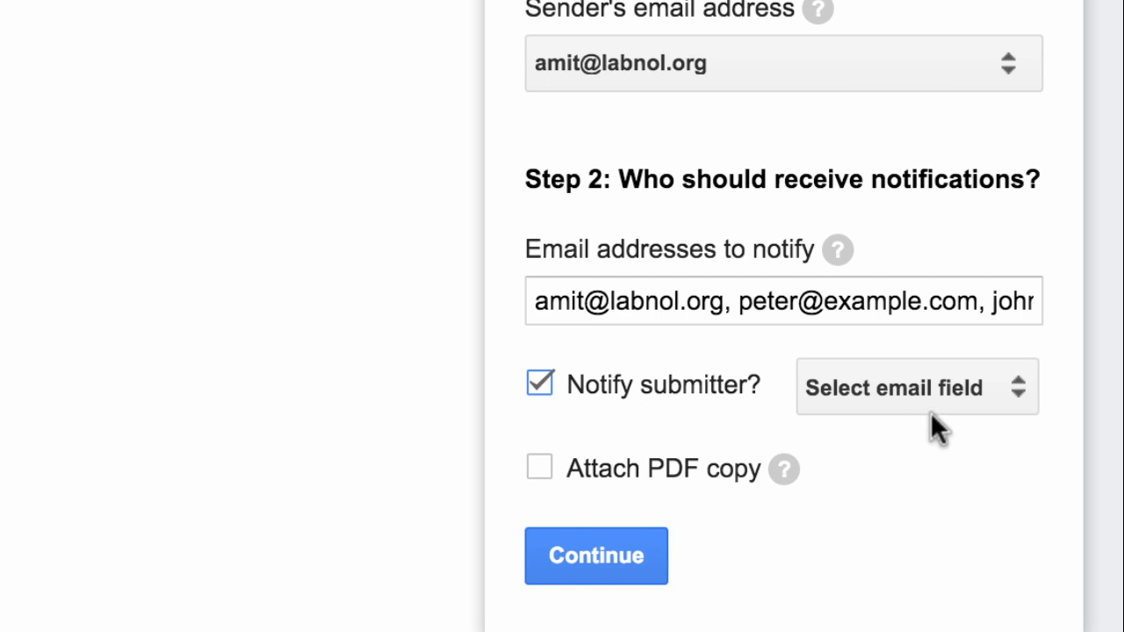
click(916, 387)
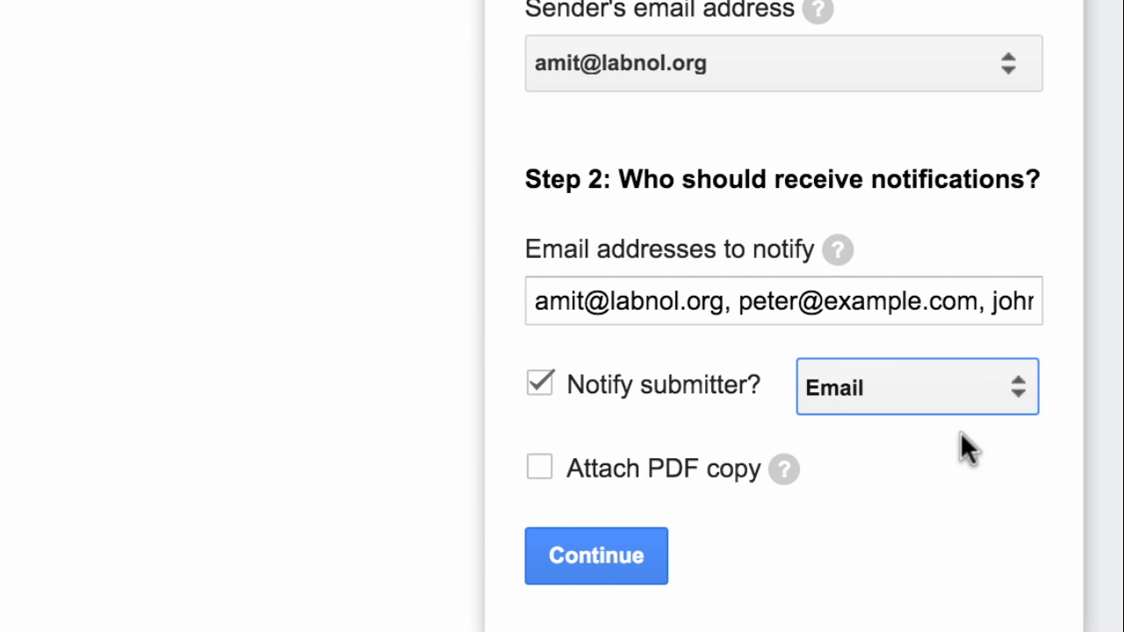
mouse_move(806, 518)
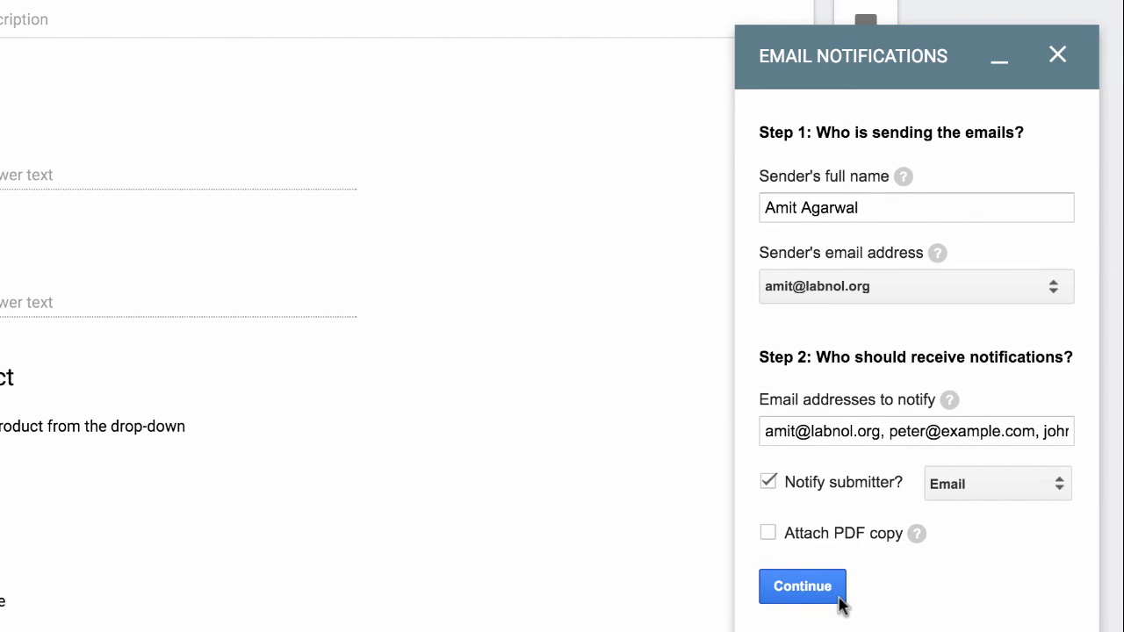
Set the email subject to '{{Name}} has submitted a form.'.
click(802, 586)
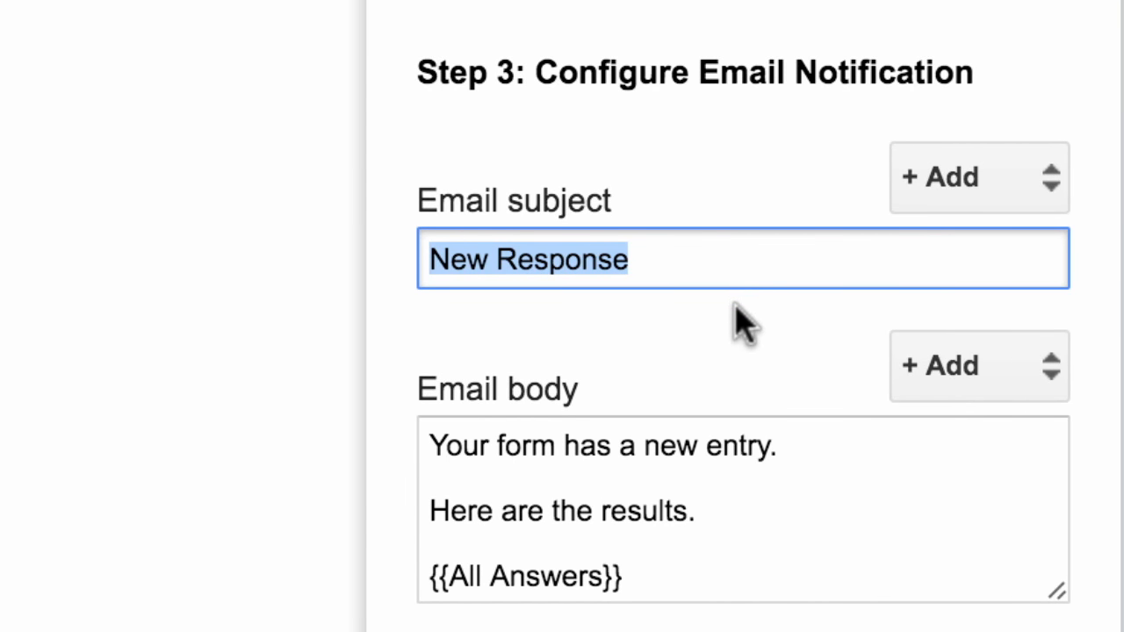
mouse_move(726, 342)
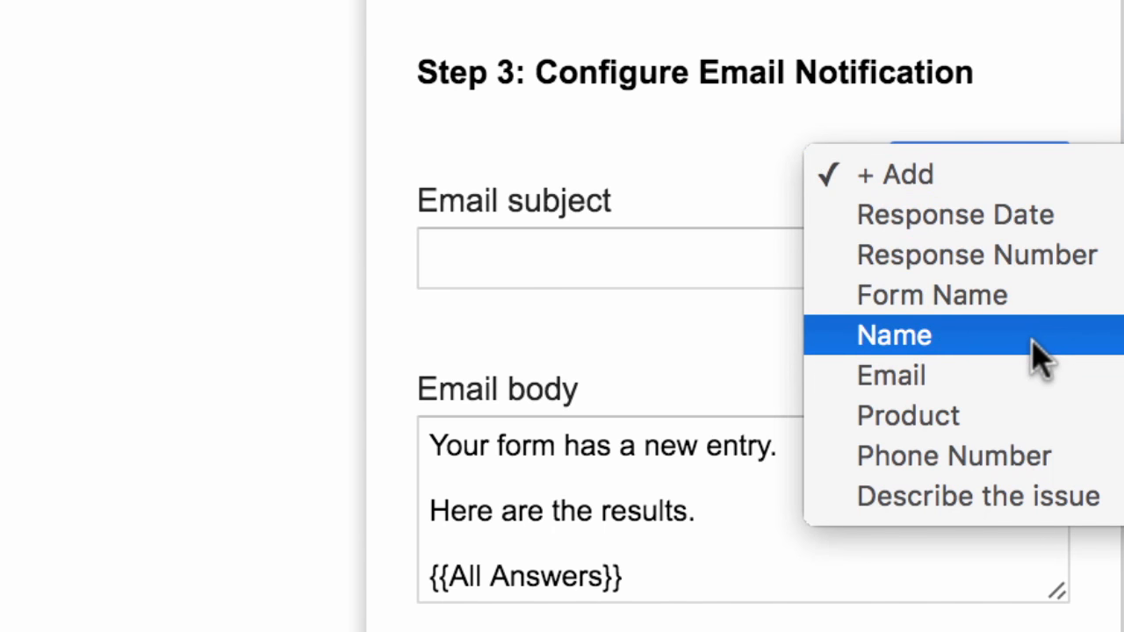
click(893, 334)
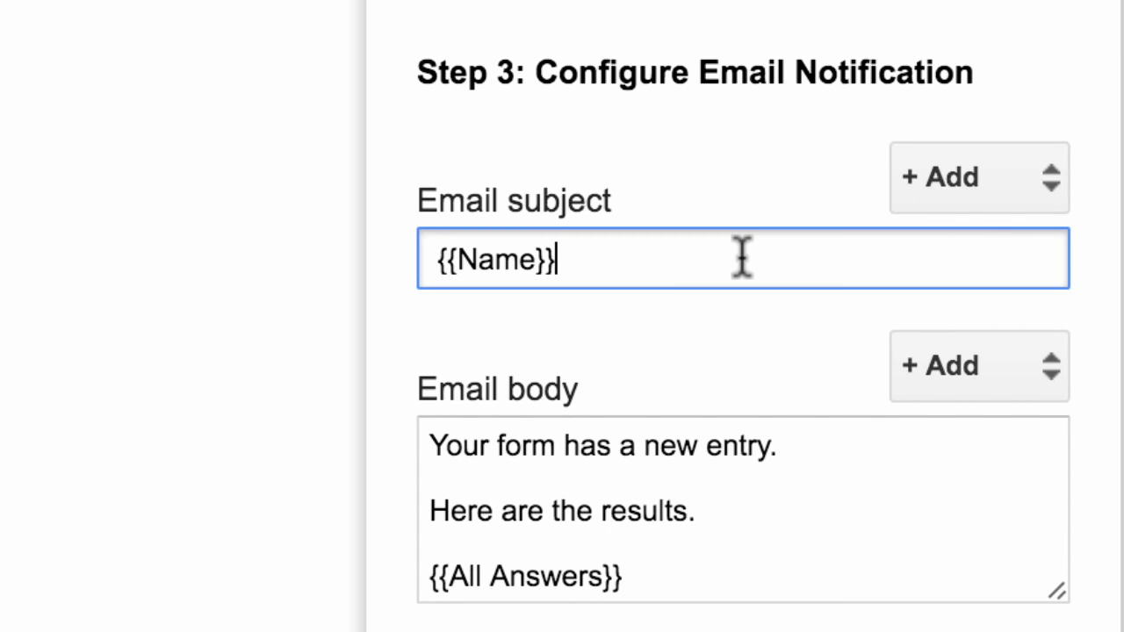
text(has submit)
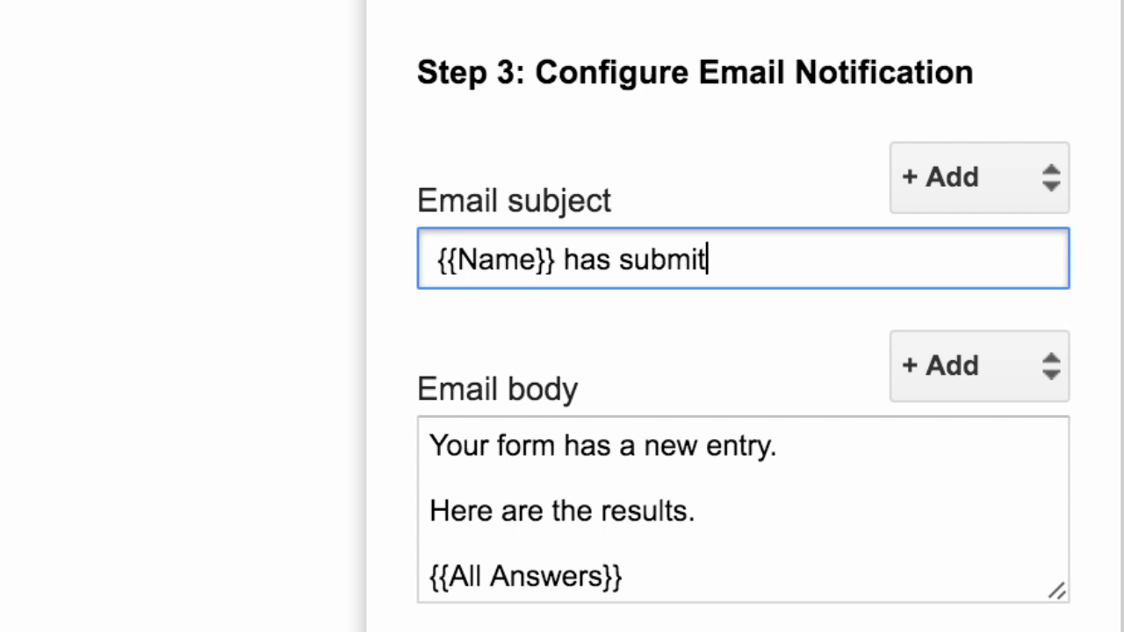
text(ted a form.)
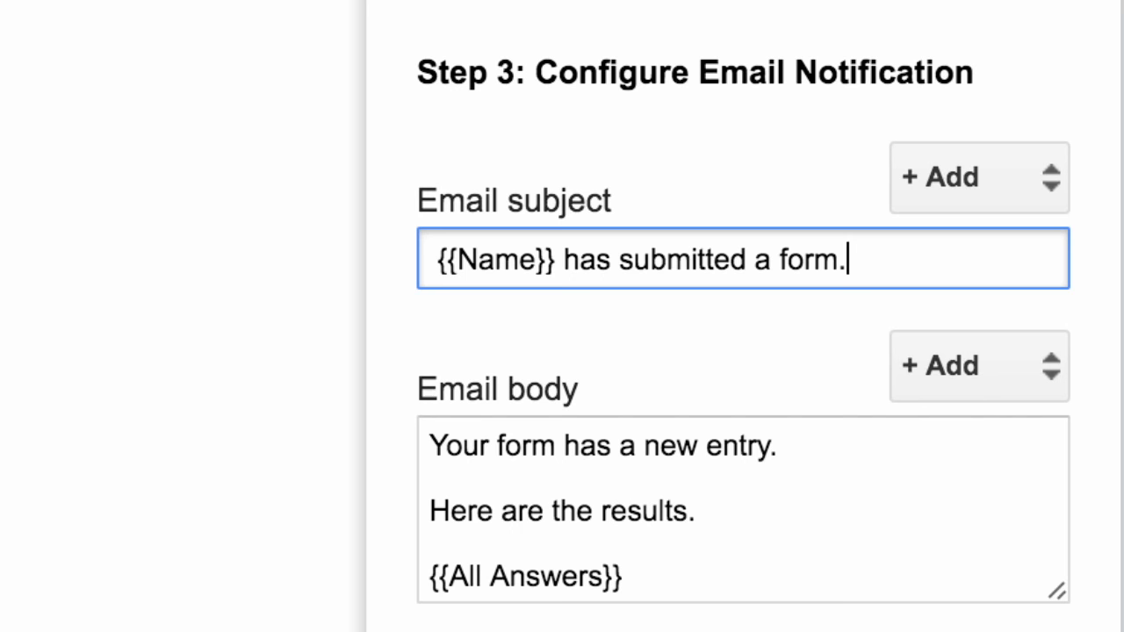
Insert the {{Form Name}} placeholder into the email body.
scroll(down, 3)
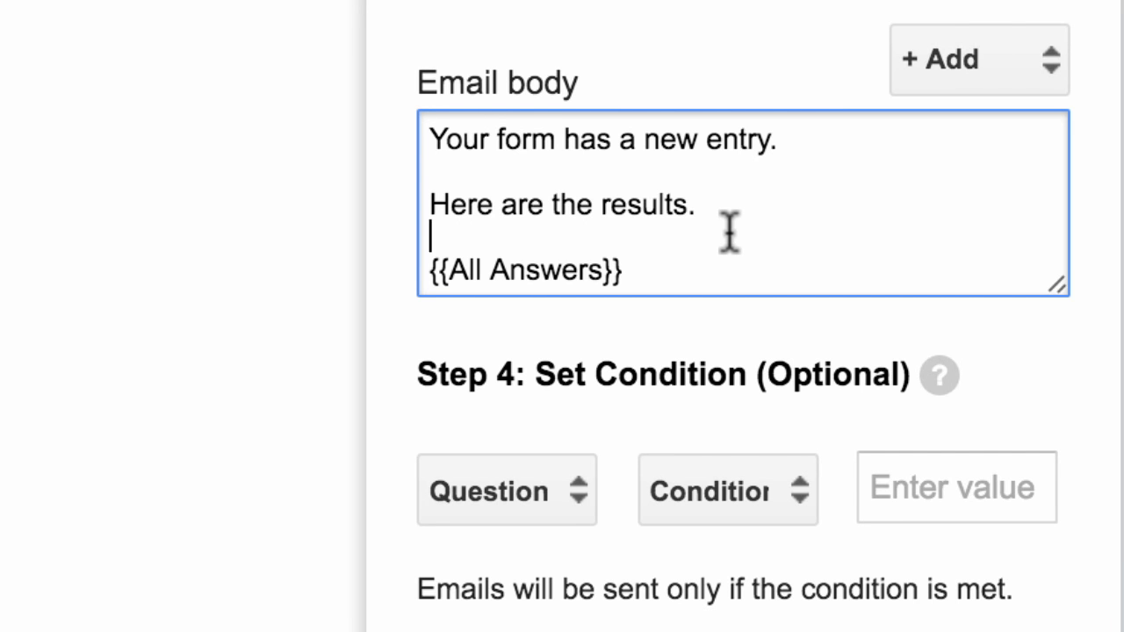
key(Backspace)
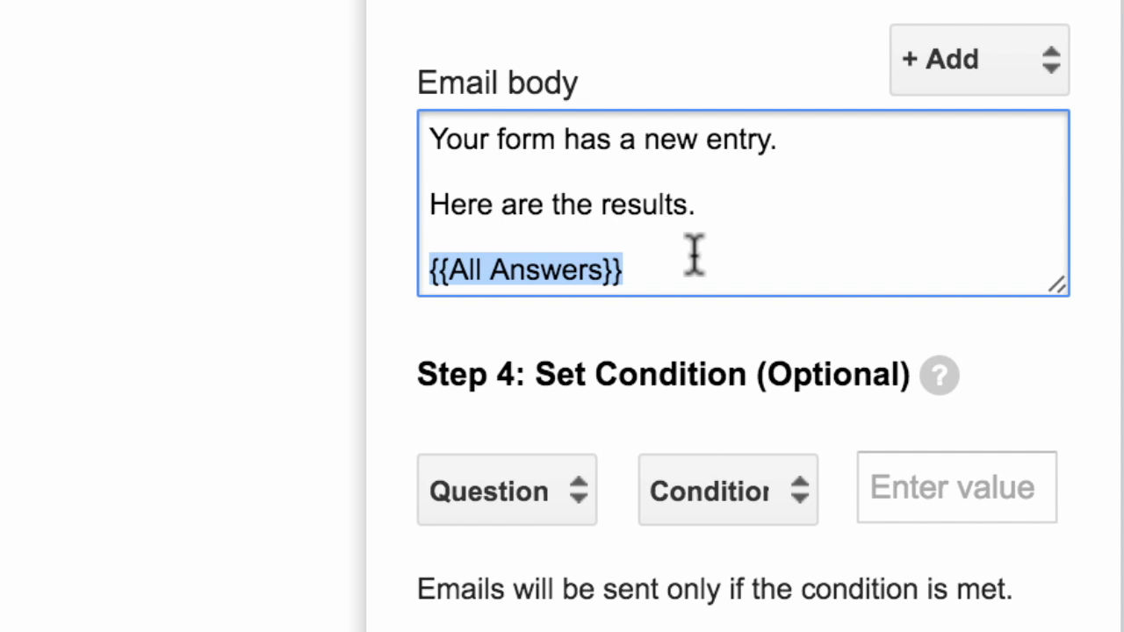
click(716, 204)
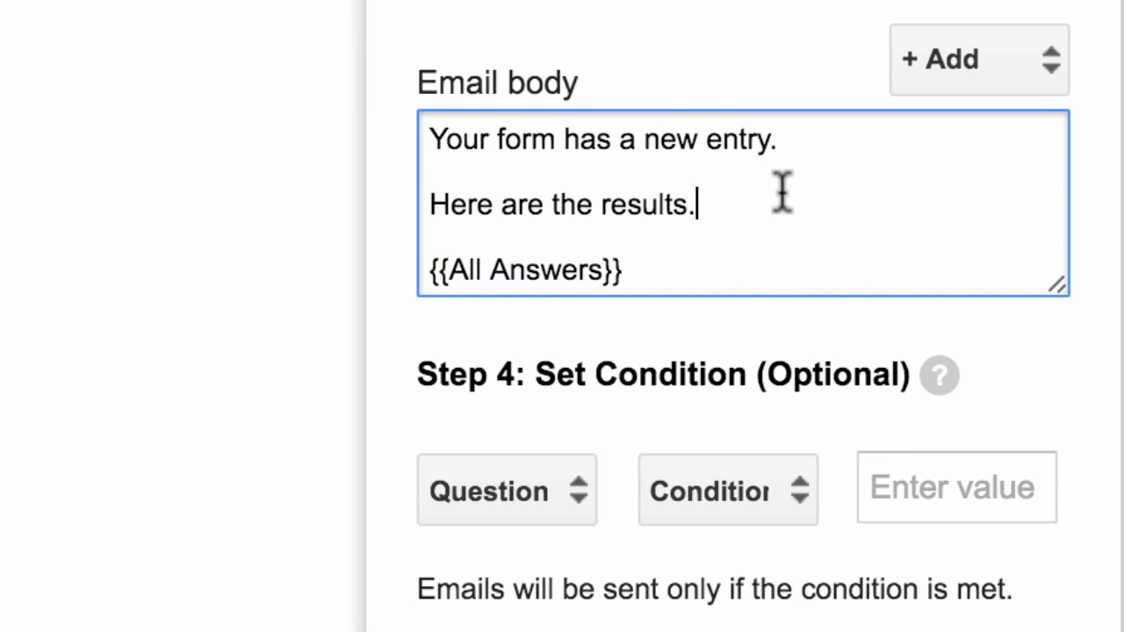
click(558, 139)
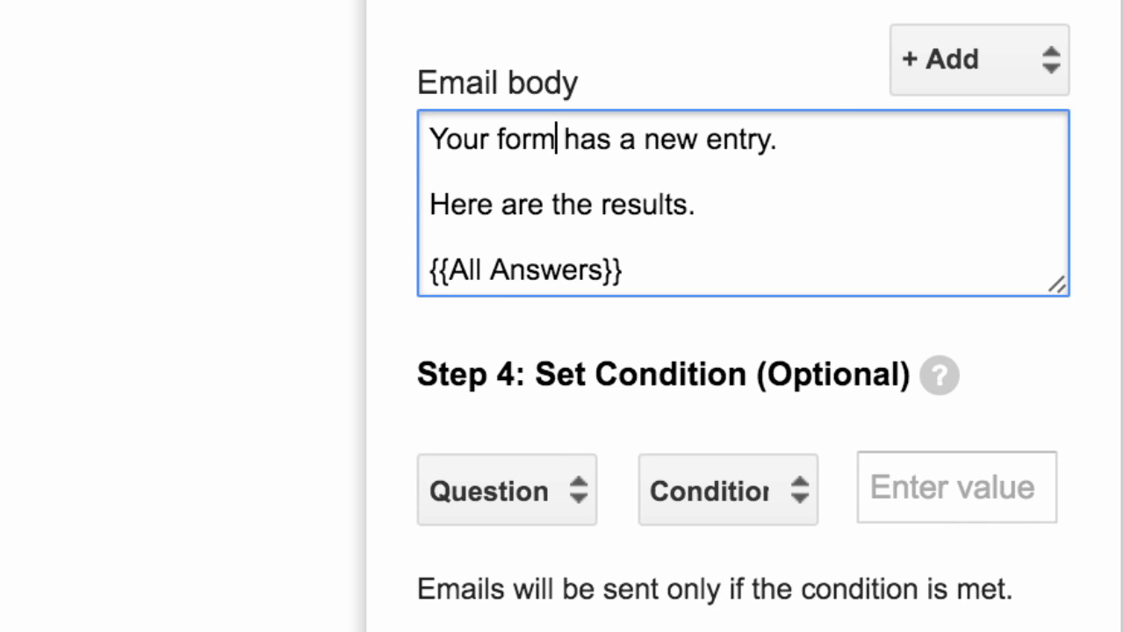
mouse_move(821, 97)
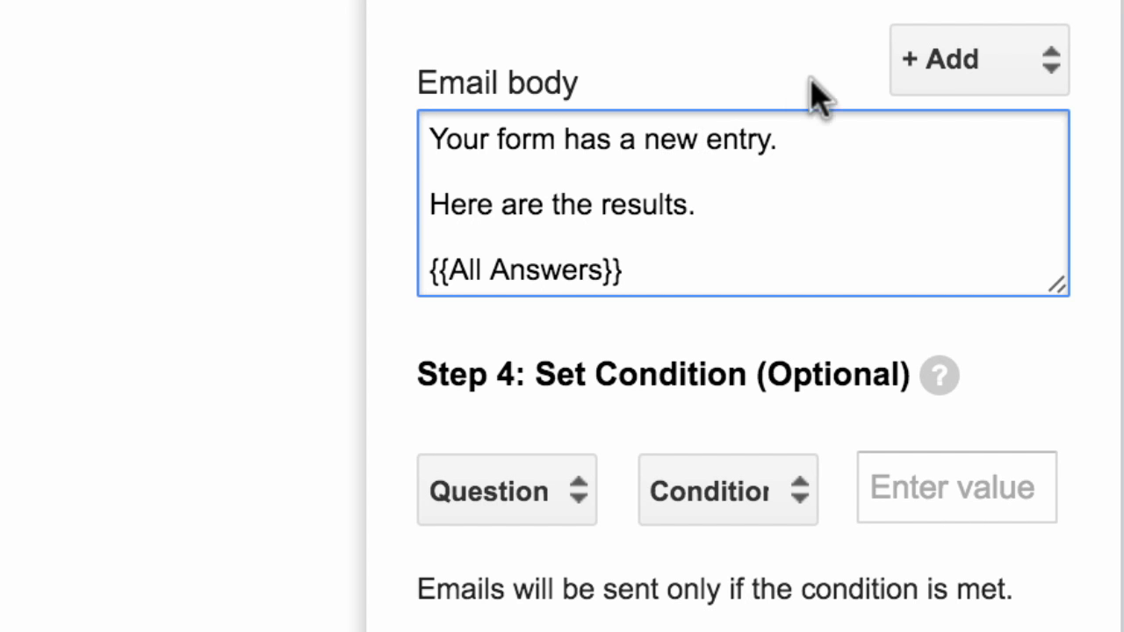
click(978, 59)
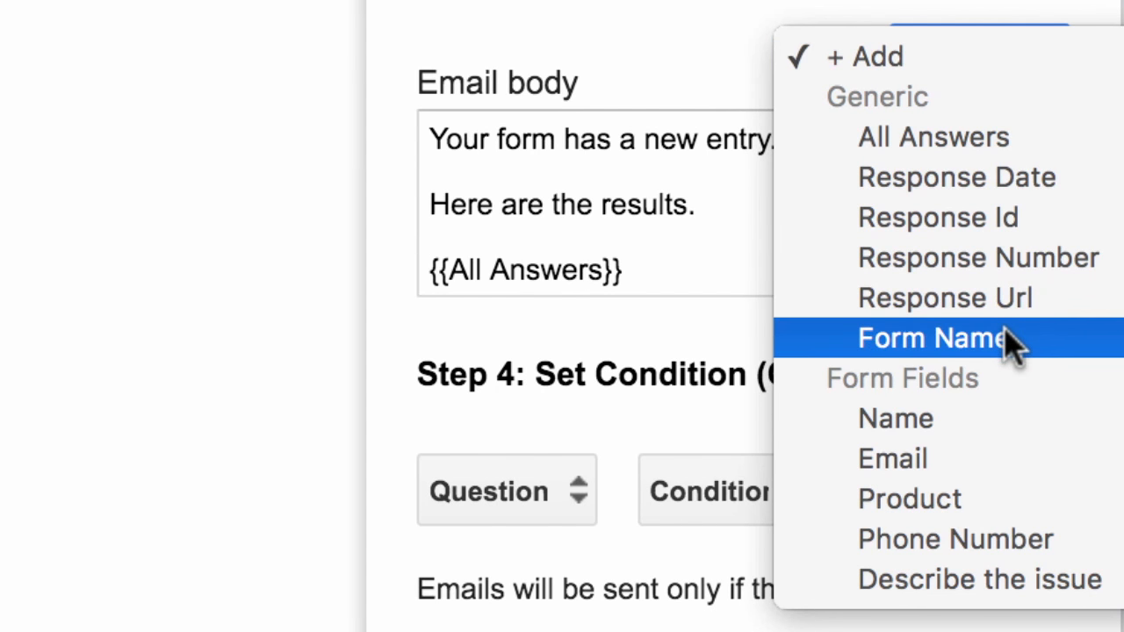
click(934, 338)
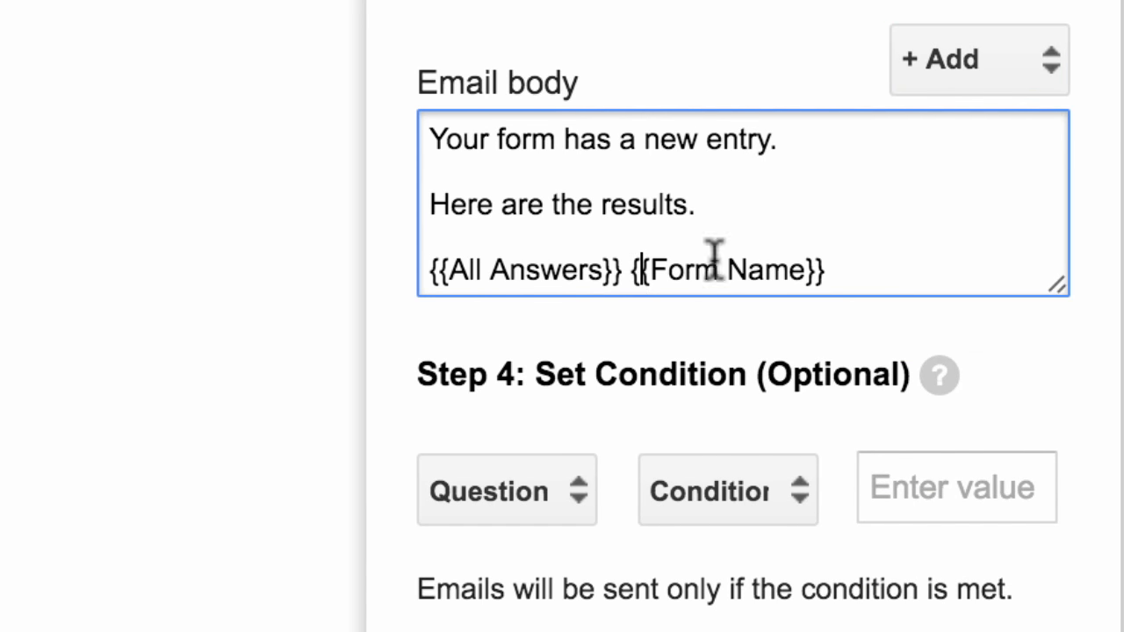
double_click(720, 269)
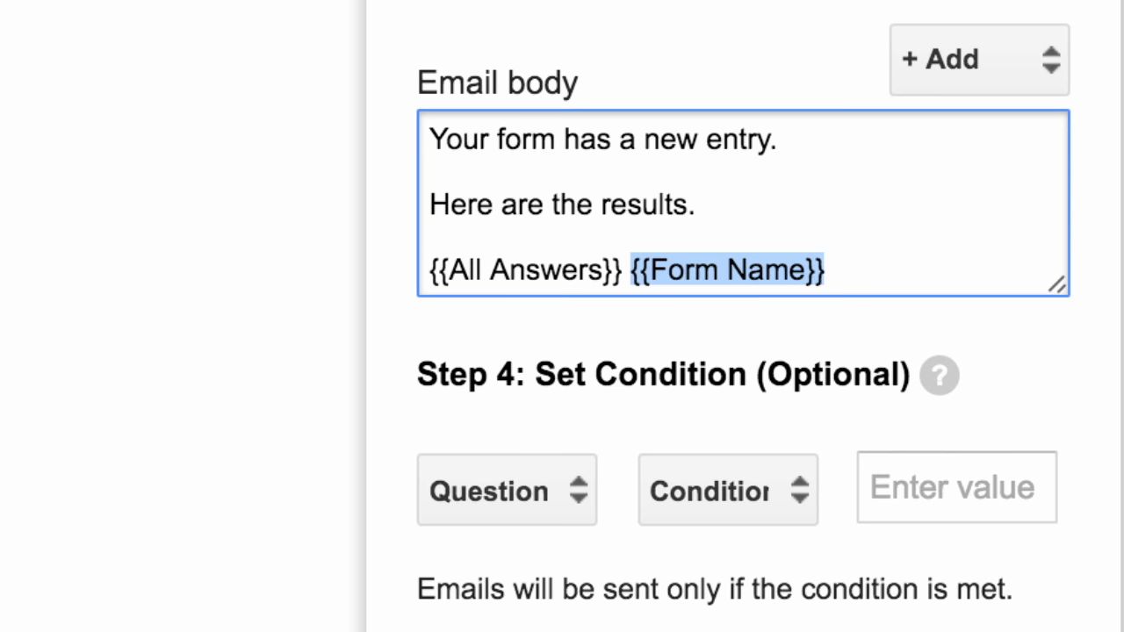
mouse_move(793, 165)
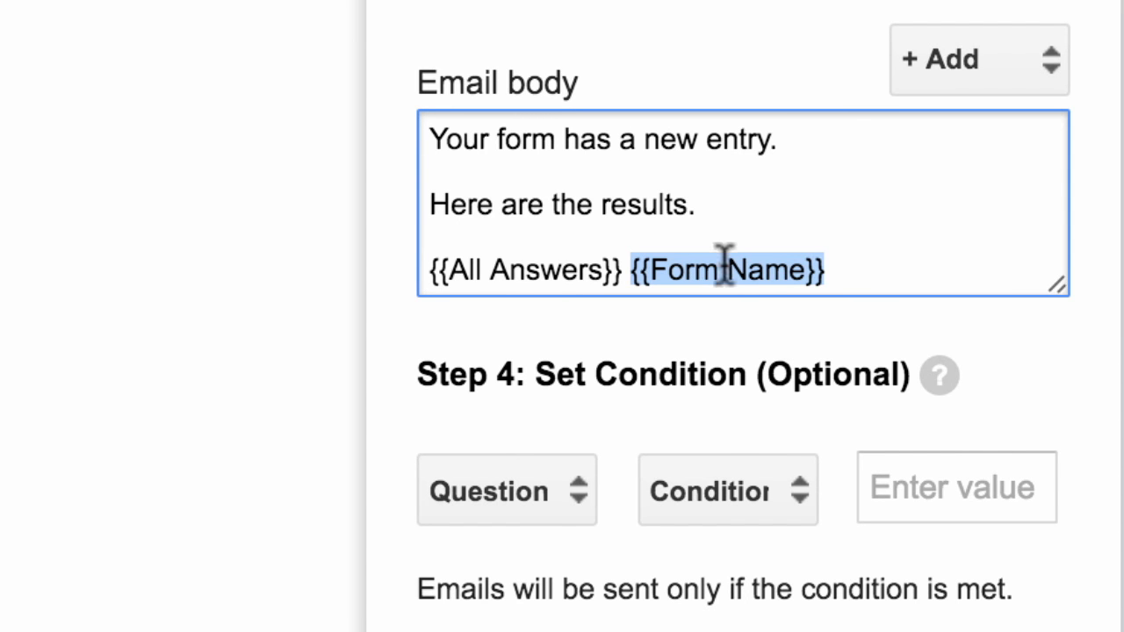
Move {{Form Name}} right after 'Your form' and save the rule.
key(Backspace)
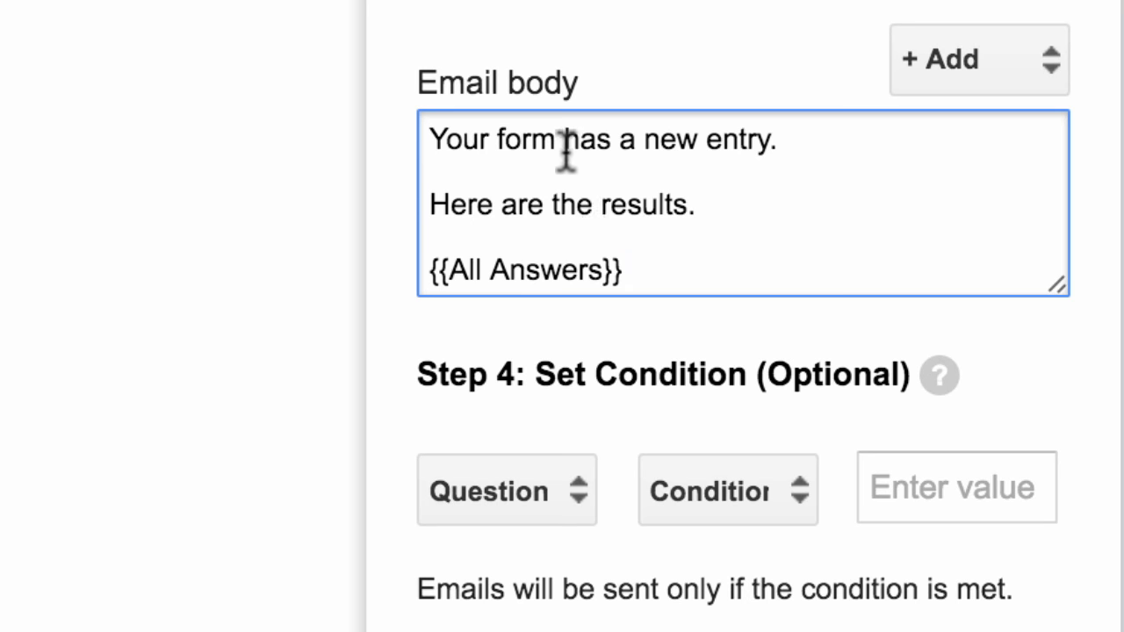
text({{Form Name}})
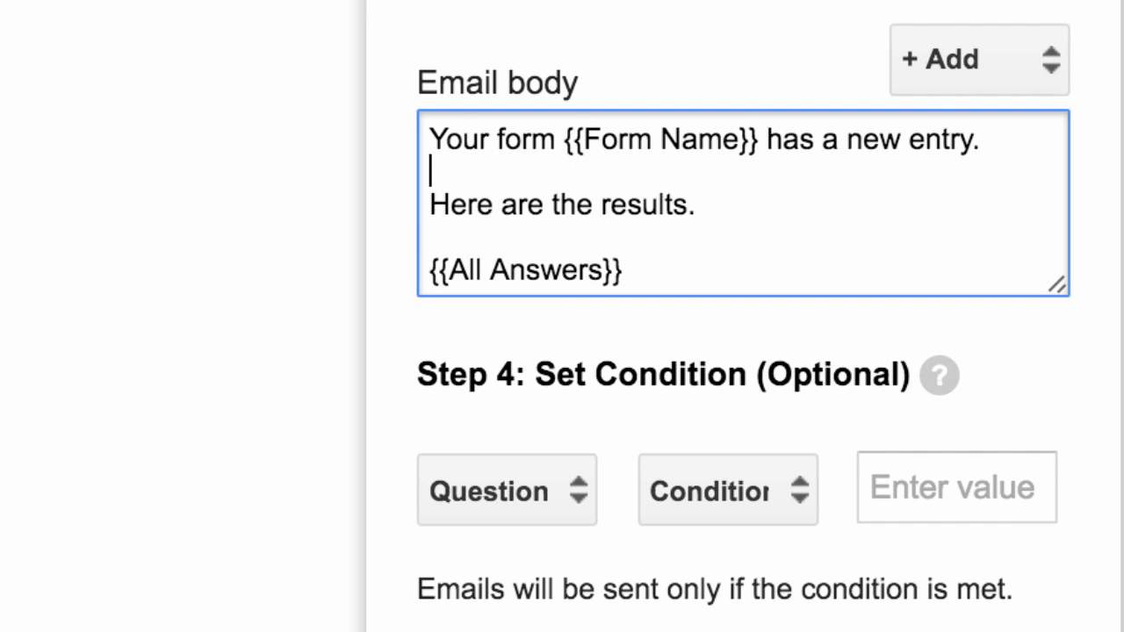
click(626, 270)
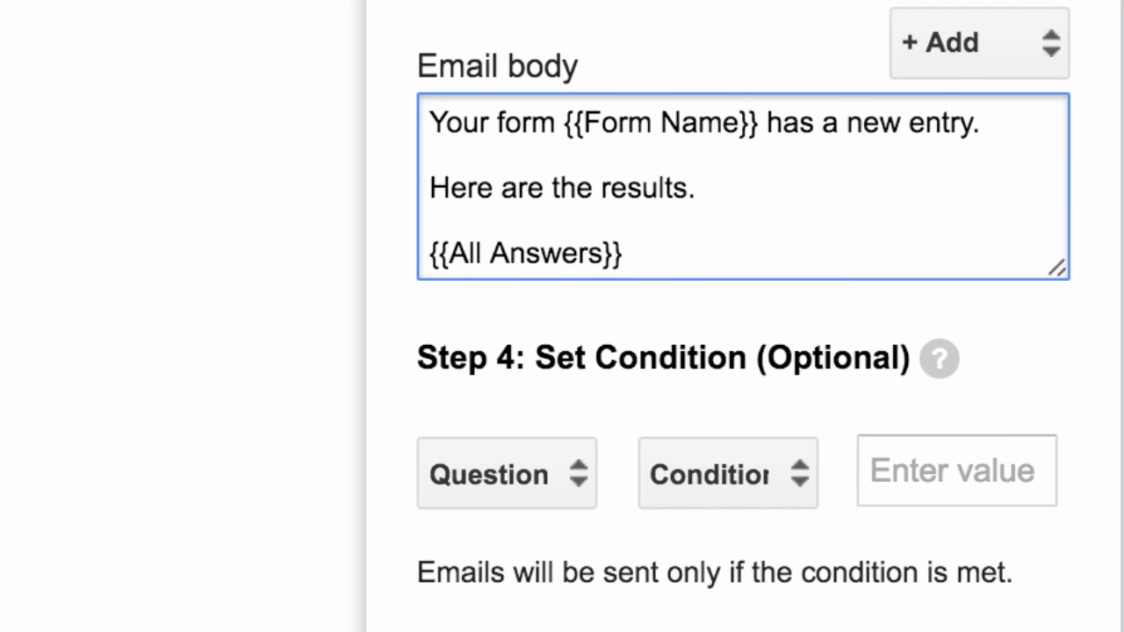
scroll(down, 3)
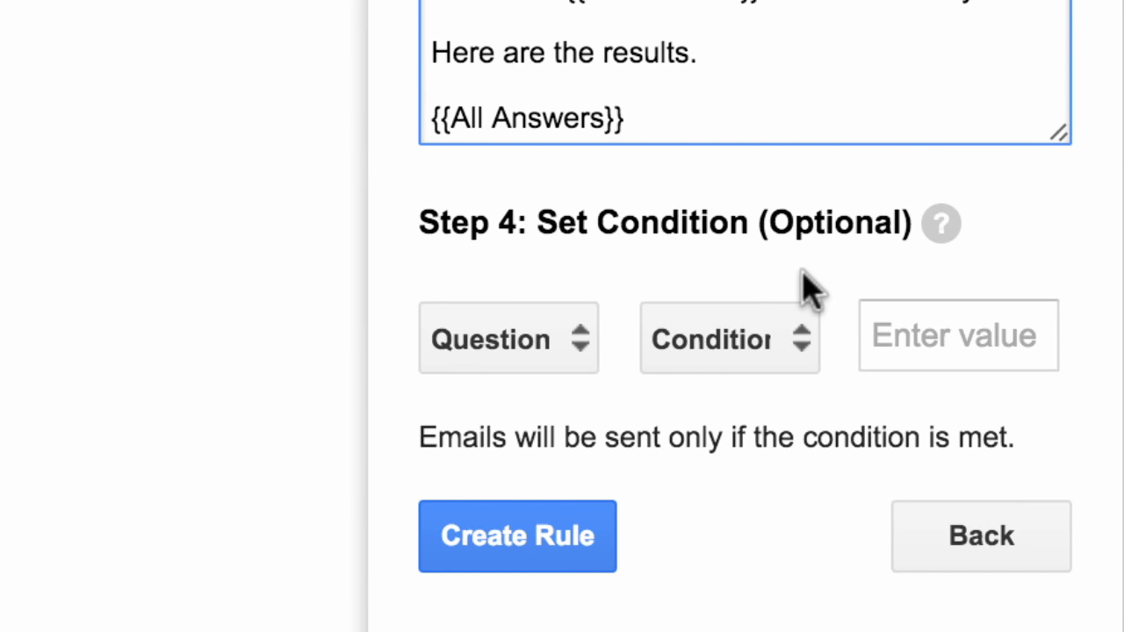
mouse_move(773, 487)
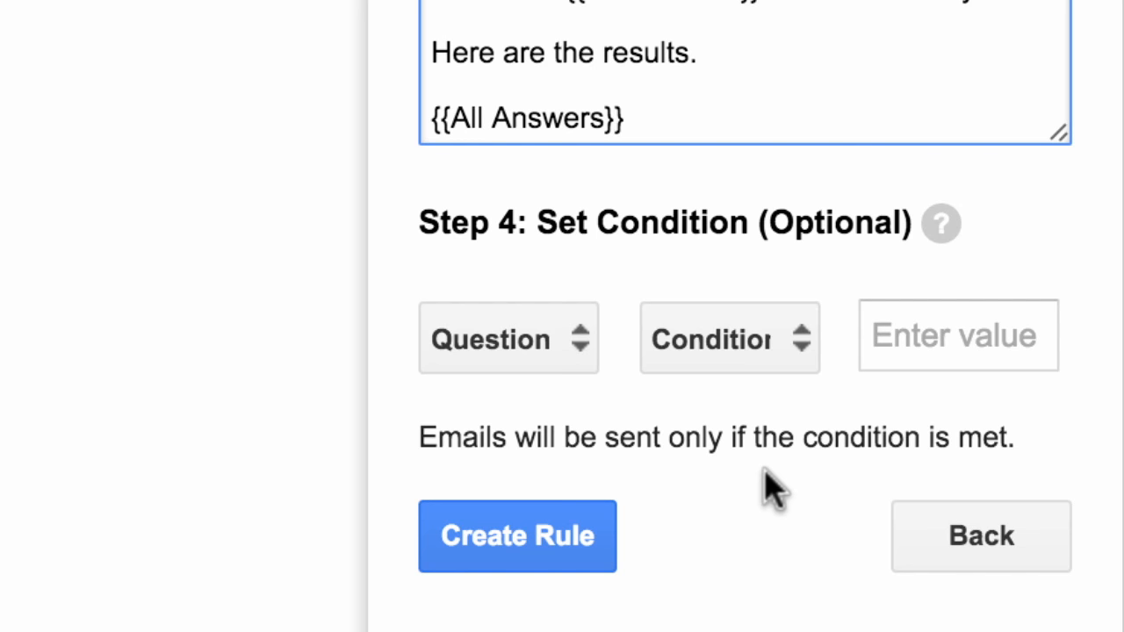
click(517, 536)
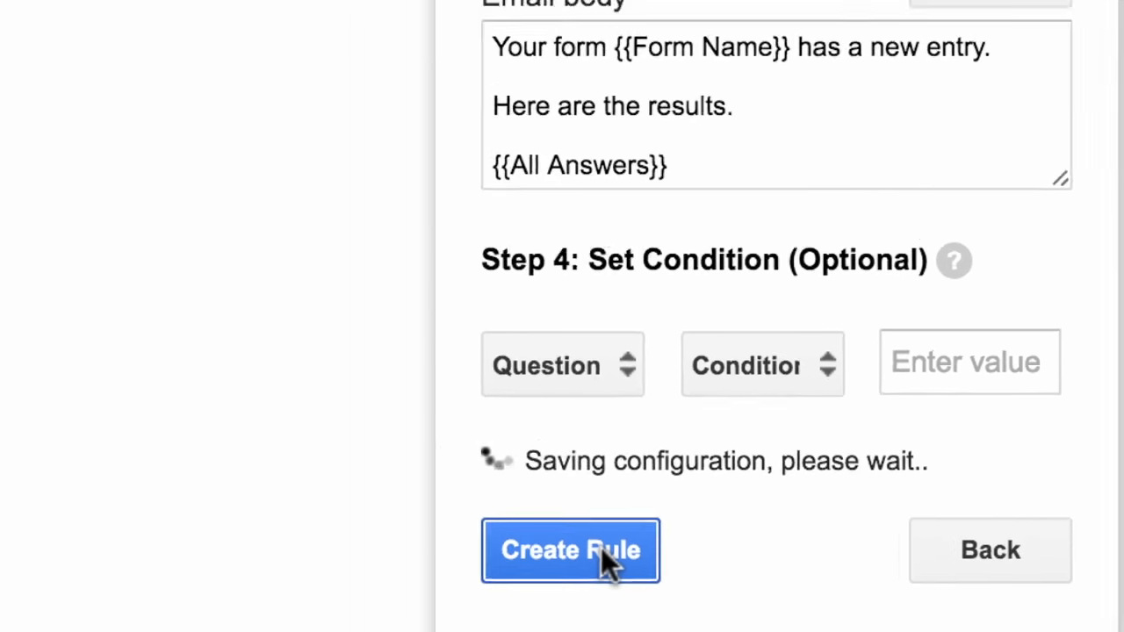
Dismiss the Rule Created confirmation and start adding a new rule.
click(571, 551)
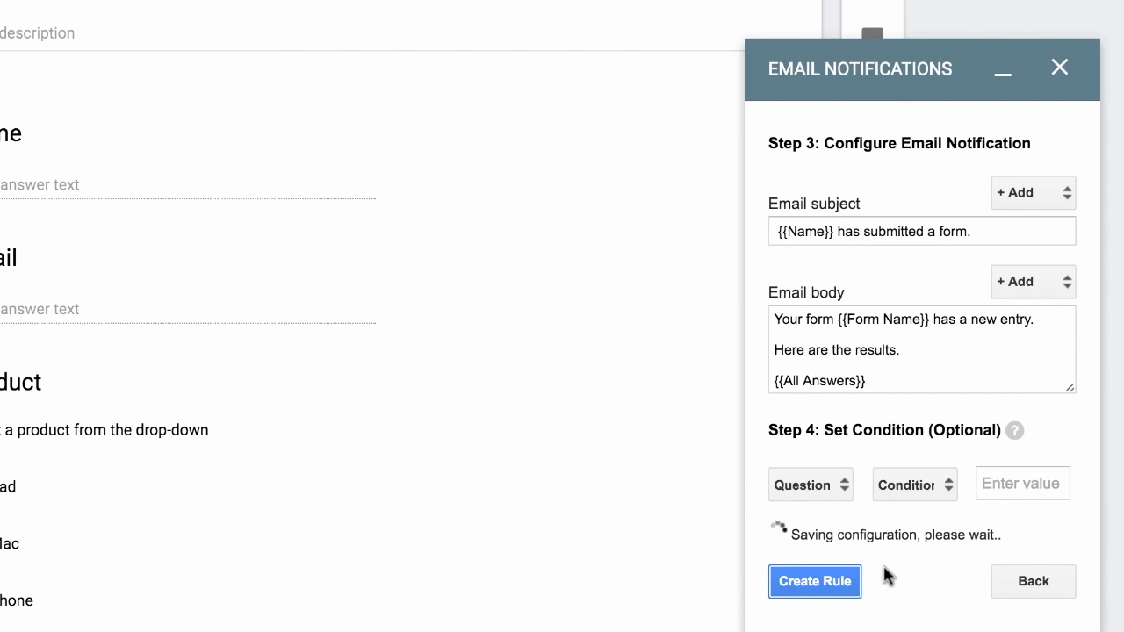
click(814, 581)
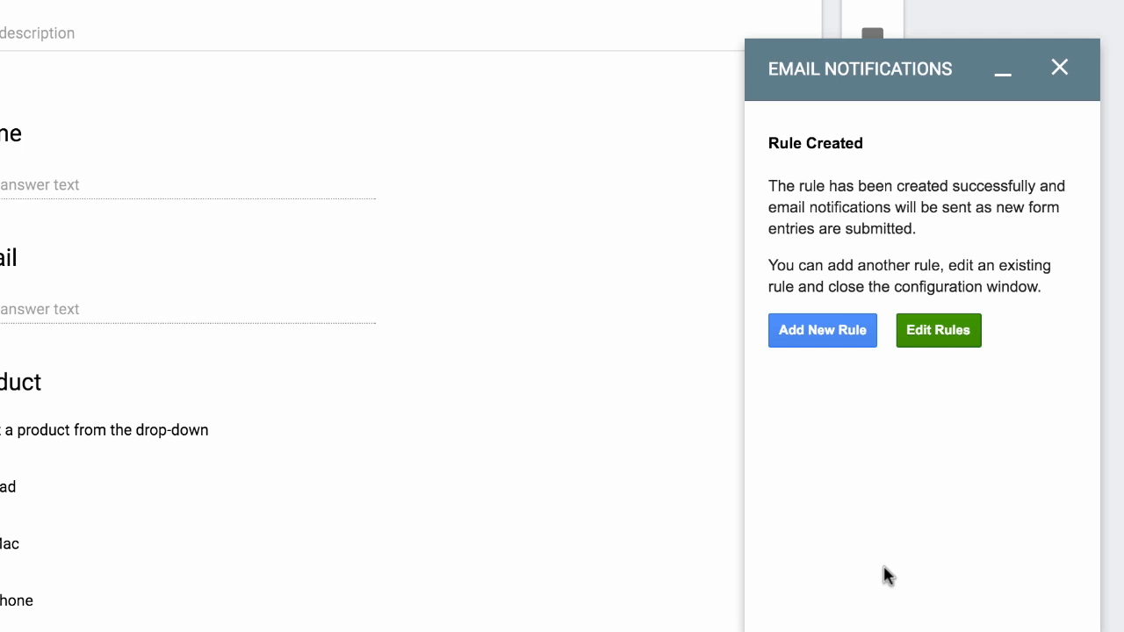
mouse_move(887, 418)
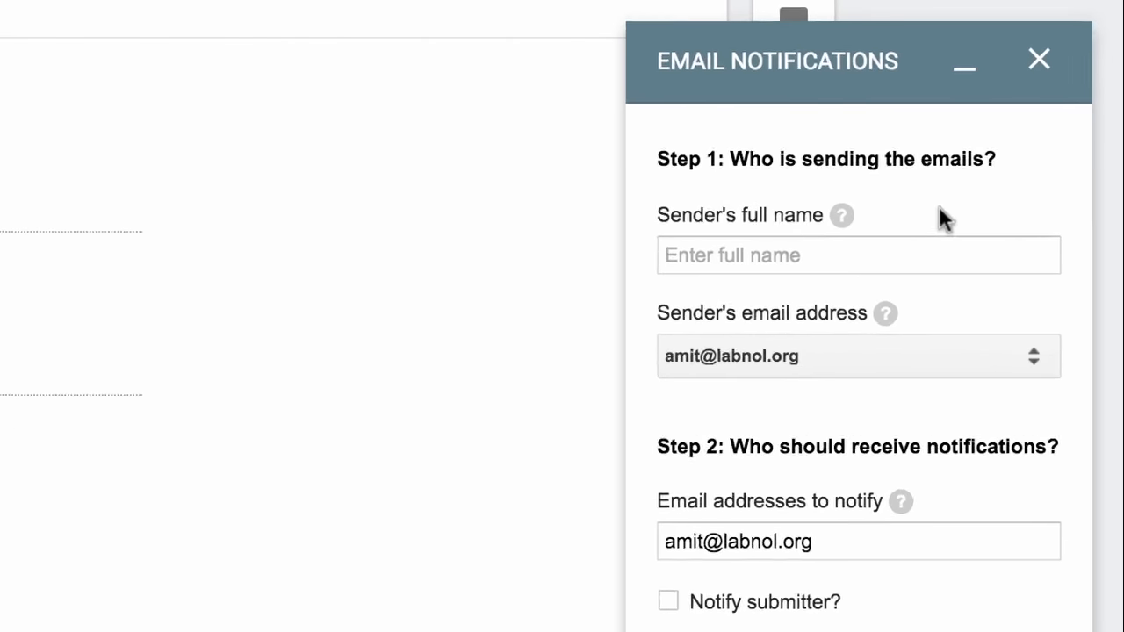
click(858, 255)
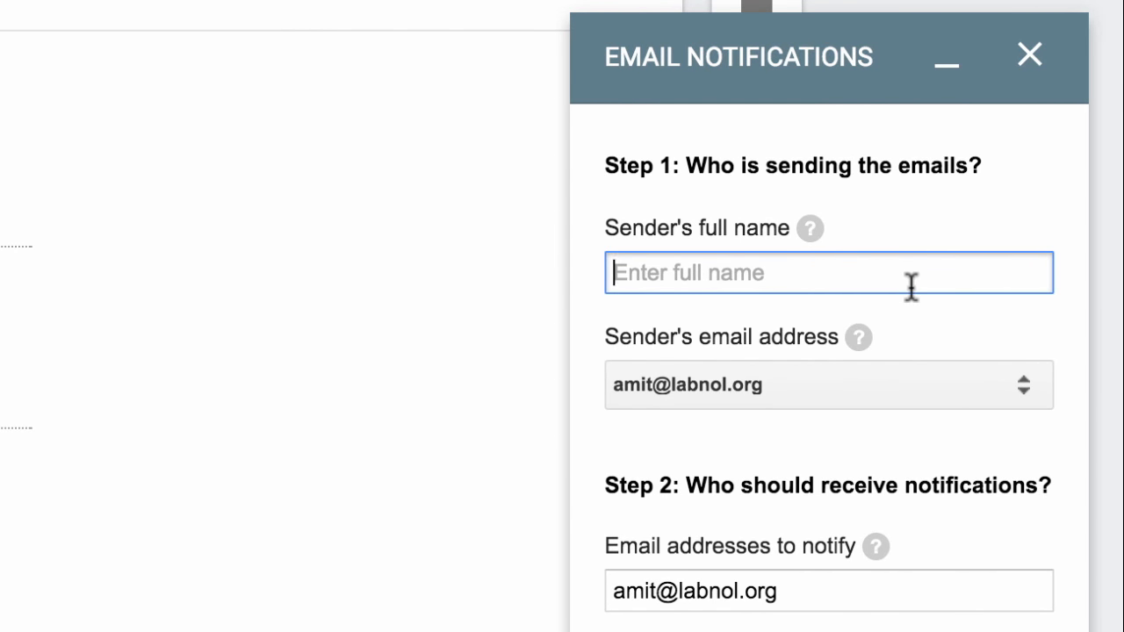
text(Amit Agarwal)
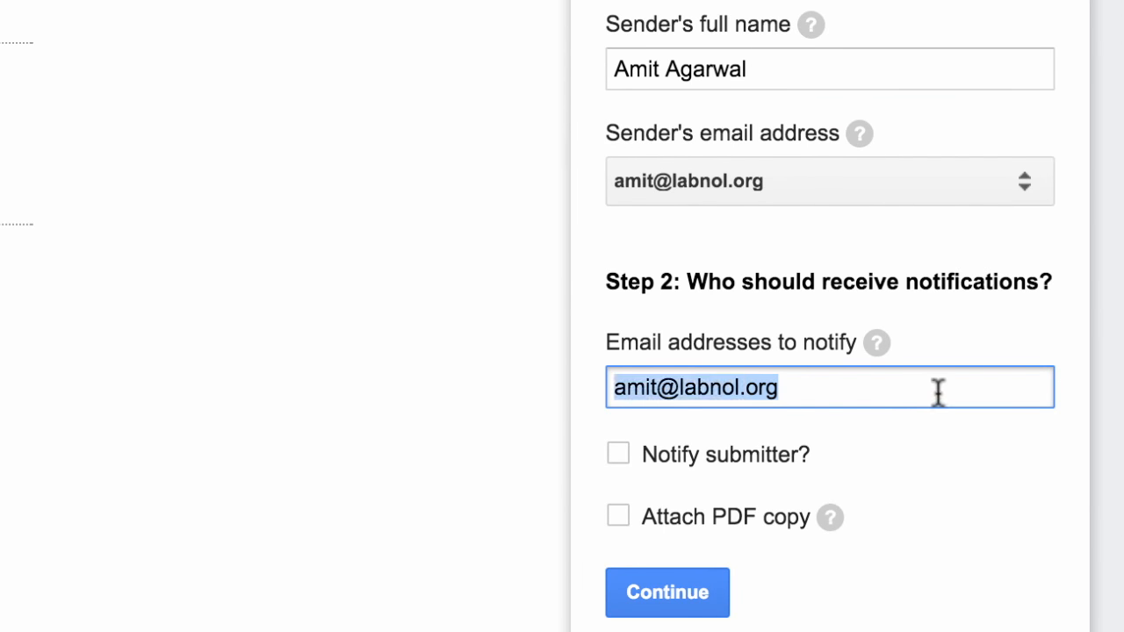
text(iphon)
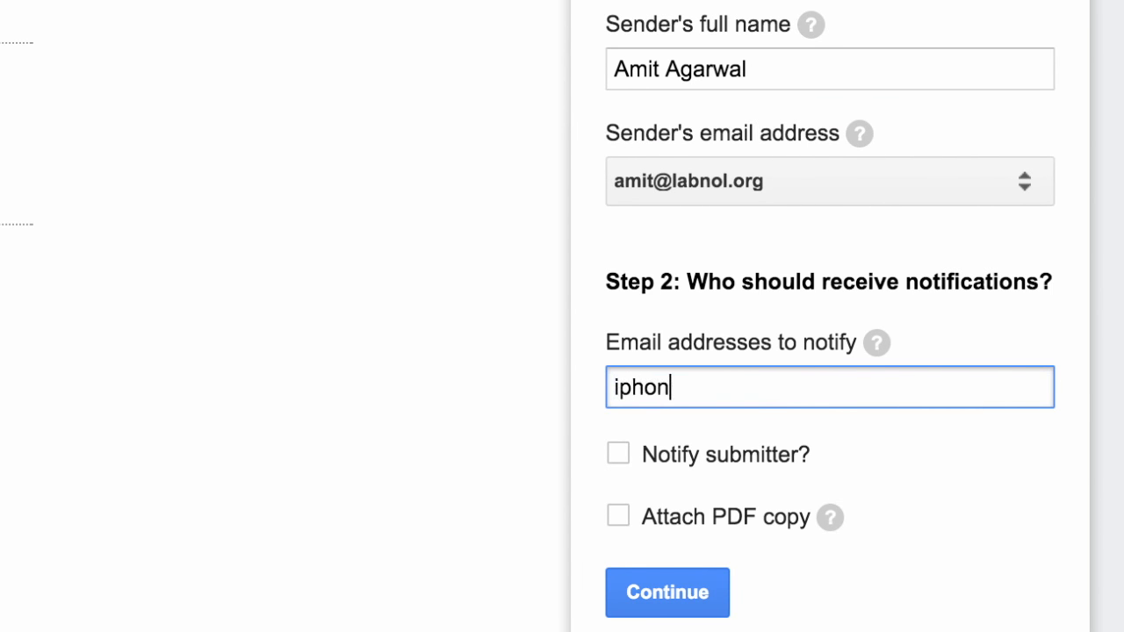
text(e-sup)
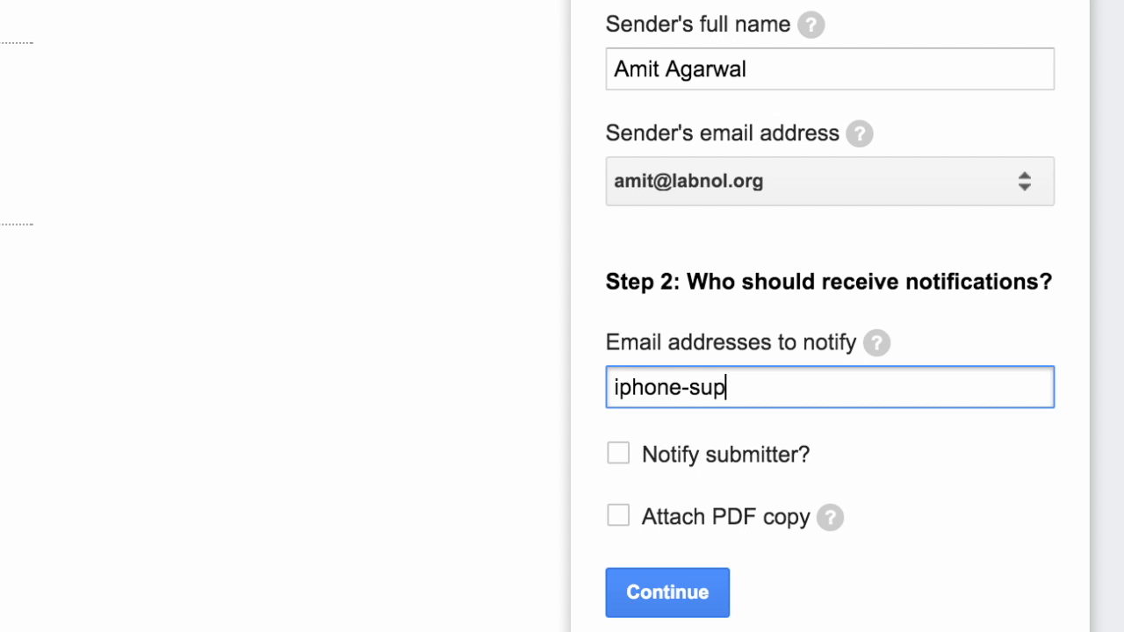
text(port@)
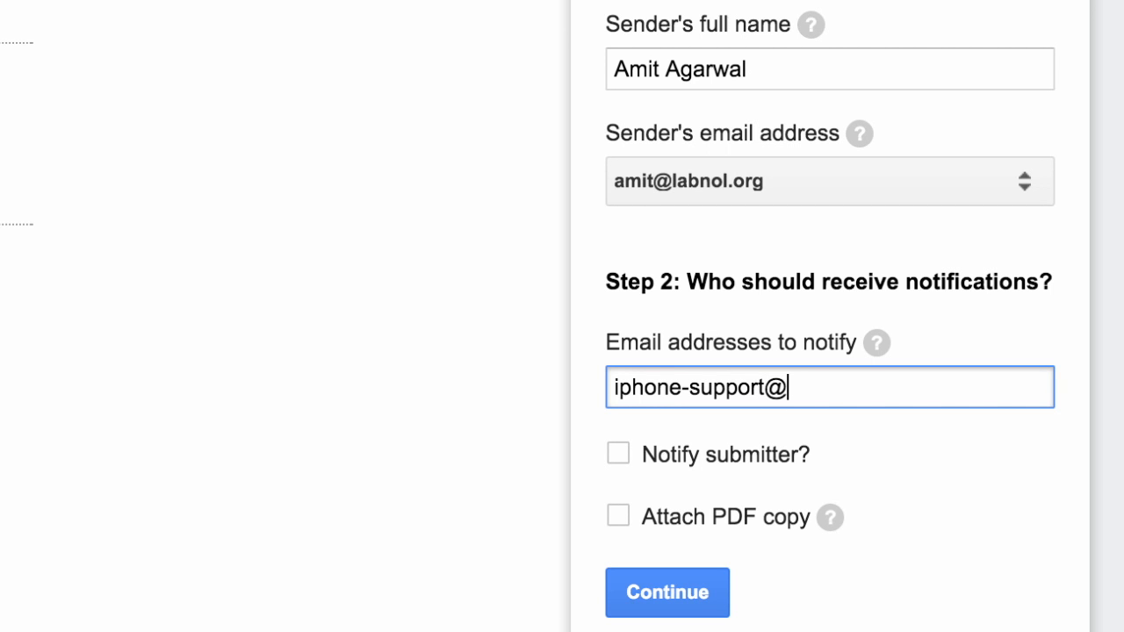
text(example.com)
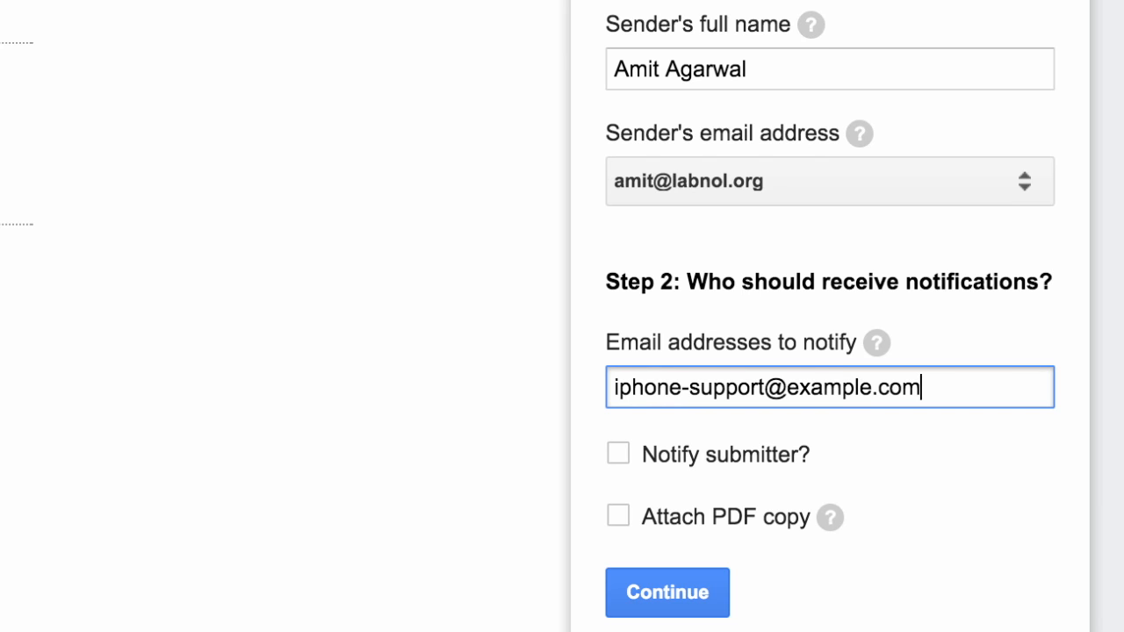
mouse_move(916, 499)
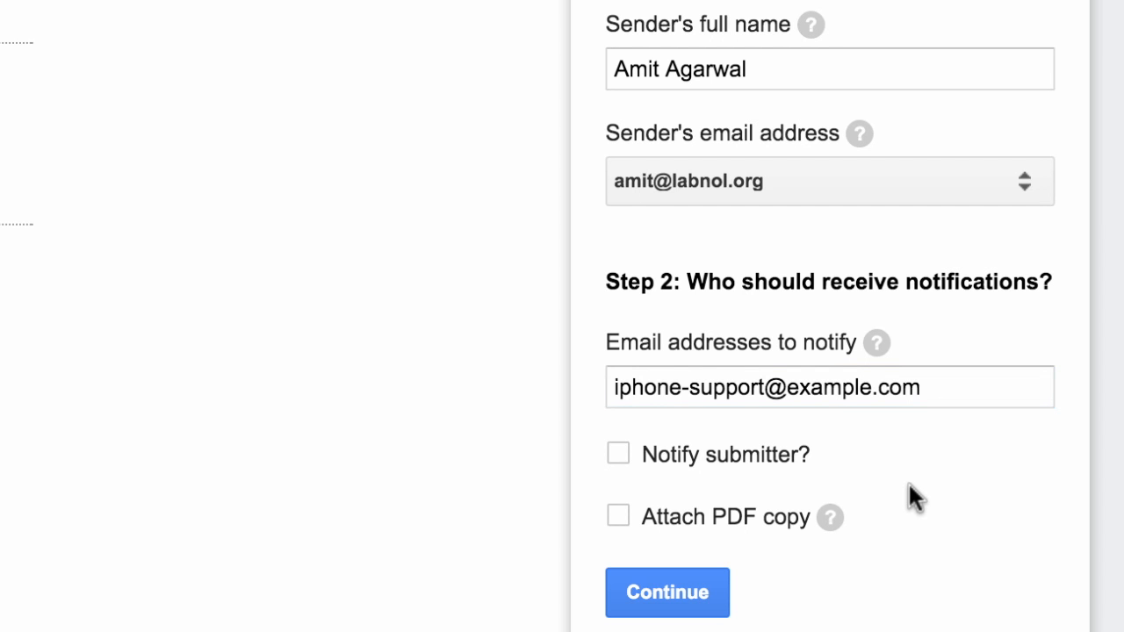
mouse_move(667, 593)
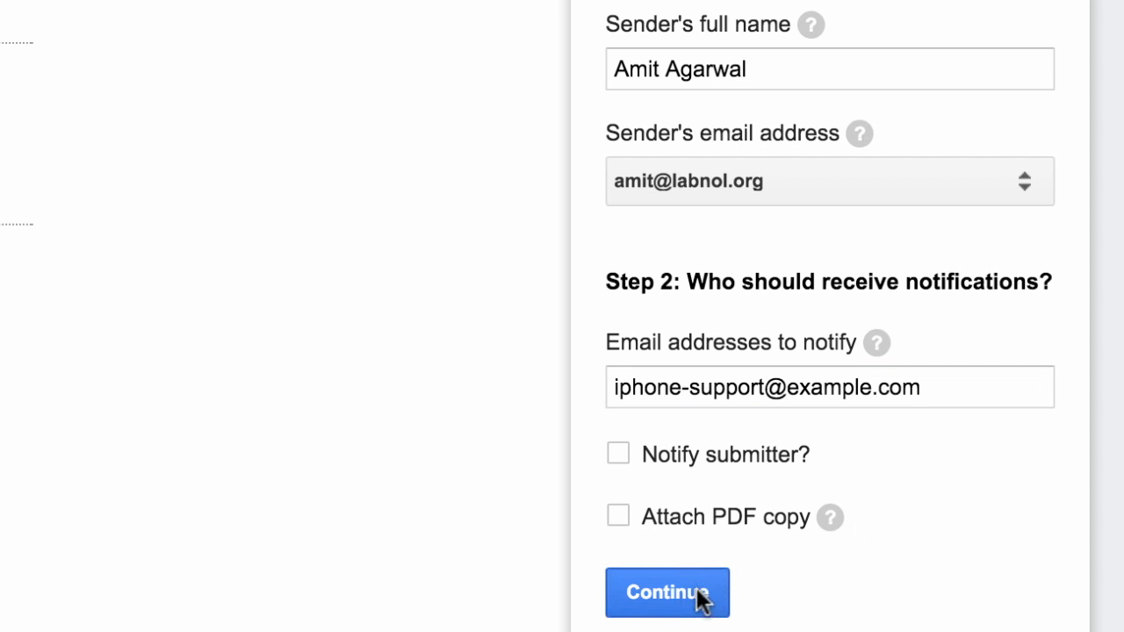
Replace the subject with '{{Name}} has an issue with' plus a form field placeholder.
click(668, 593)
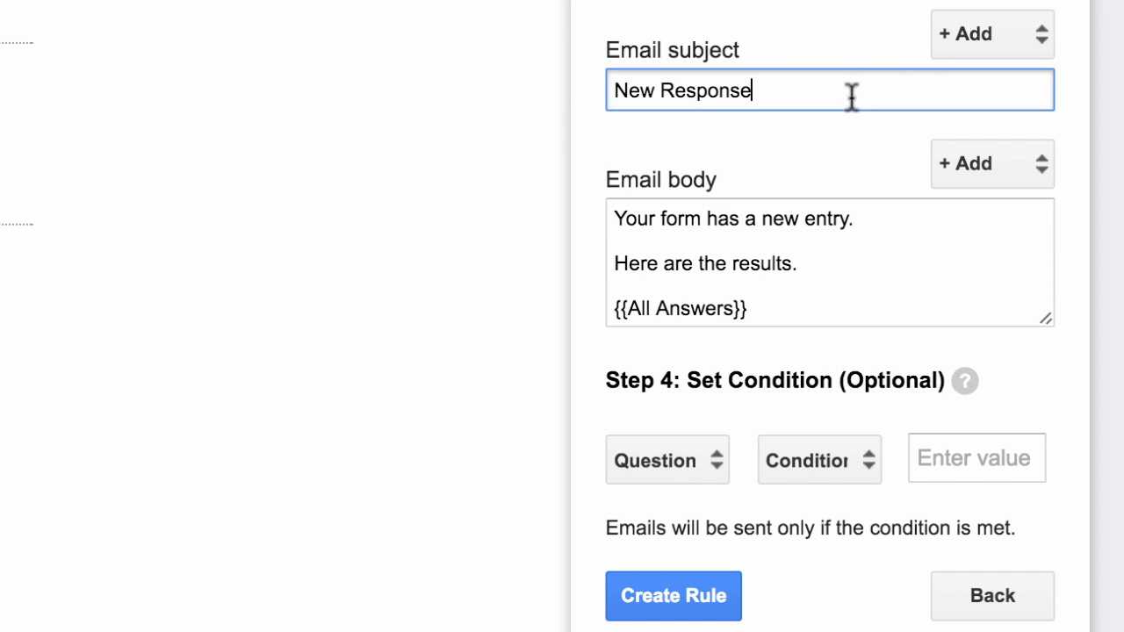
triple_click(682, 90)
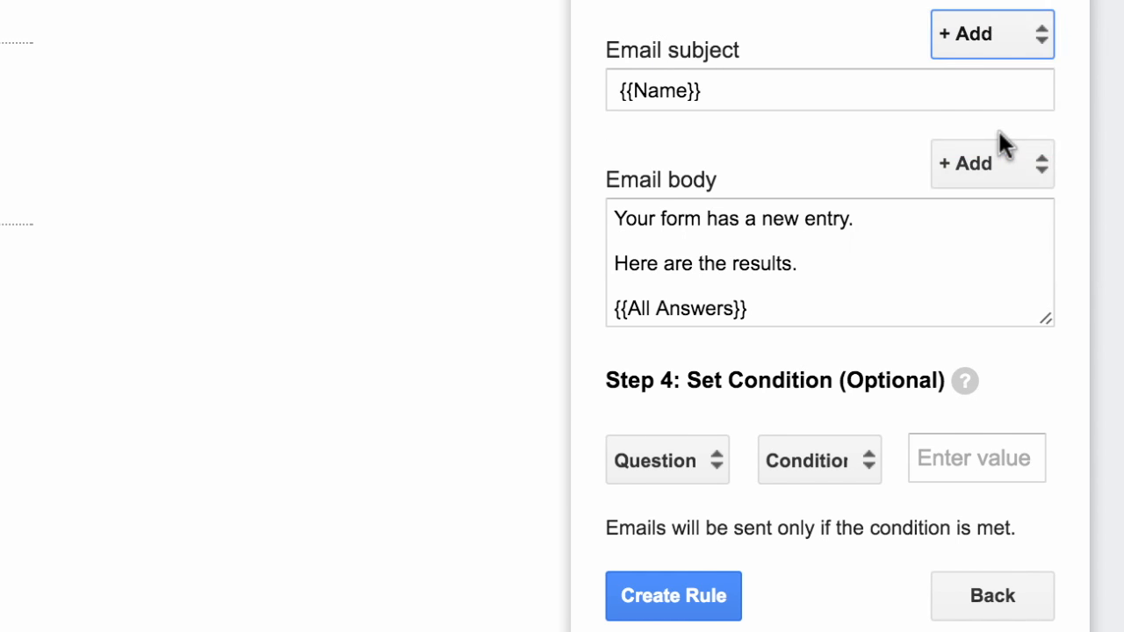
text(has)
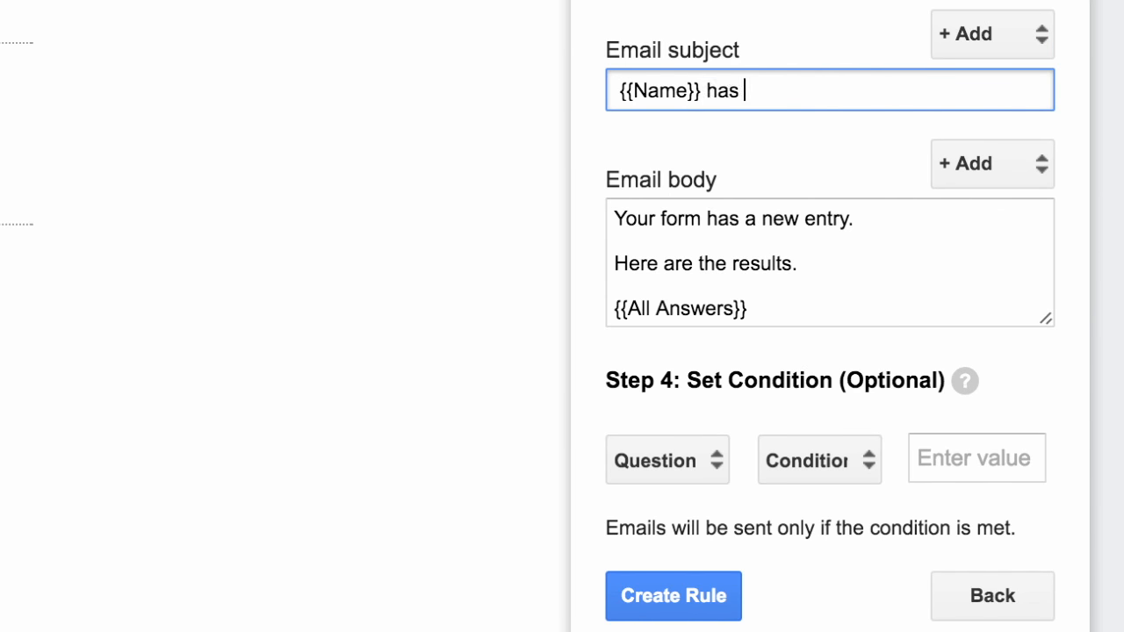
text(an is)
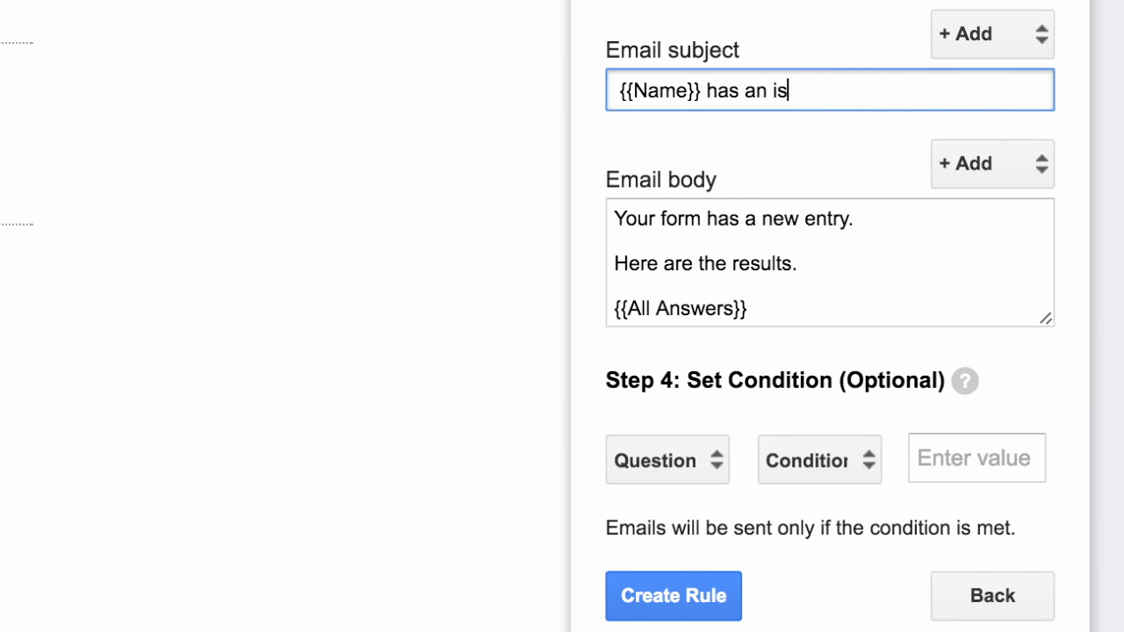
text(sue with)
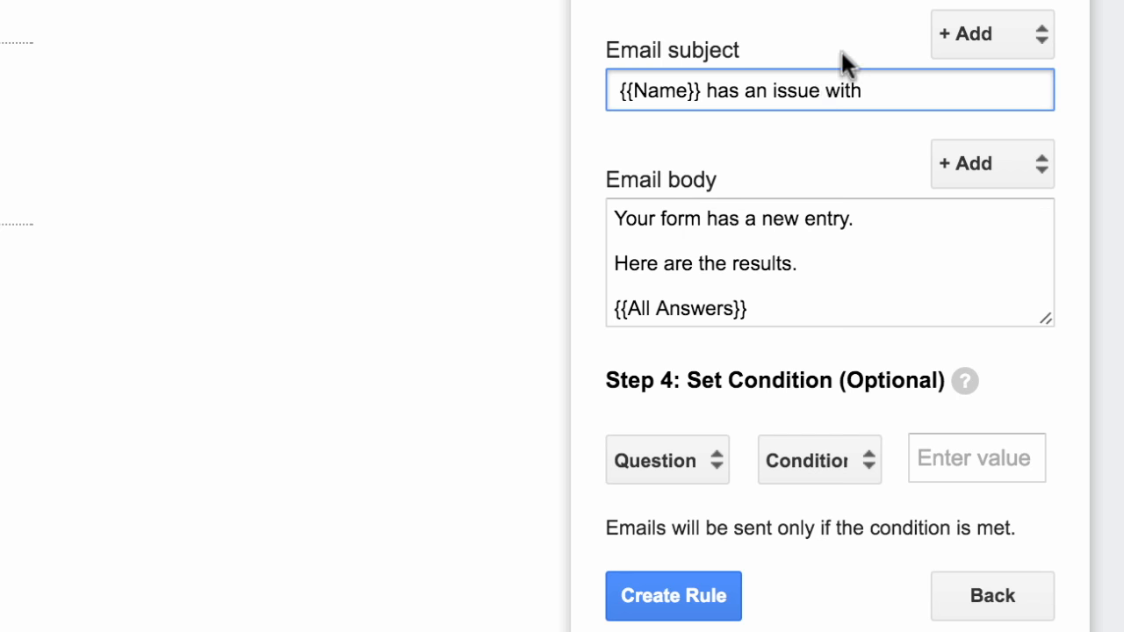
click(992, 34)
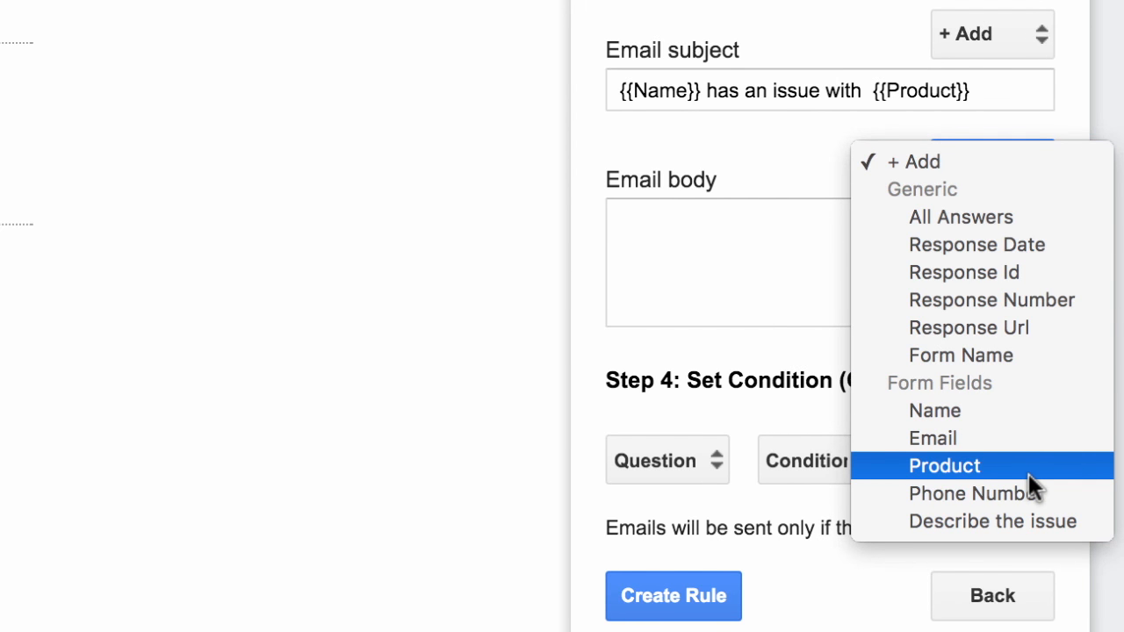
Write the body with {{Product}}, 'Issue reported with' and 'Please contact the customer at'.
click(944, 466)
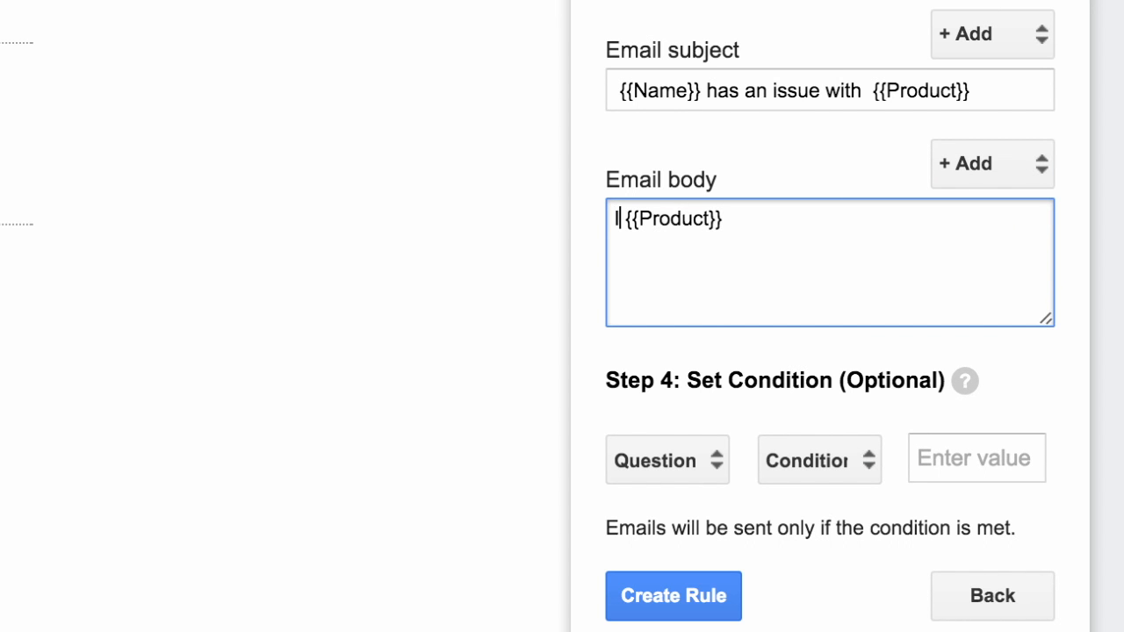
text(Issue repor)
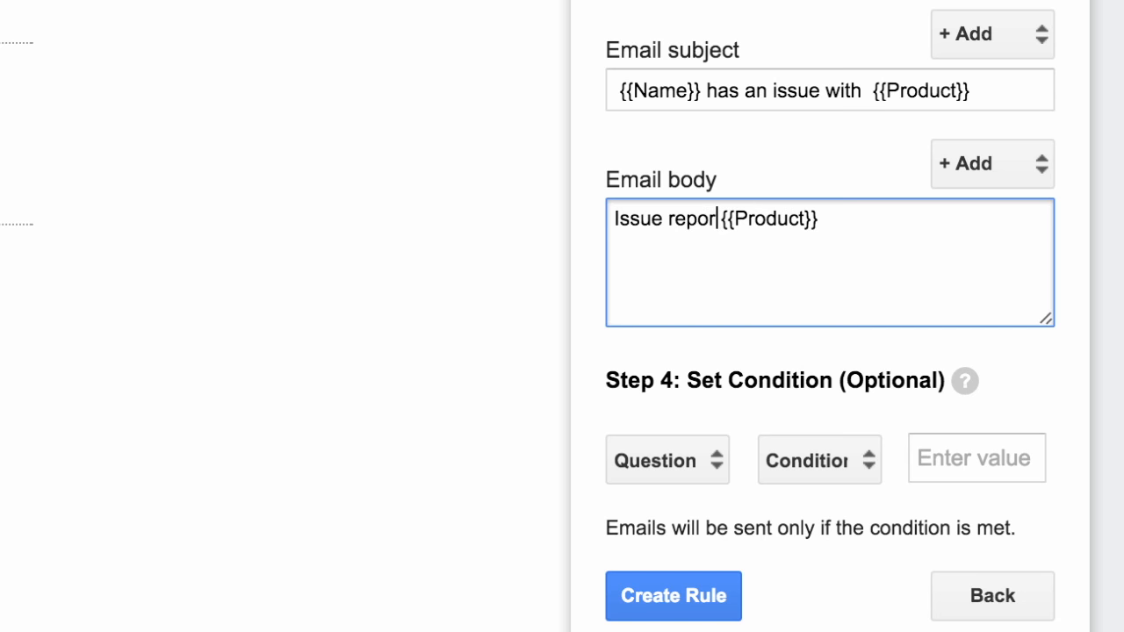
text(ted with)
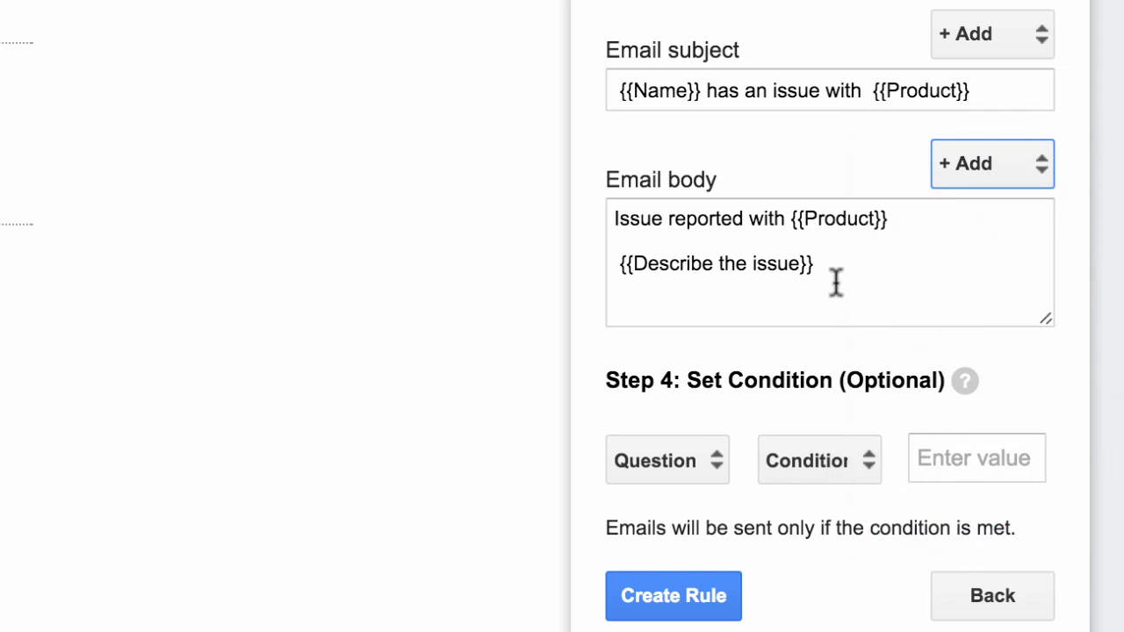
text(P)
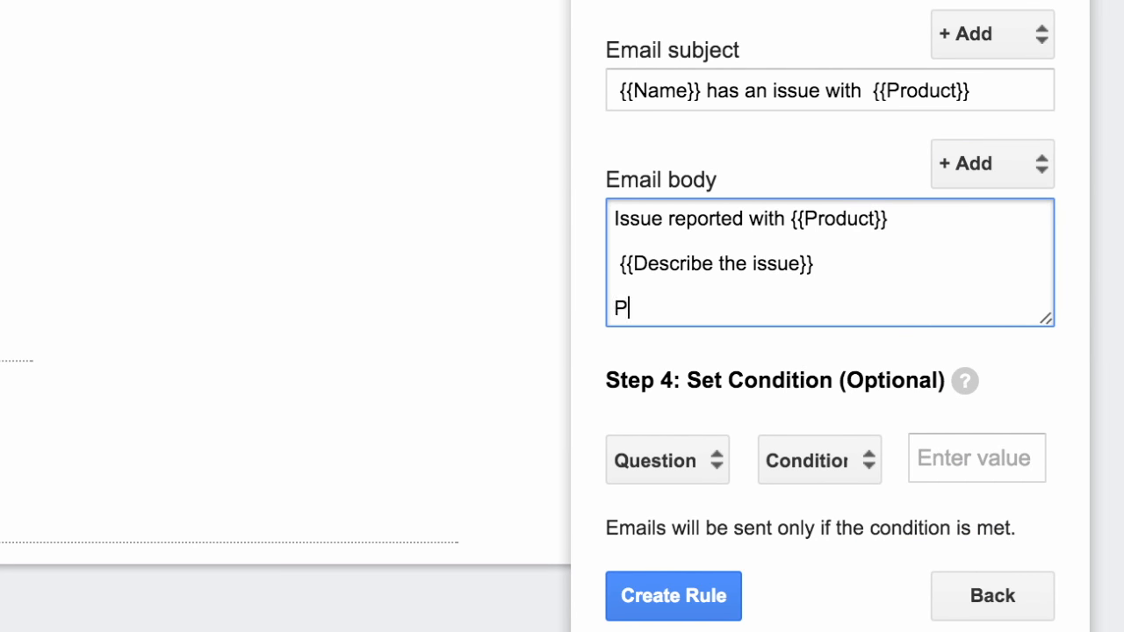
text(lease c)
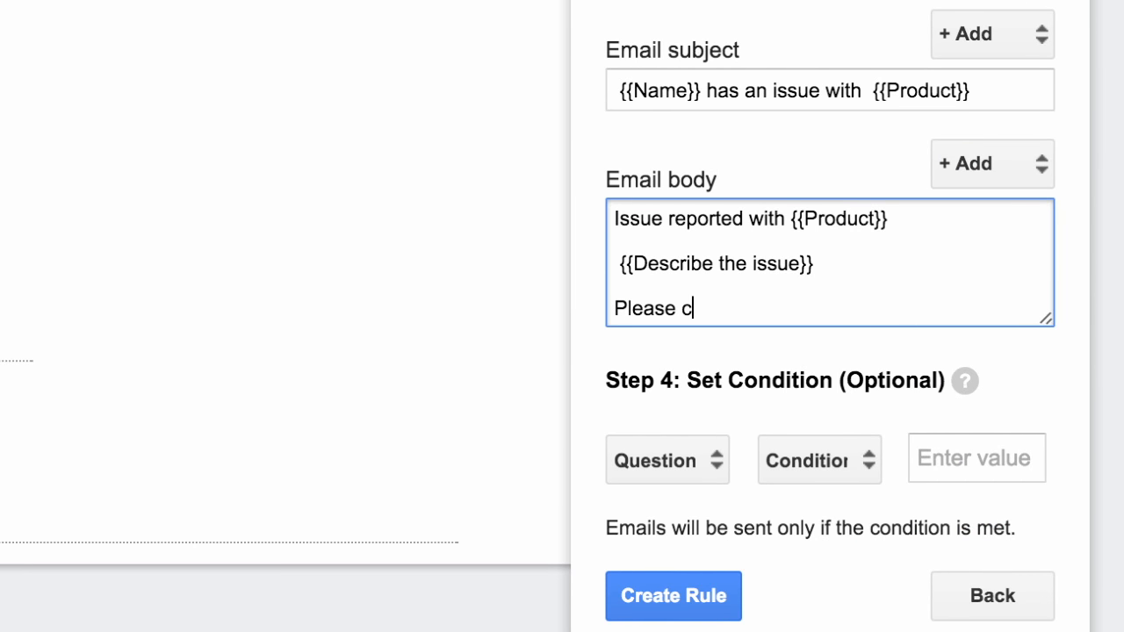
text(ontact the cus)
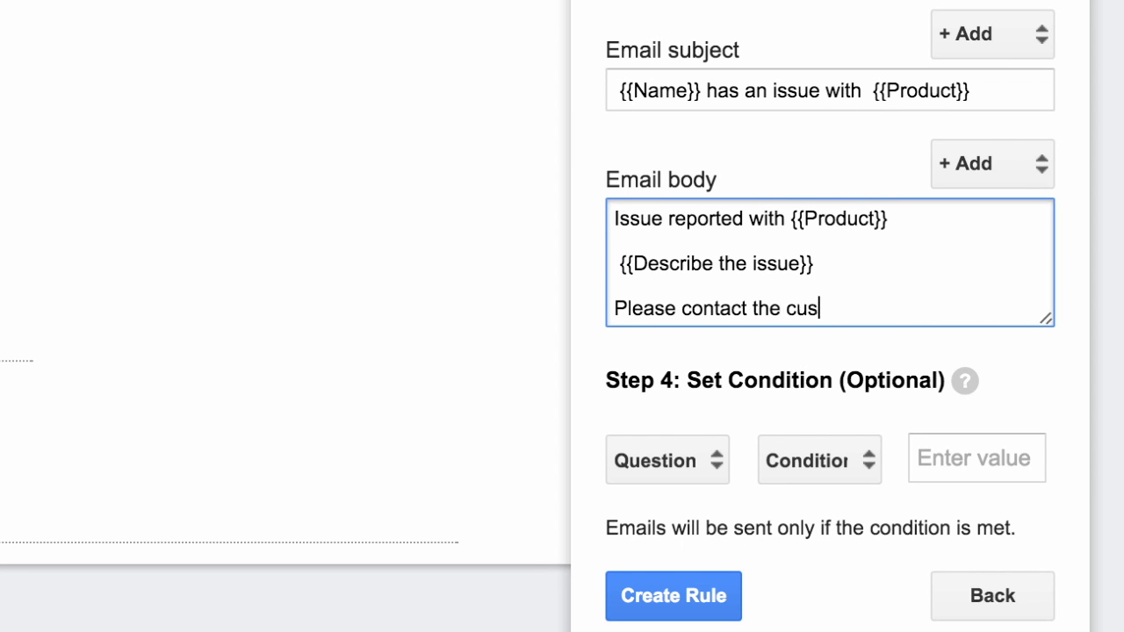
text(tomer at  {{Phone)
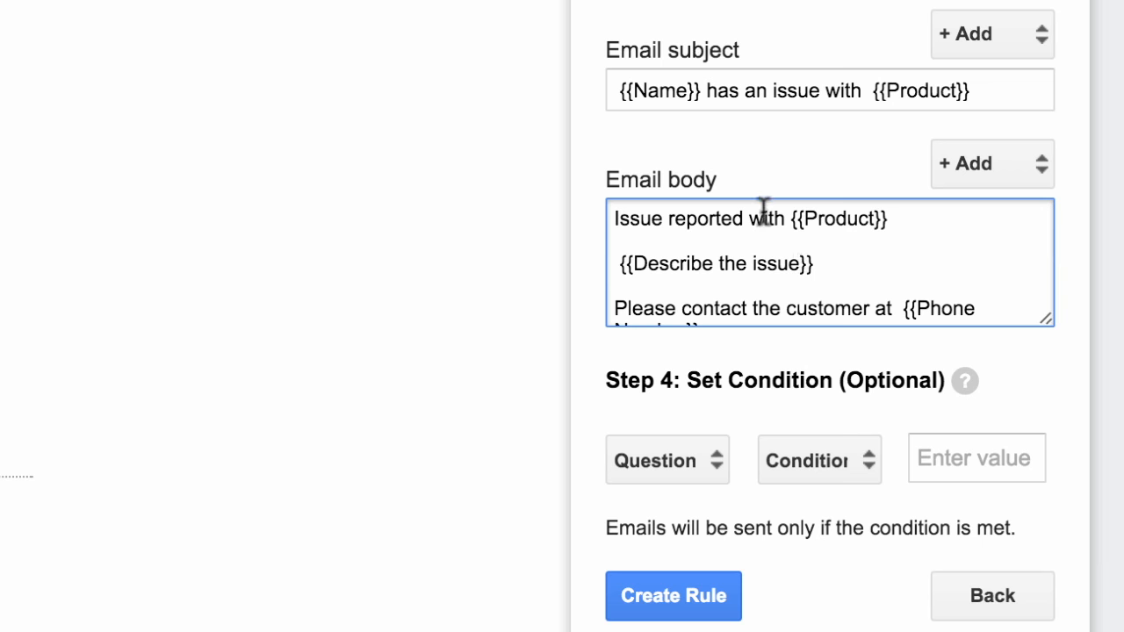
Wrap {{Product}} in <b> tags and {{Phone Number}} in <em> tags.
text(<)
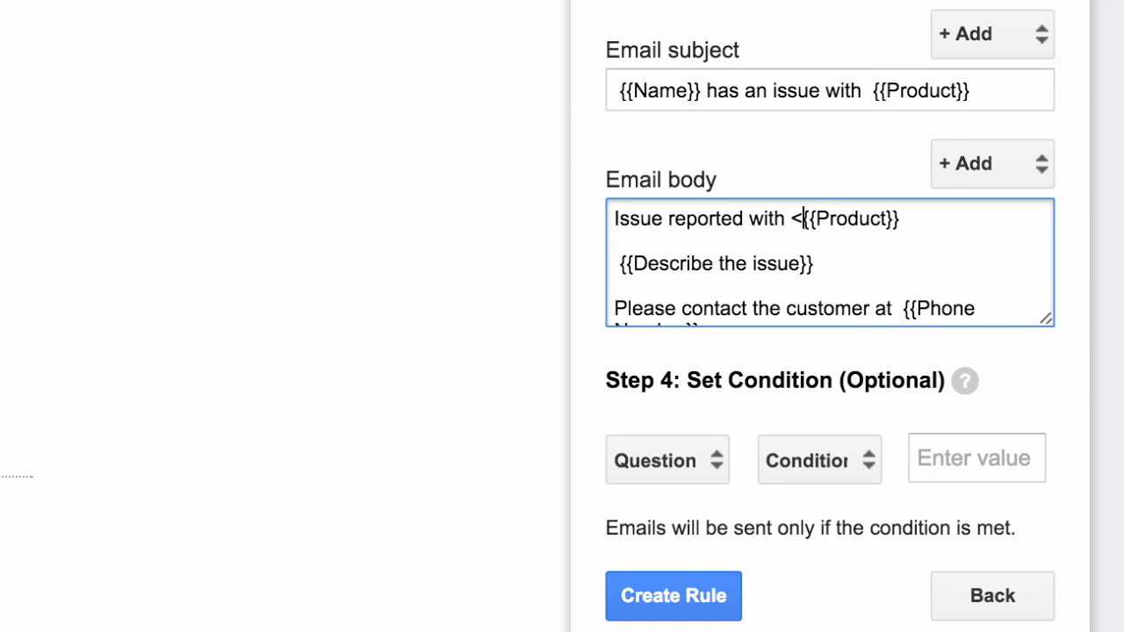
text(b>)
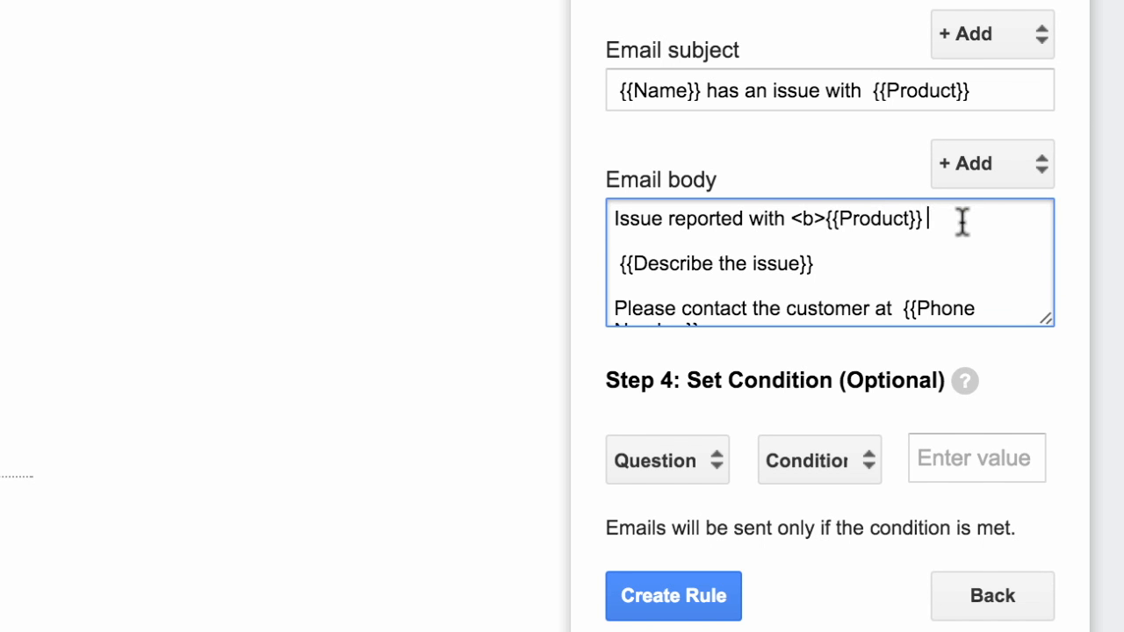
text(</b>)
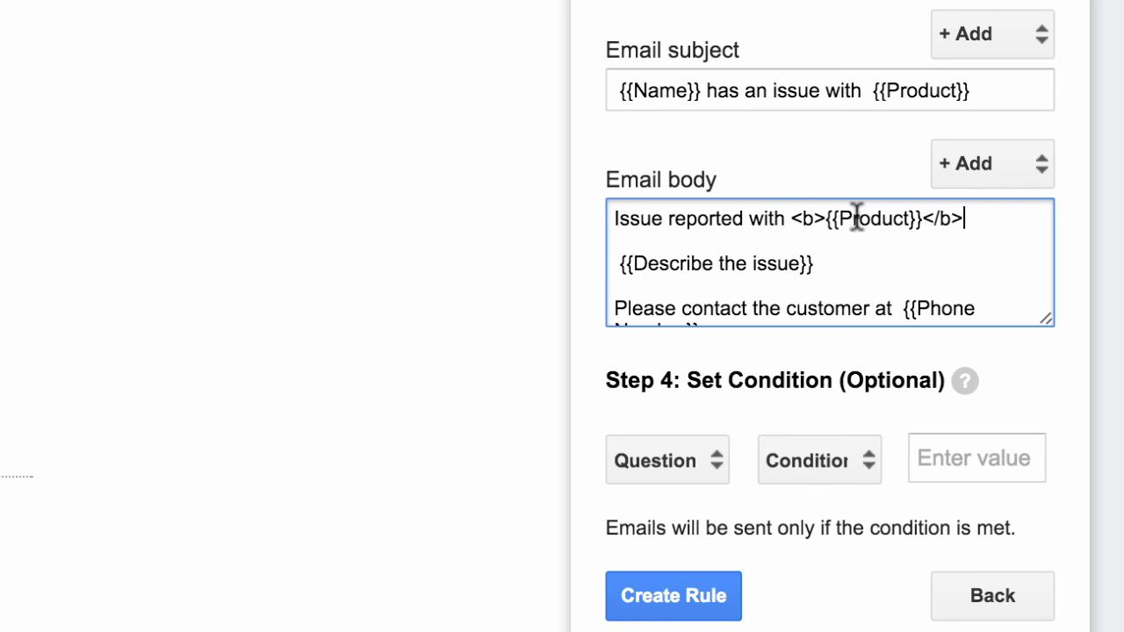
scroll(down, 3)
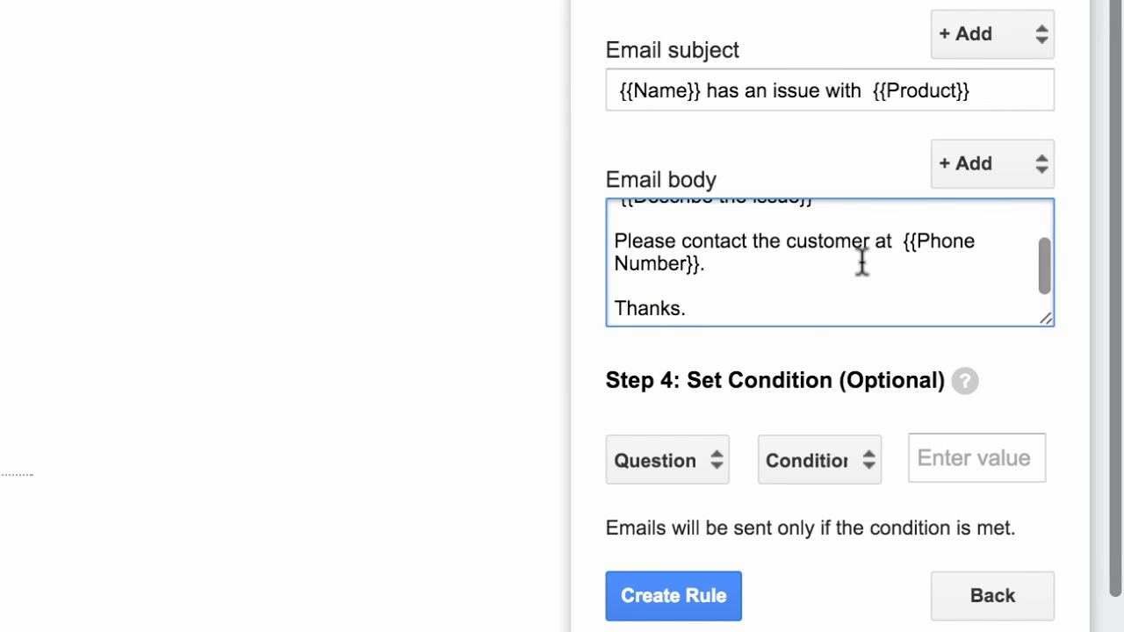
text(<)
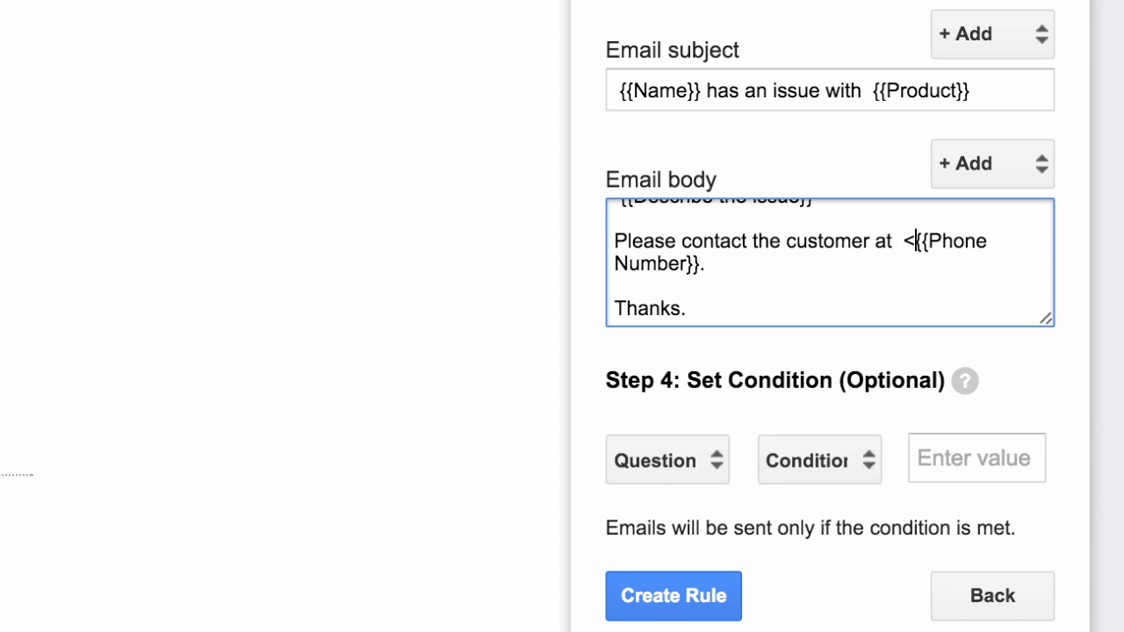
text(em>{{Phone Number}}<)
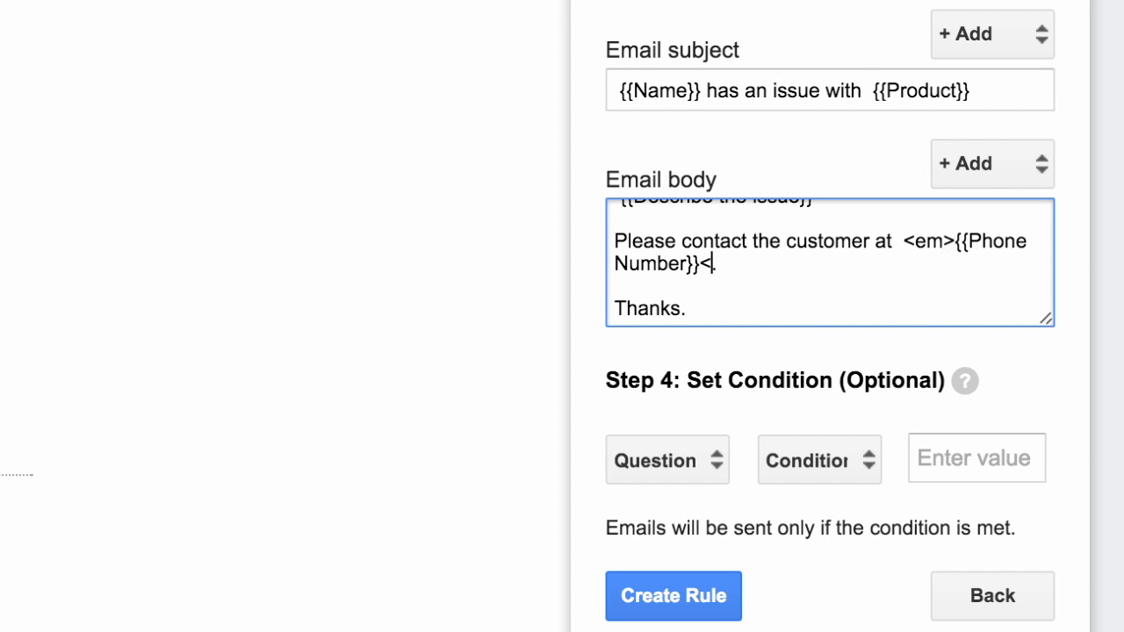
text(/em>)
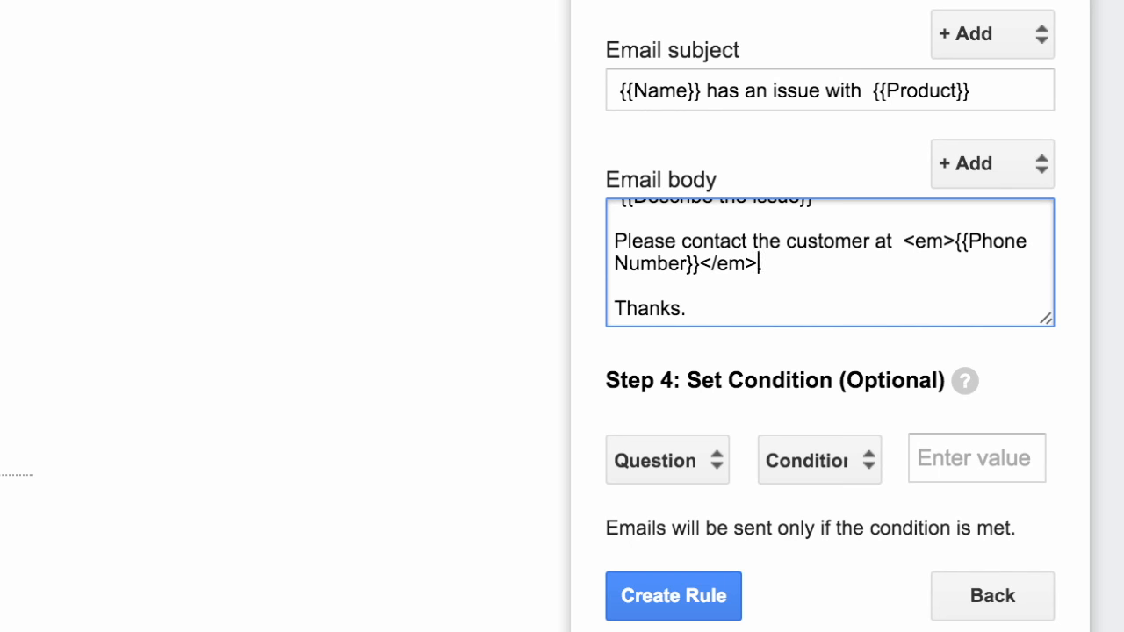
scroll(up, 3)
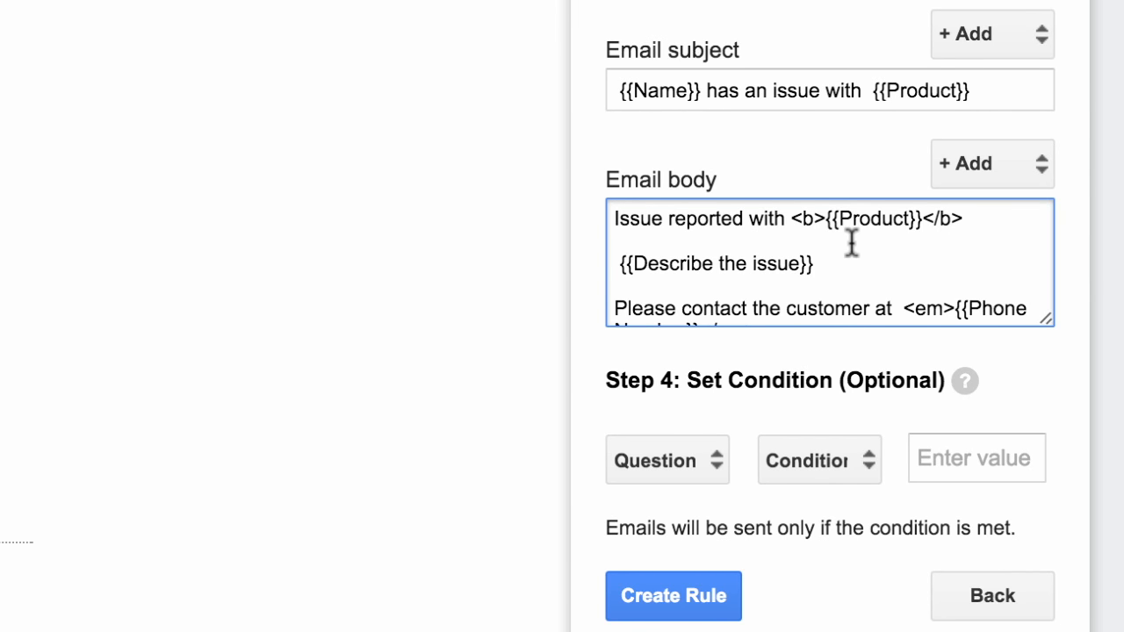
mouse_move(845, 350)
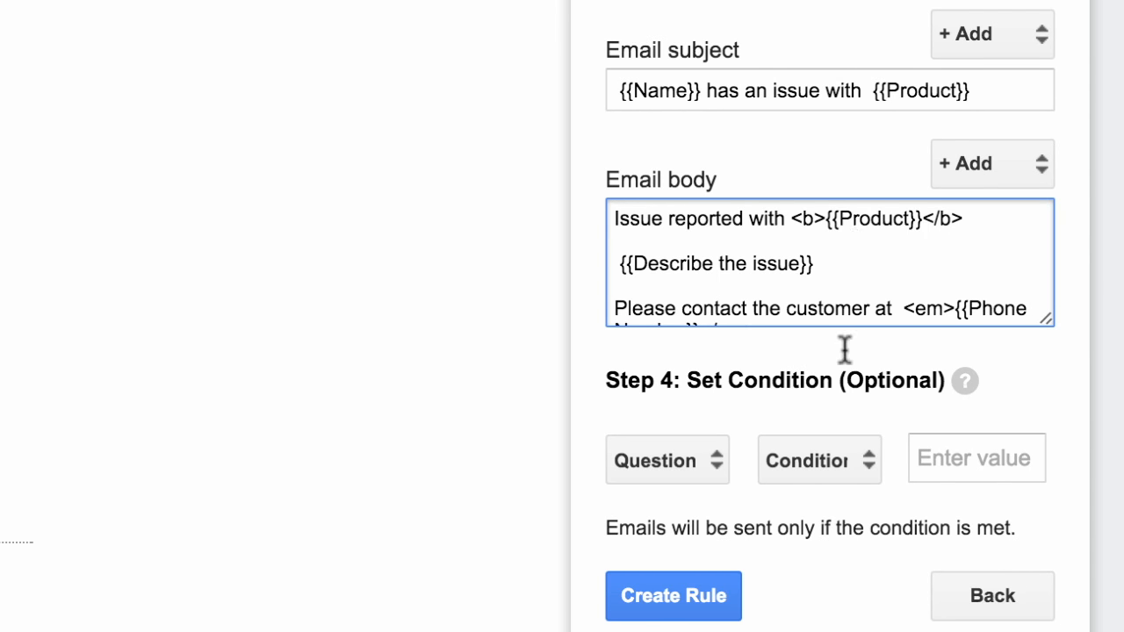
mouse_move(869, 409)
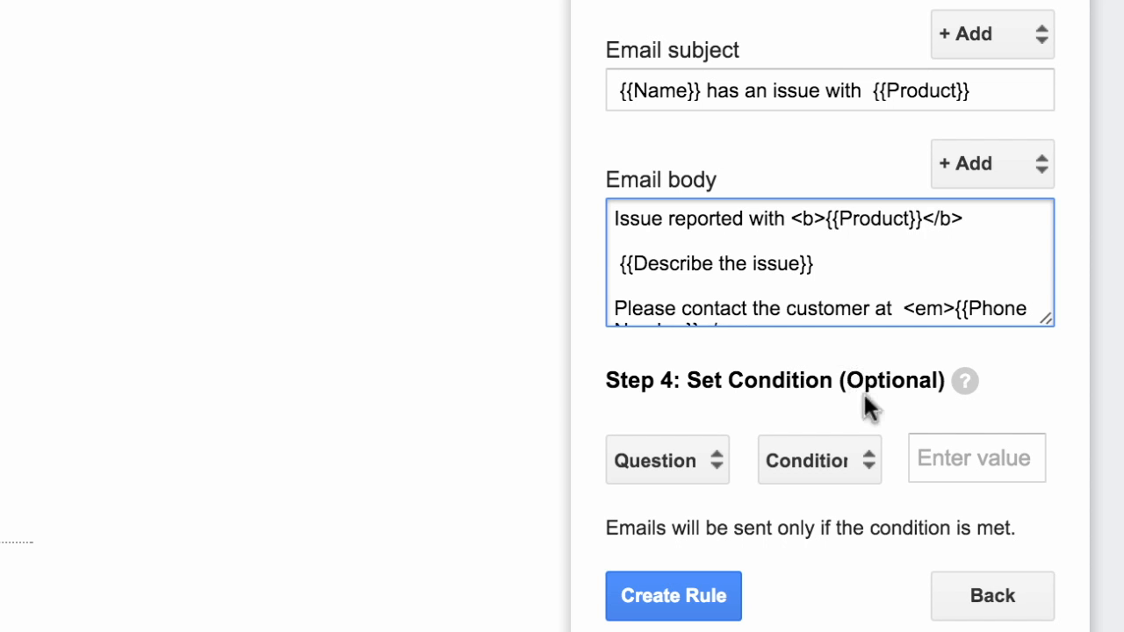
mouse_move(879, 430)
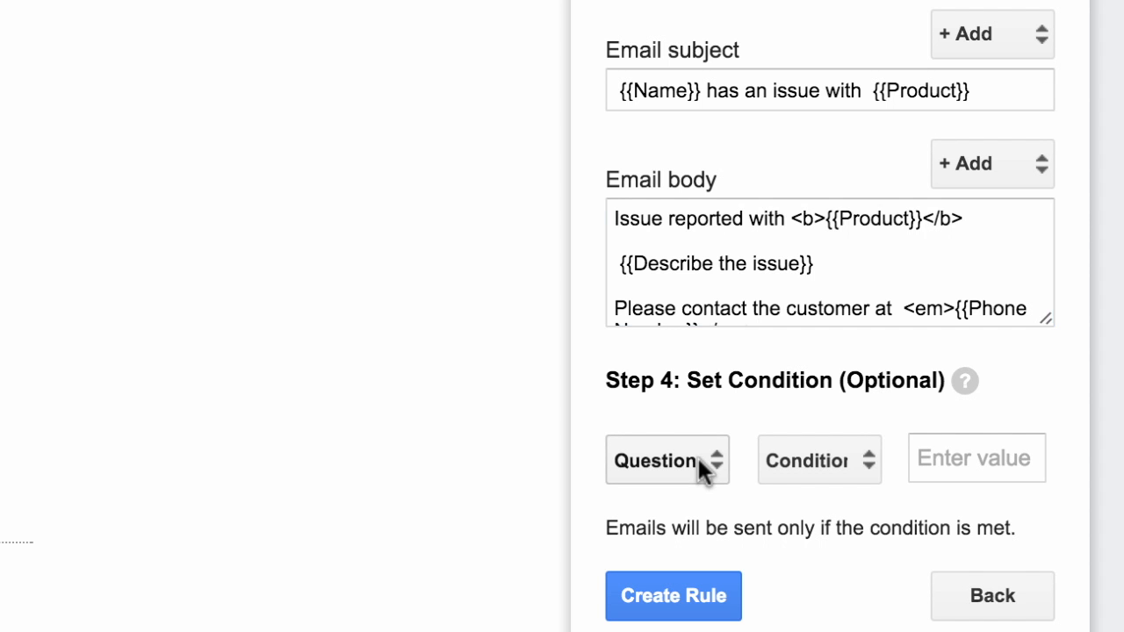
Add a rule condition where Product equals iPhone and create the rule.
click(667, 460)
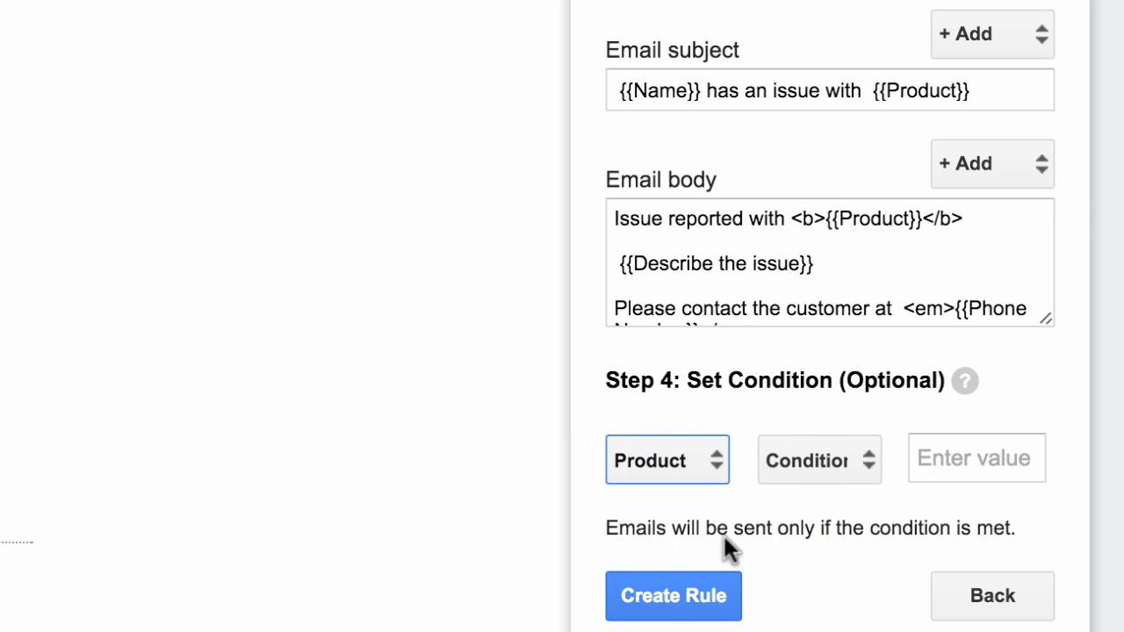
click(817, 460)
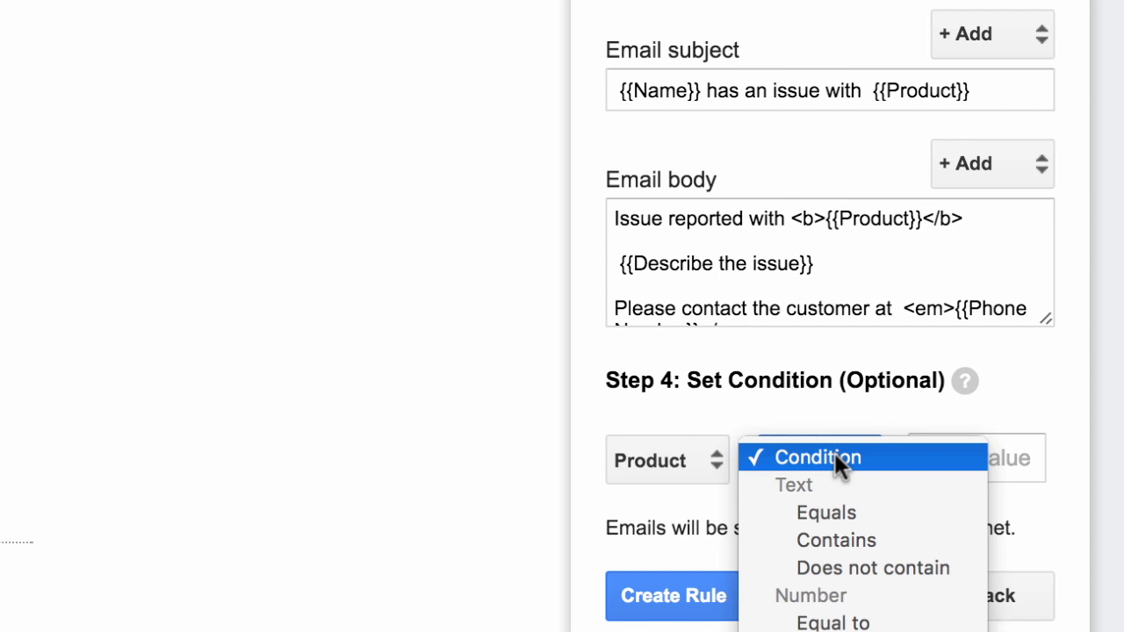
click(826, 512)
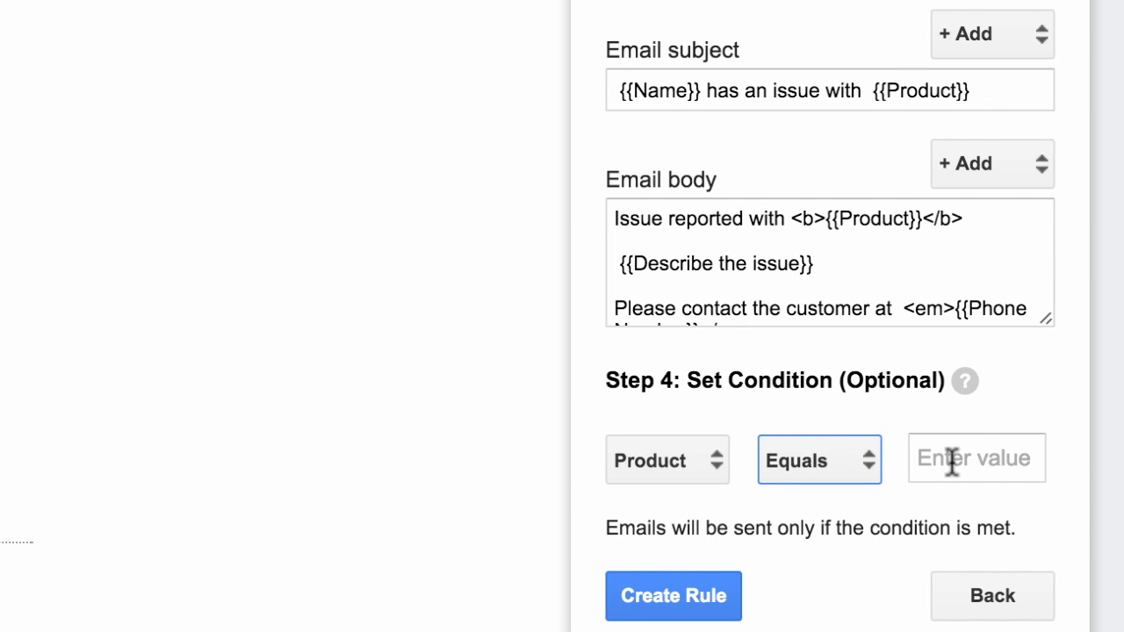
click(976, 457)
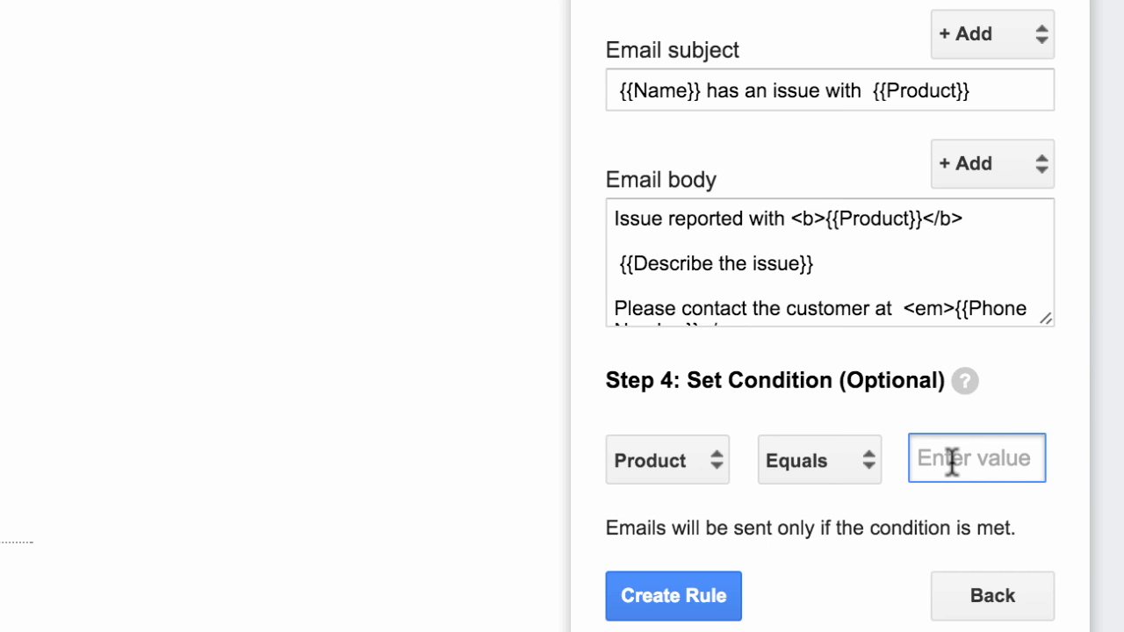
text(iPhone)
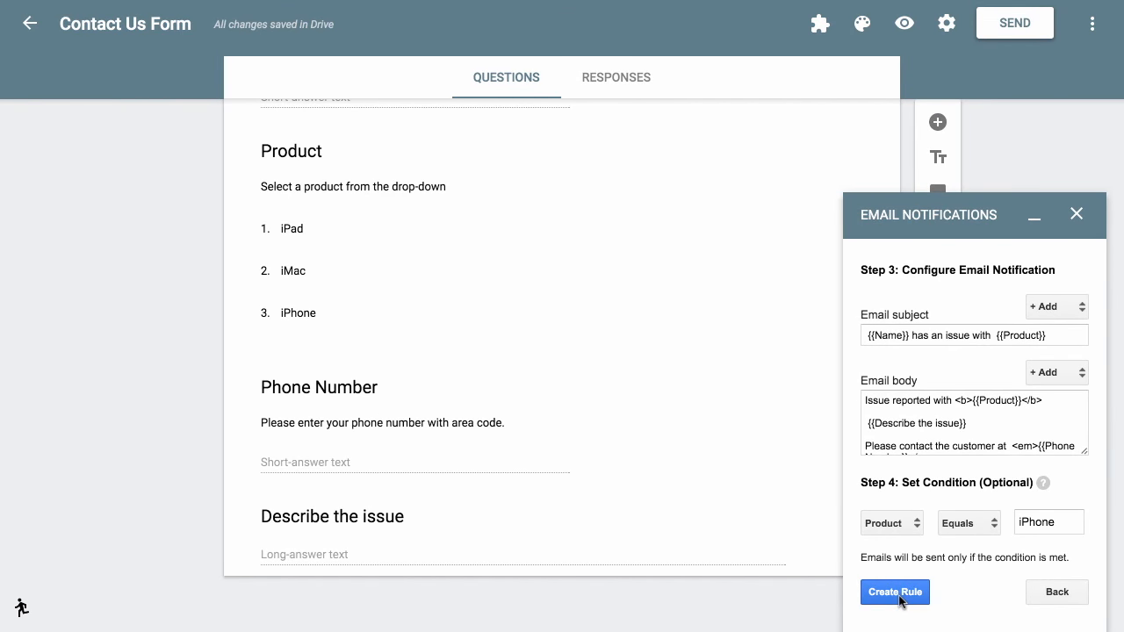
click(894, 592)
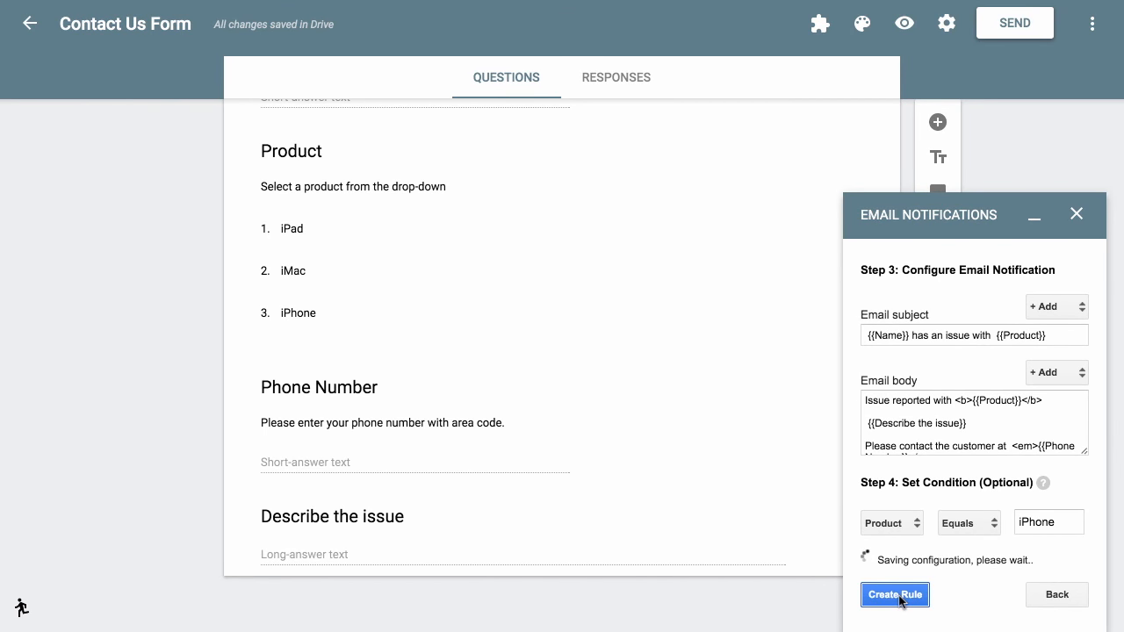
click(895, 595)
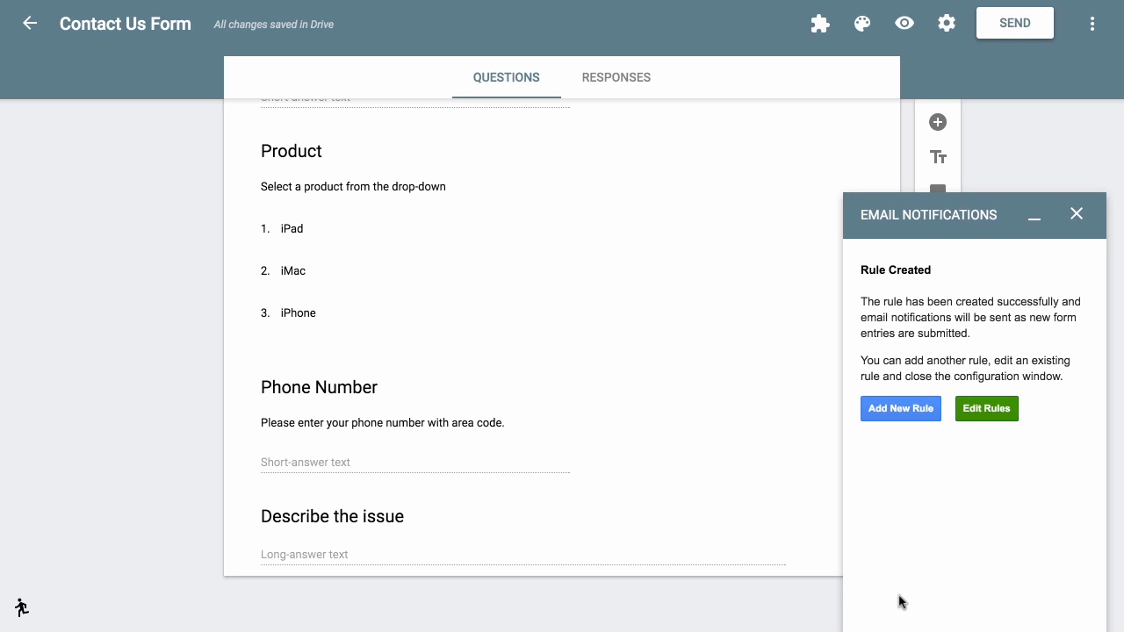
click(904, 23)
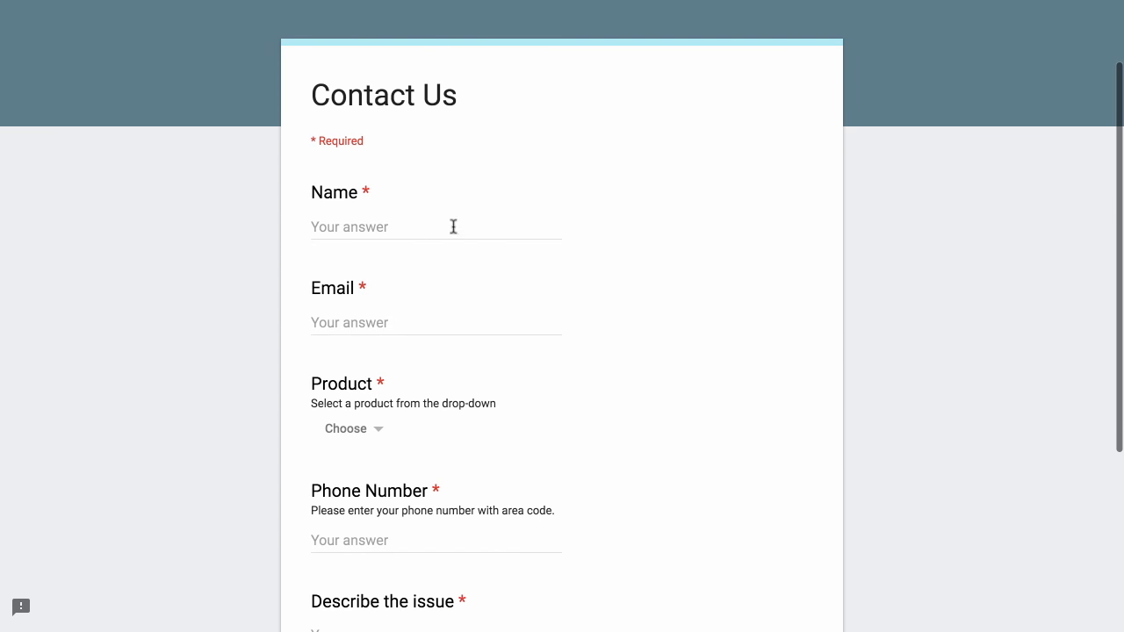
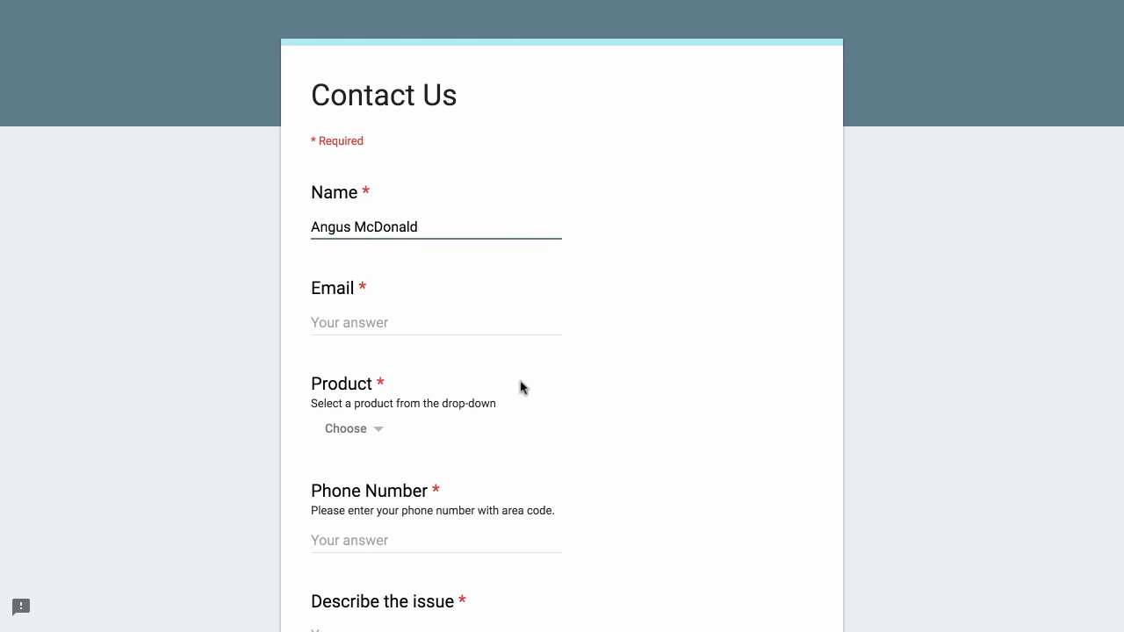
text(angus@example.com)
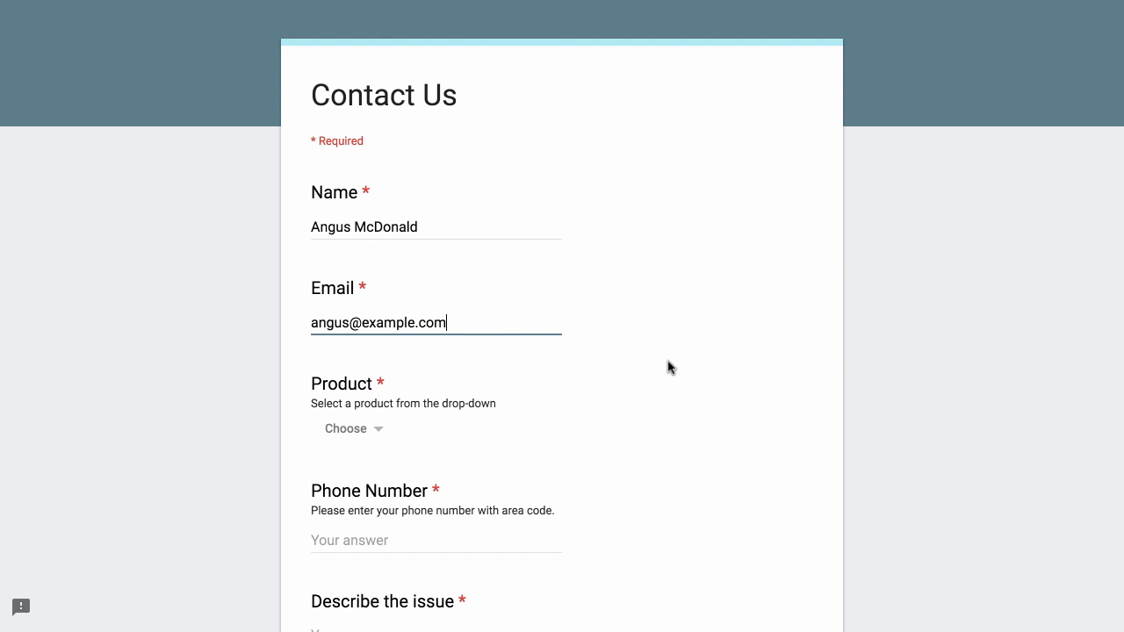
scroll(down, 3)
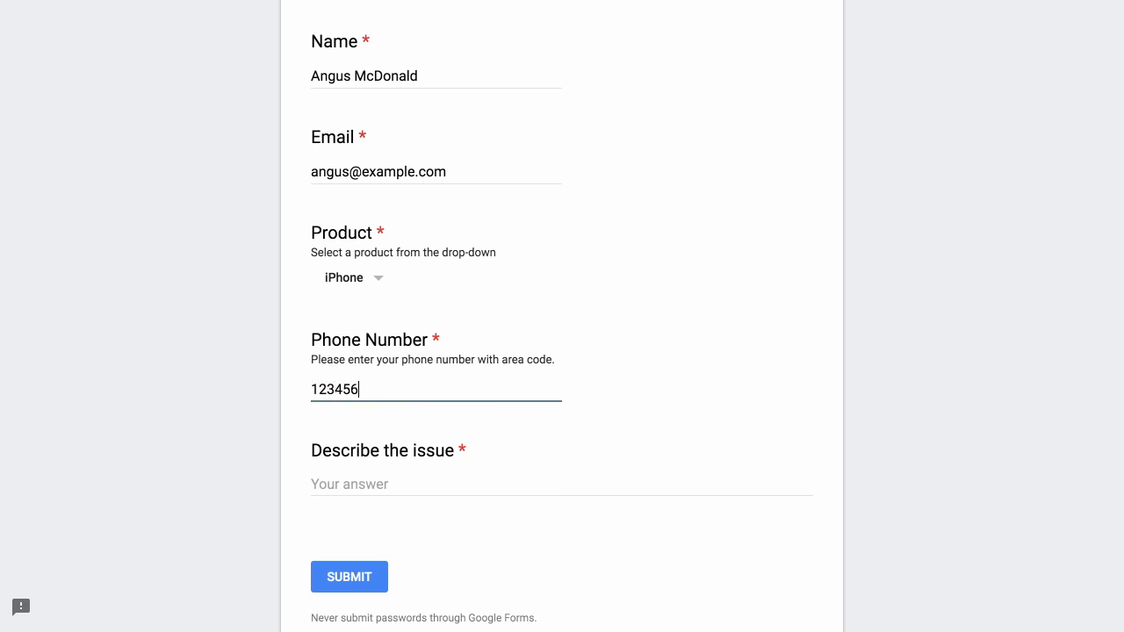
text(My iPhone sc)
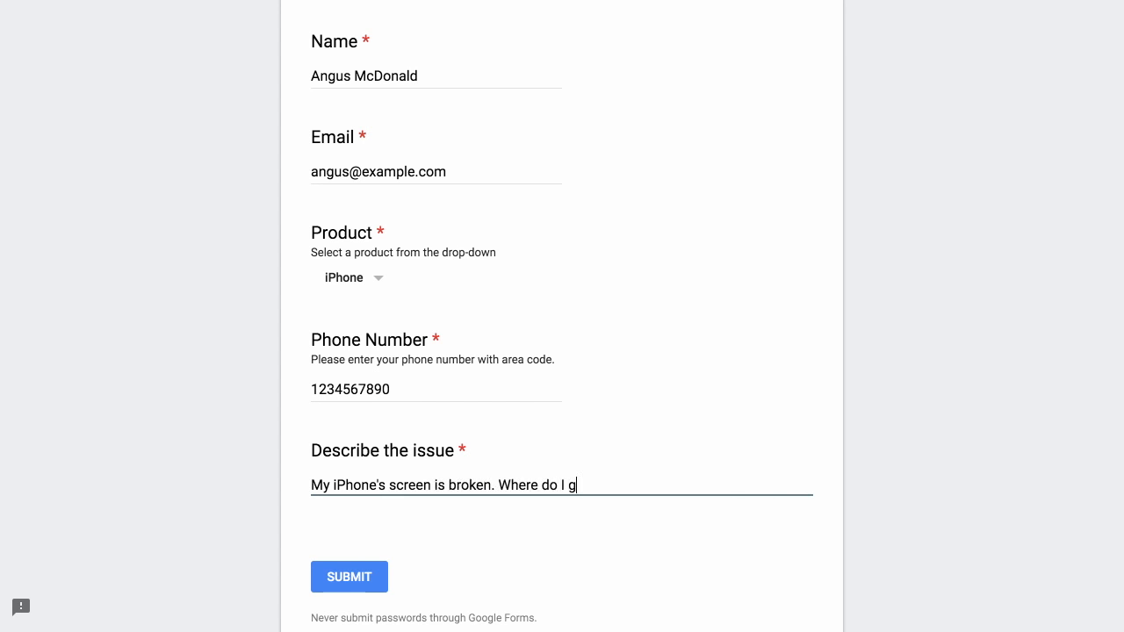
text(et it replaced?)
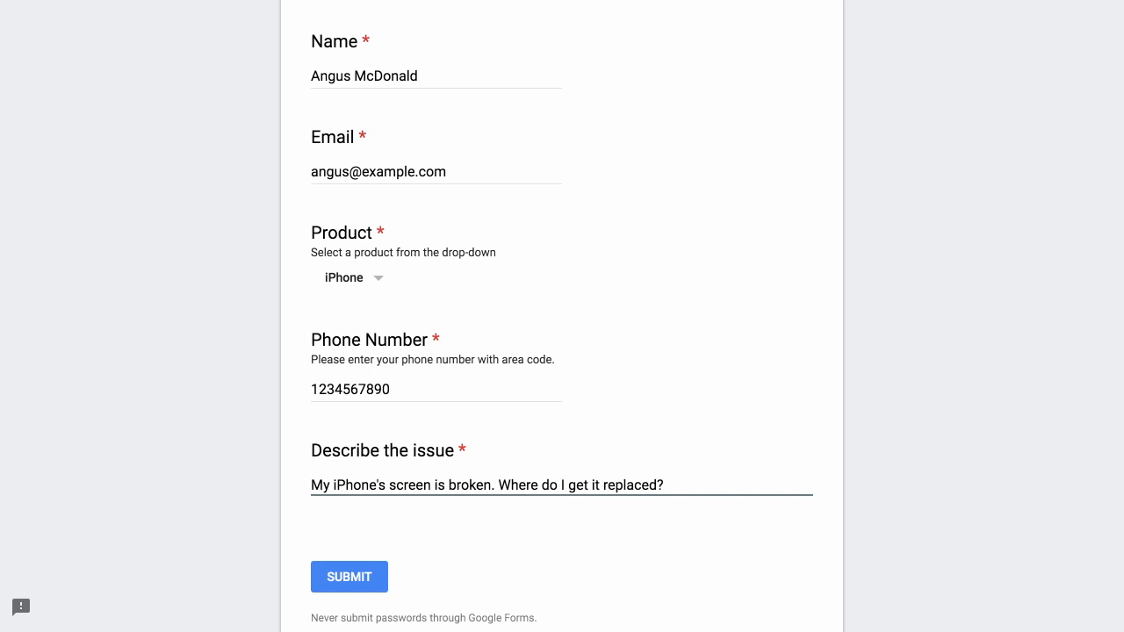
scroll(down, 3)
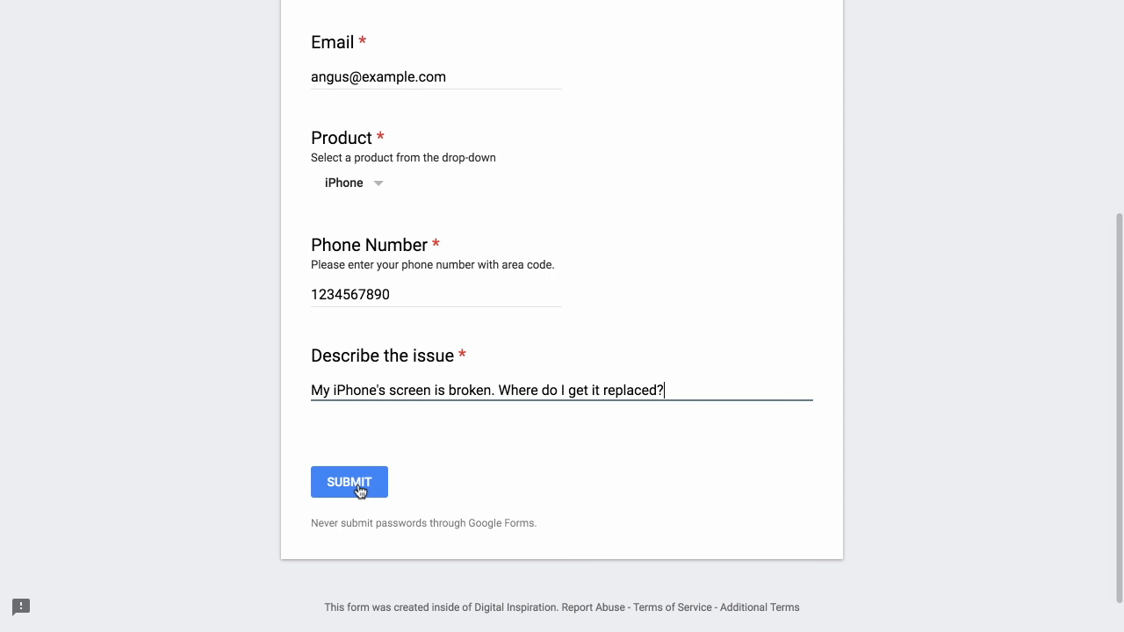
click(348, 481)
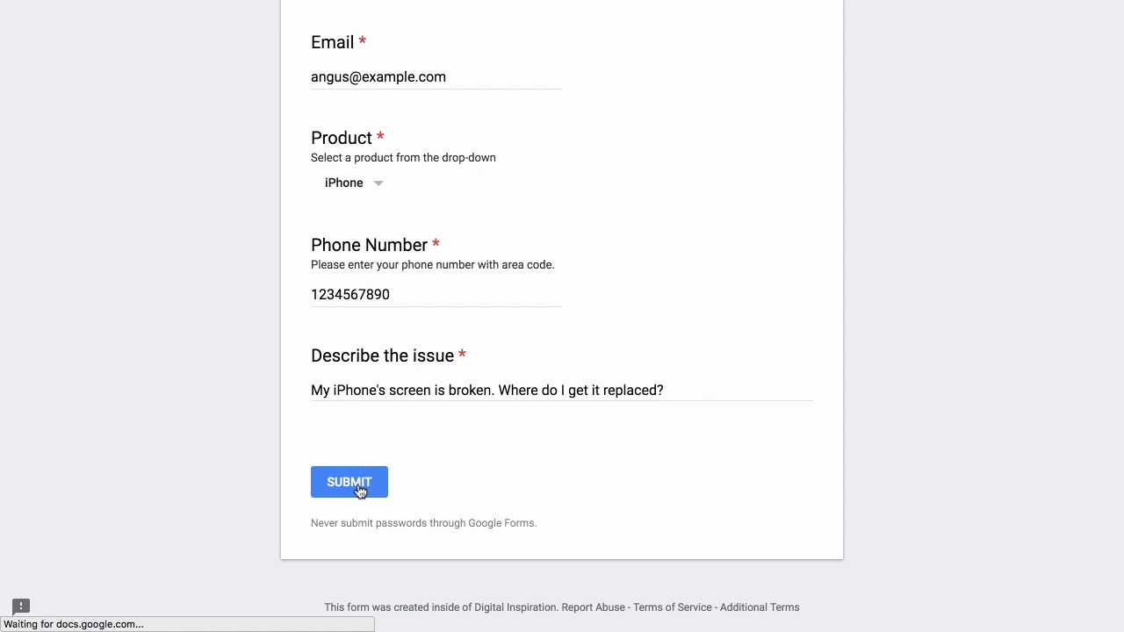
click(348, 482)
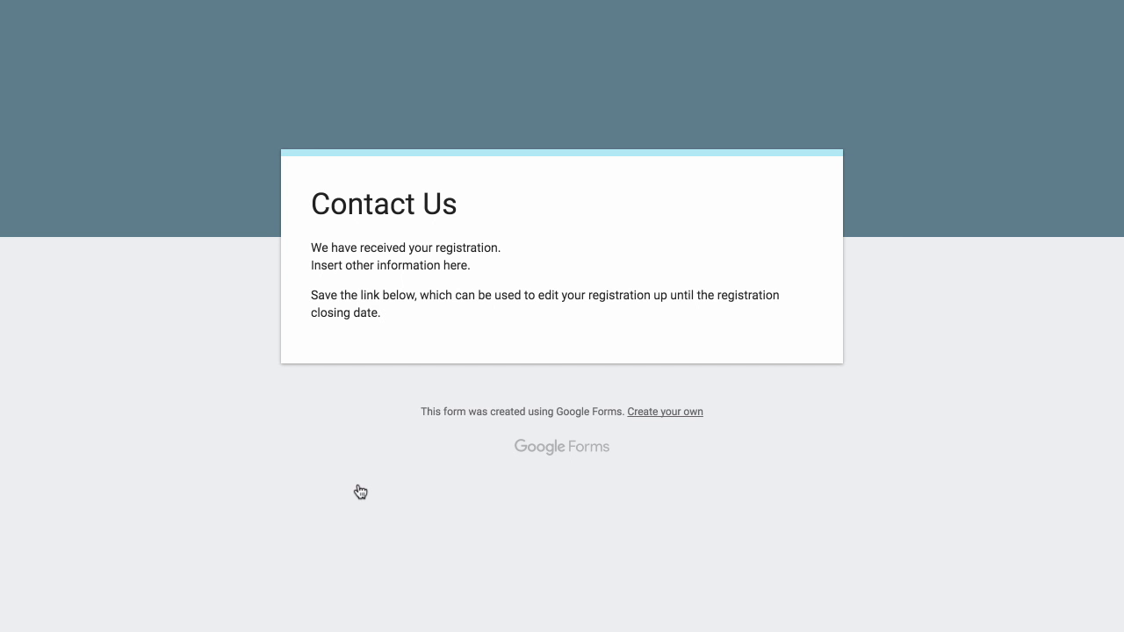
In Gmail, read the 'has submitted a form' email, then the 'has an issue with iPhone' email.
click(497, 20)
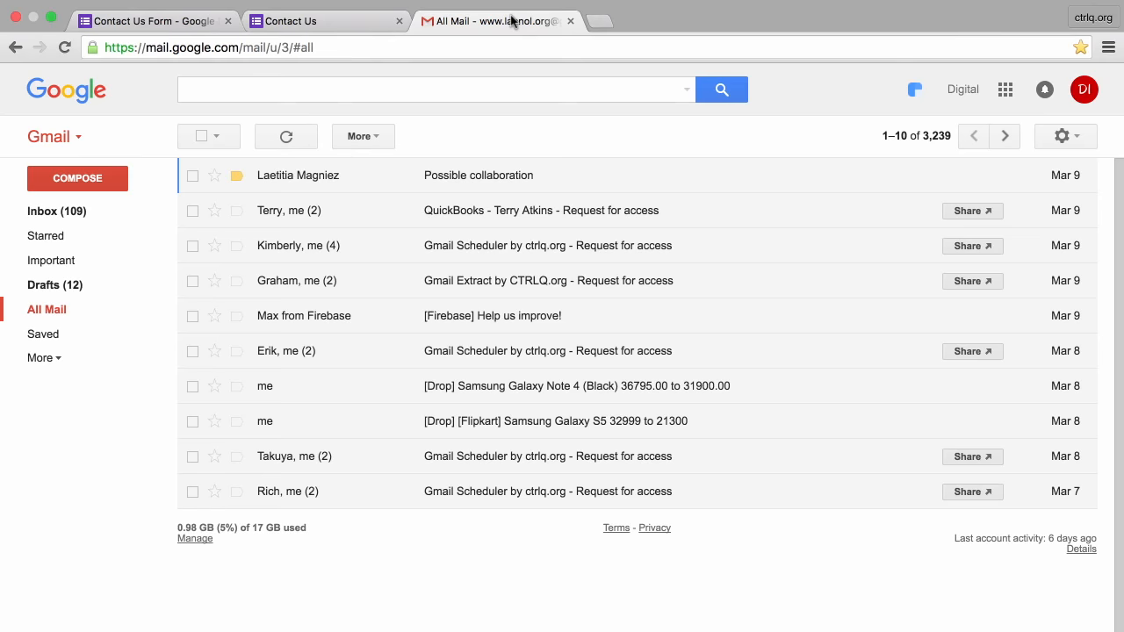
click(290, 136)
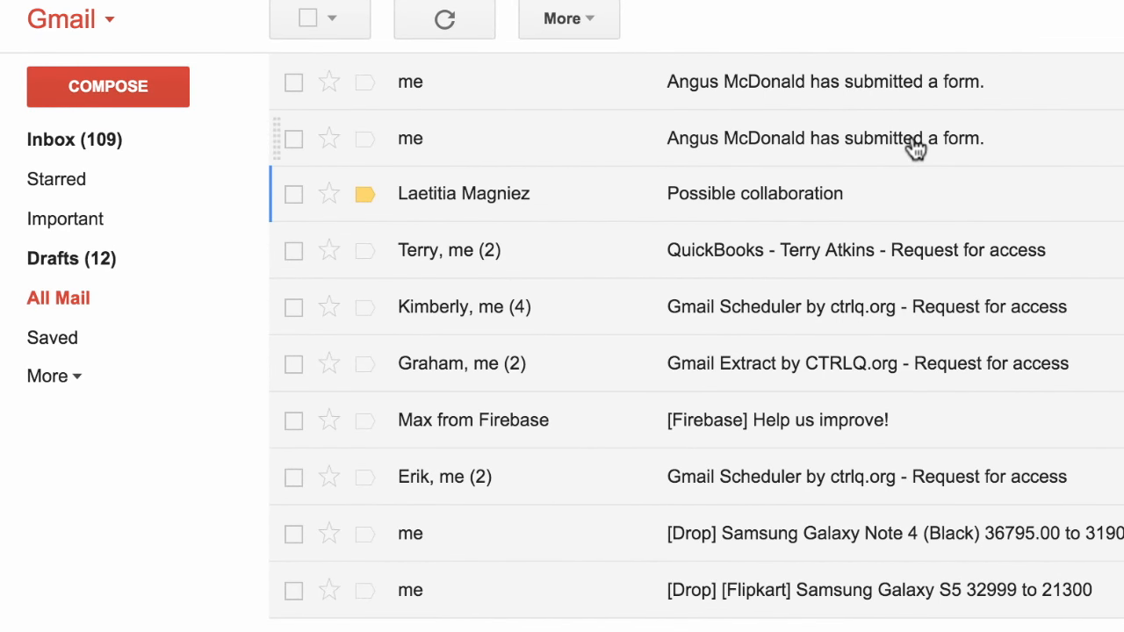
mouse_move(758, 123)
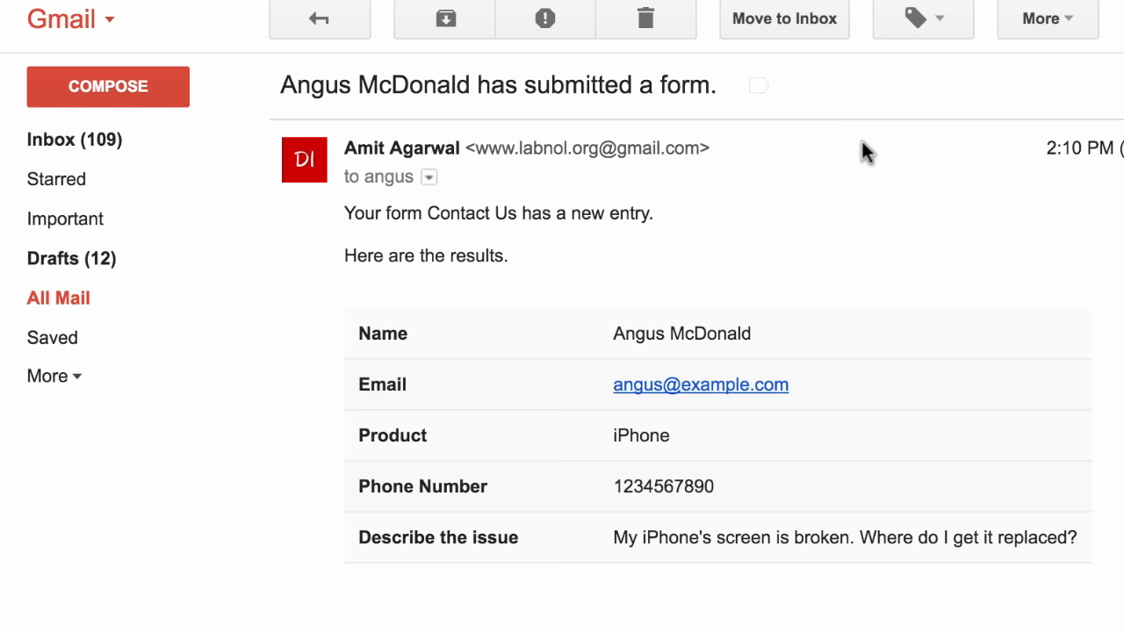
click(319, 19)
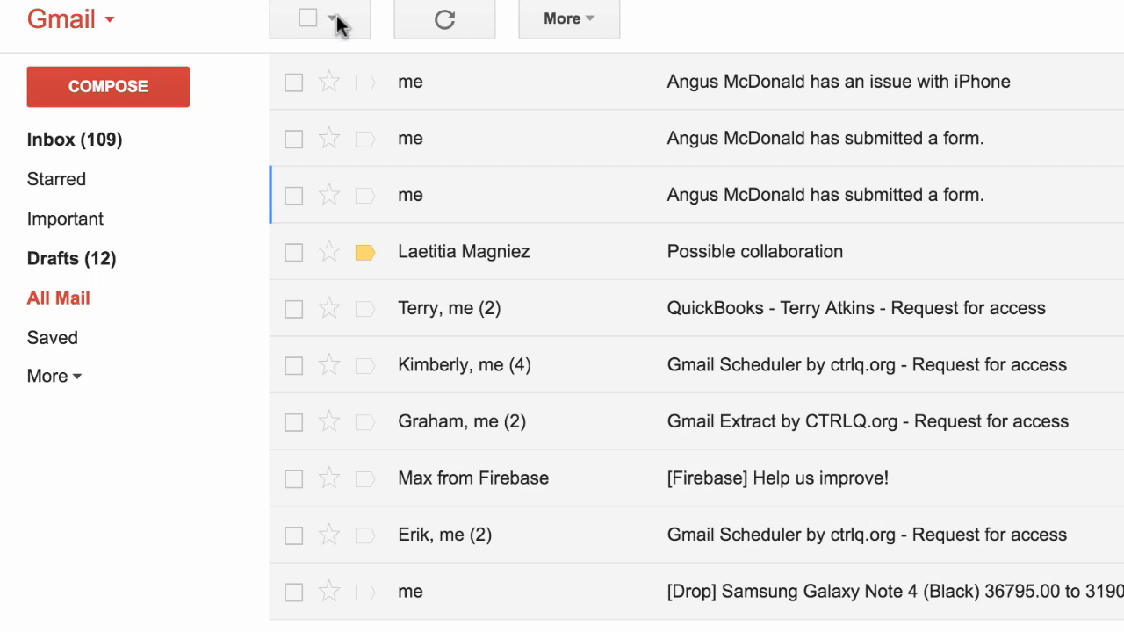
mouse_move(964, 92)
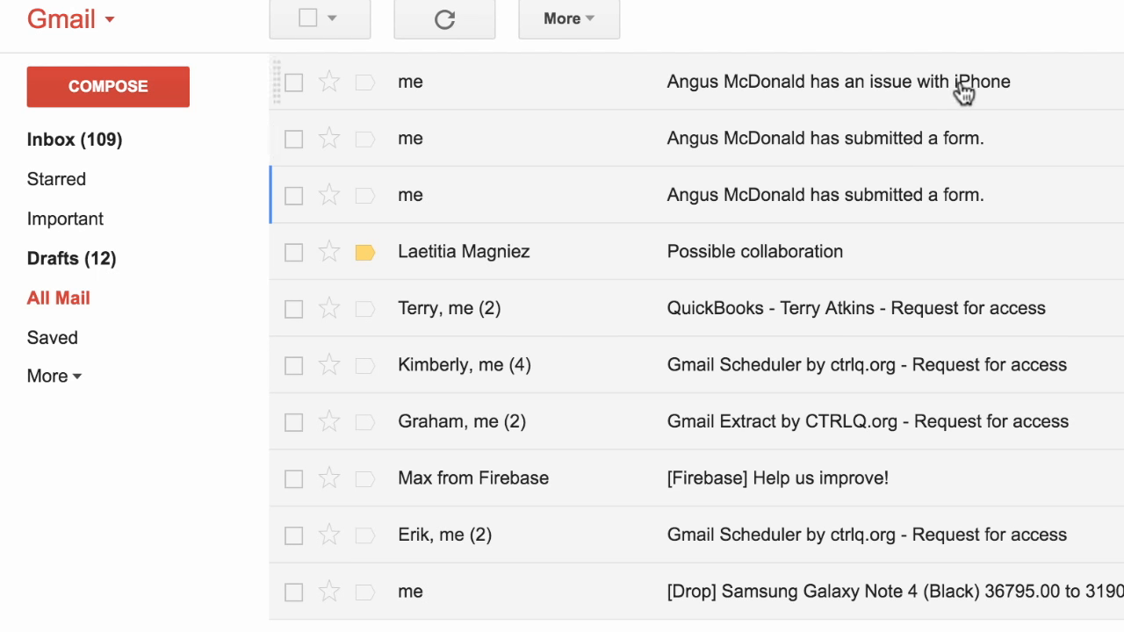
click(837, 81)
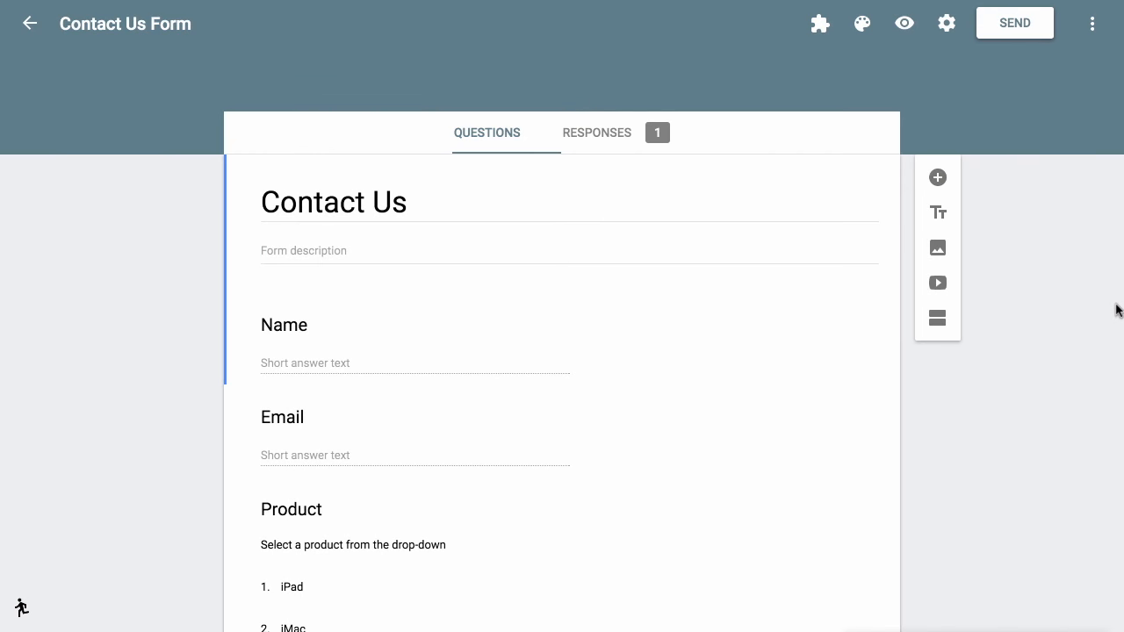
mouse_move(1025, 224)
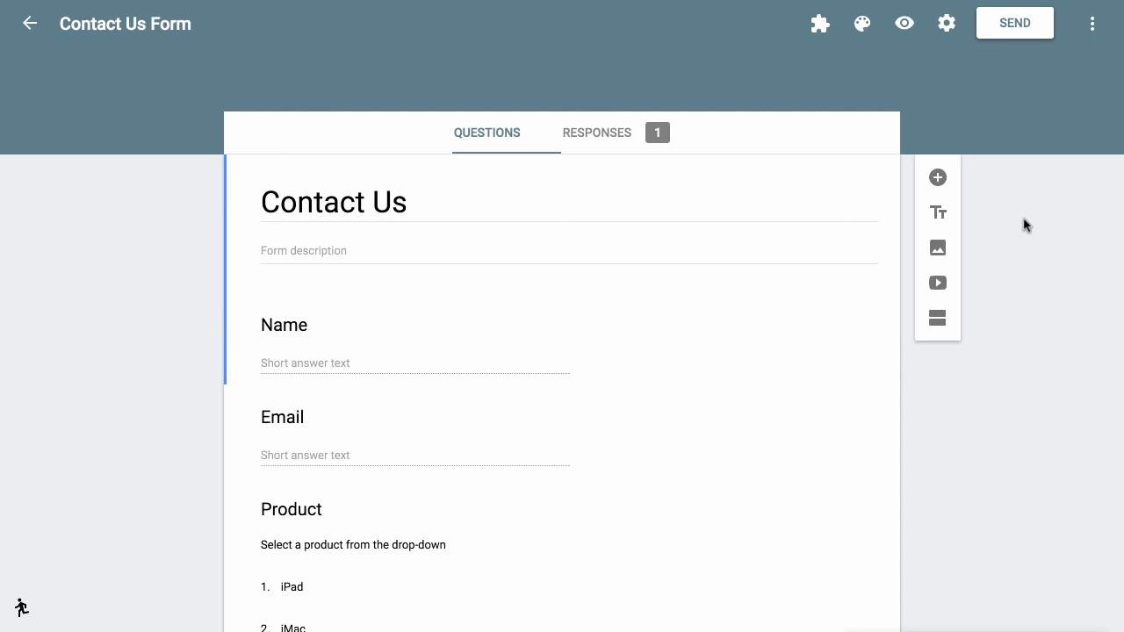
mouse_move(1052, 288)
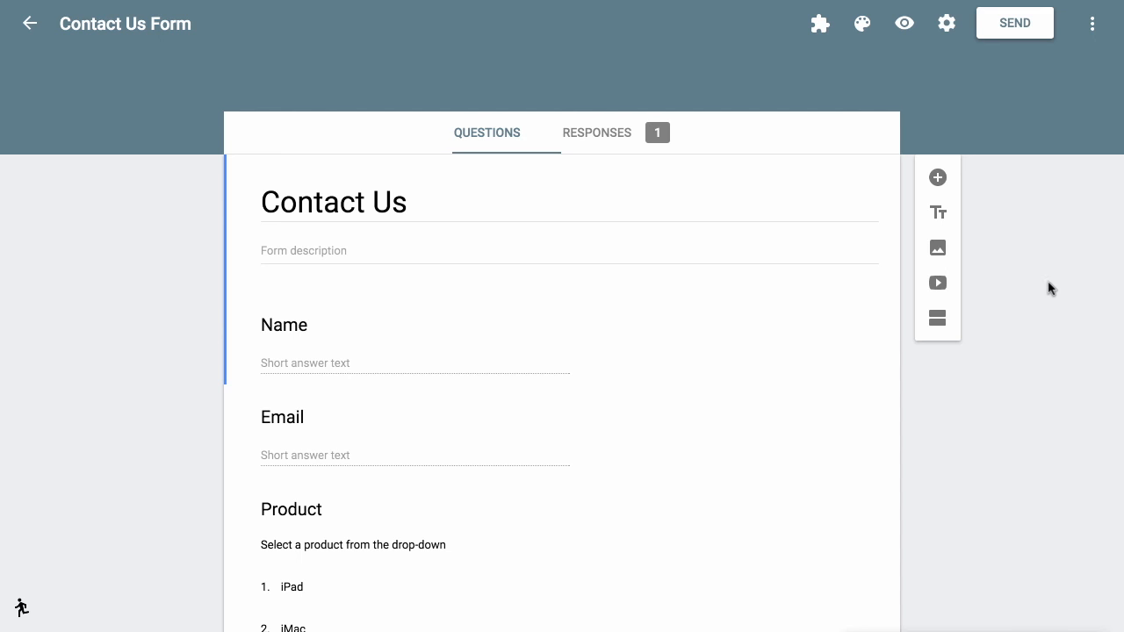
From Email Notifications for Forms > Manage Rules, select the Notify rule and edit it.
click(818, 23)
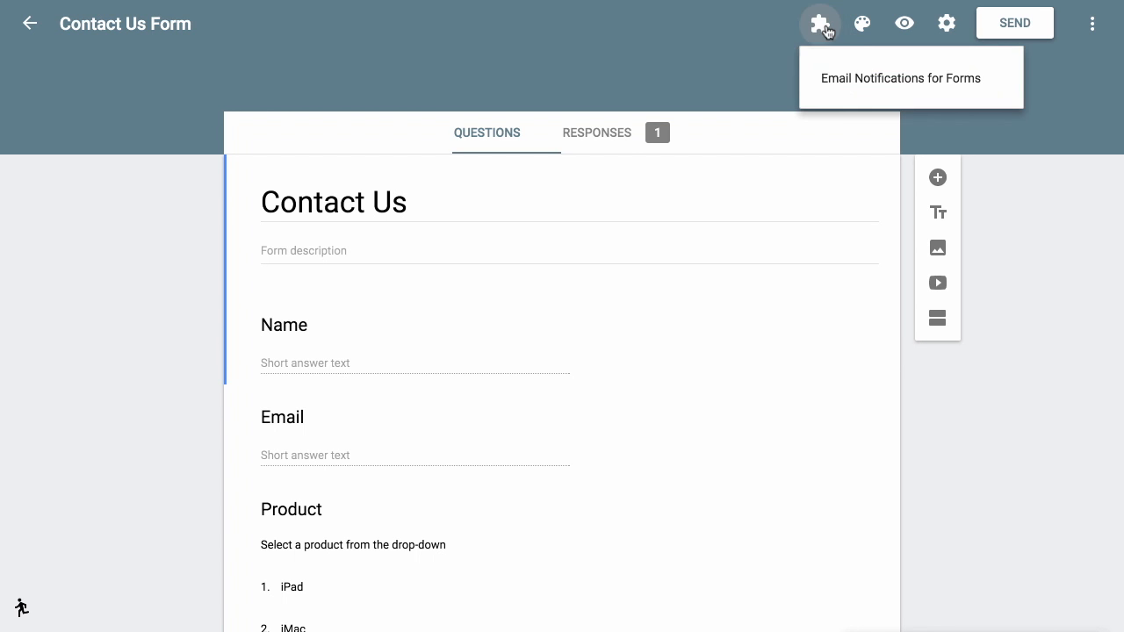
click(899, 77)
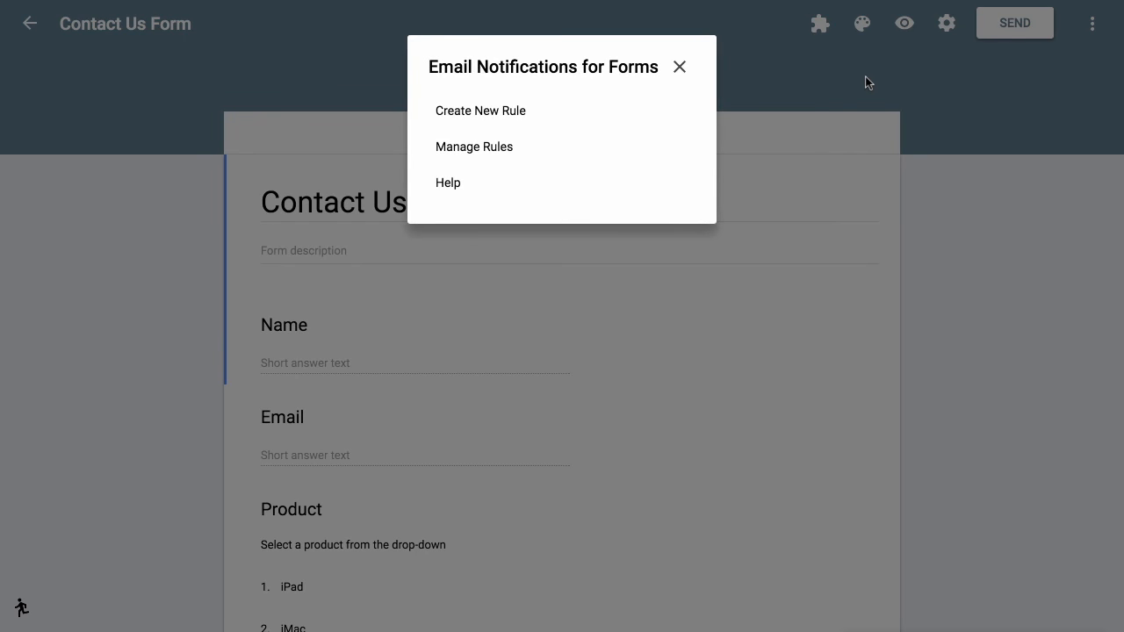
mouse_move(508, 147)
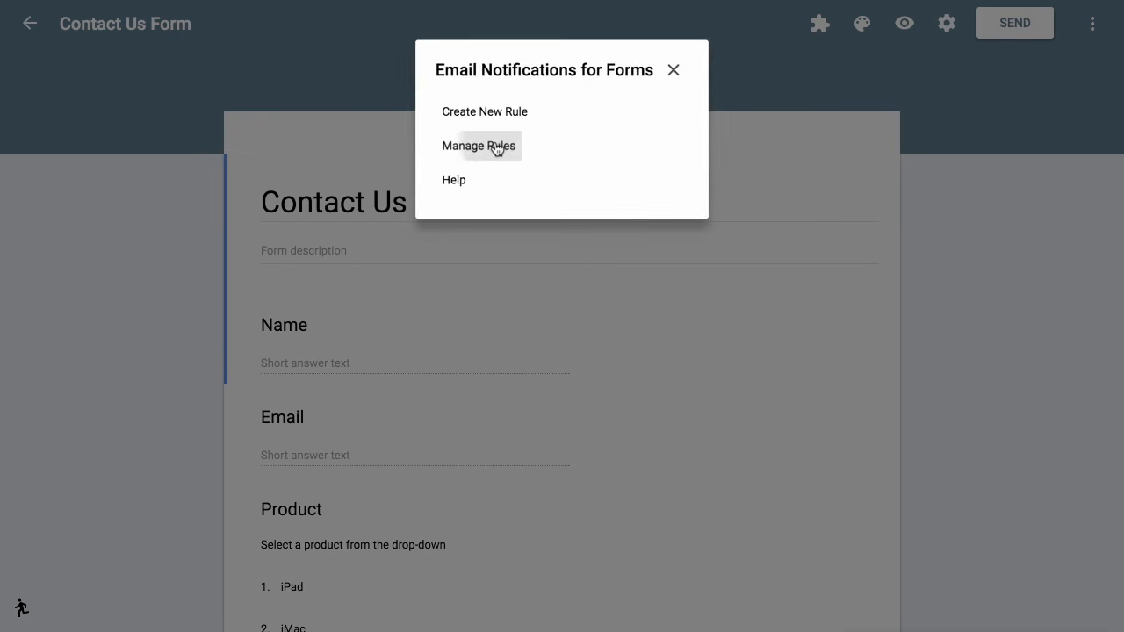
click(479, 145)
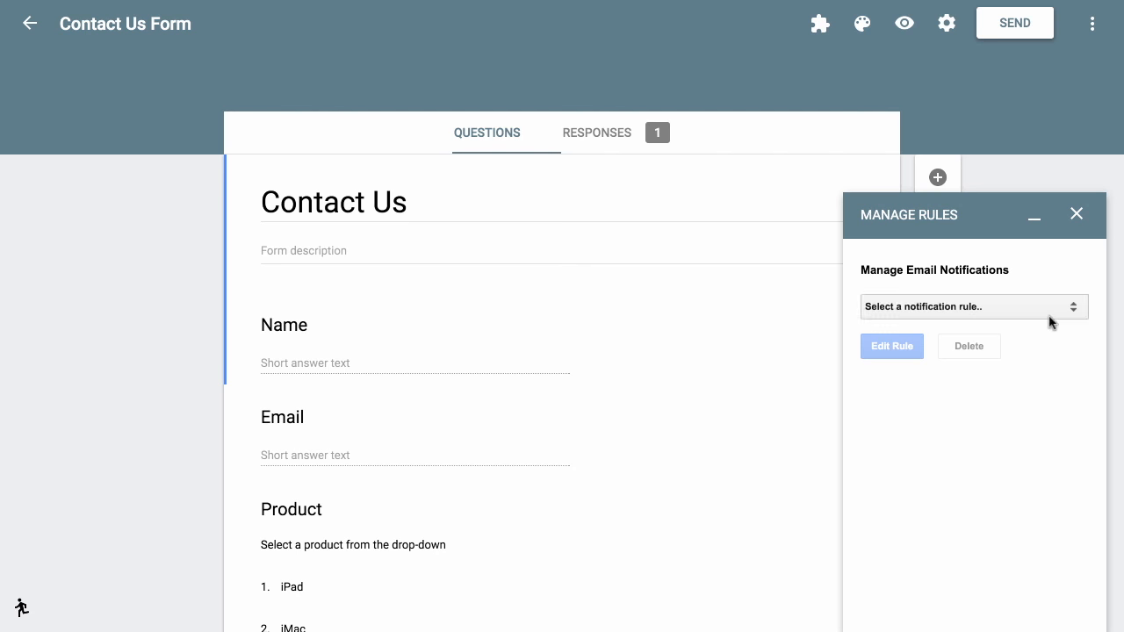
click(972, 306)
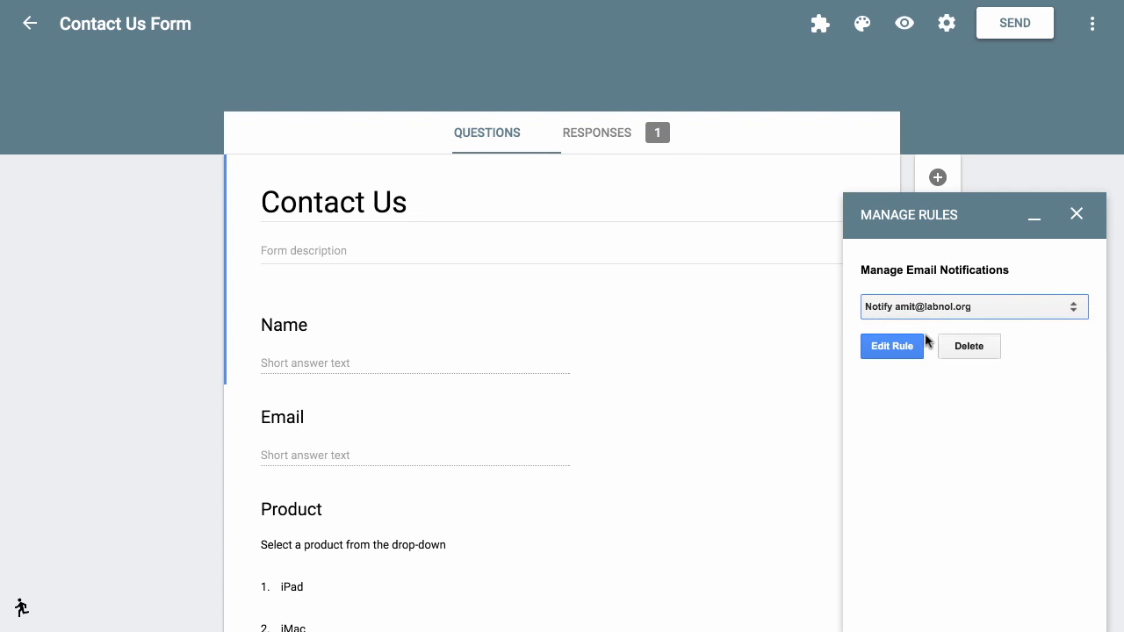
click(891, 345)
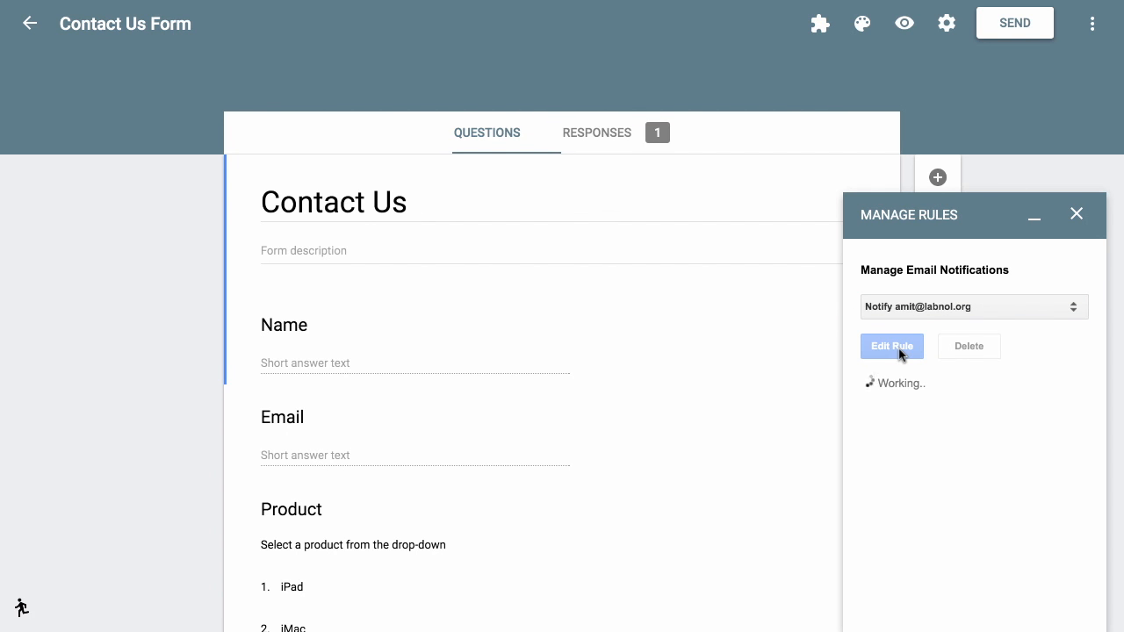
click(891, 346)
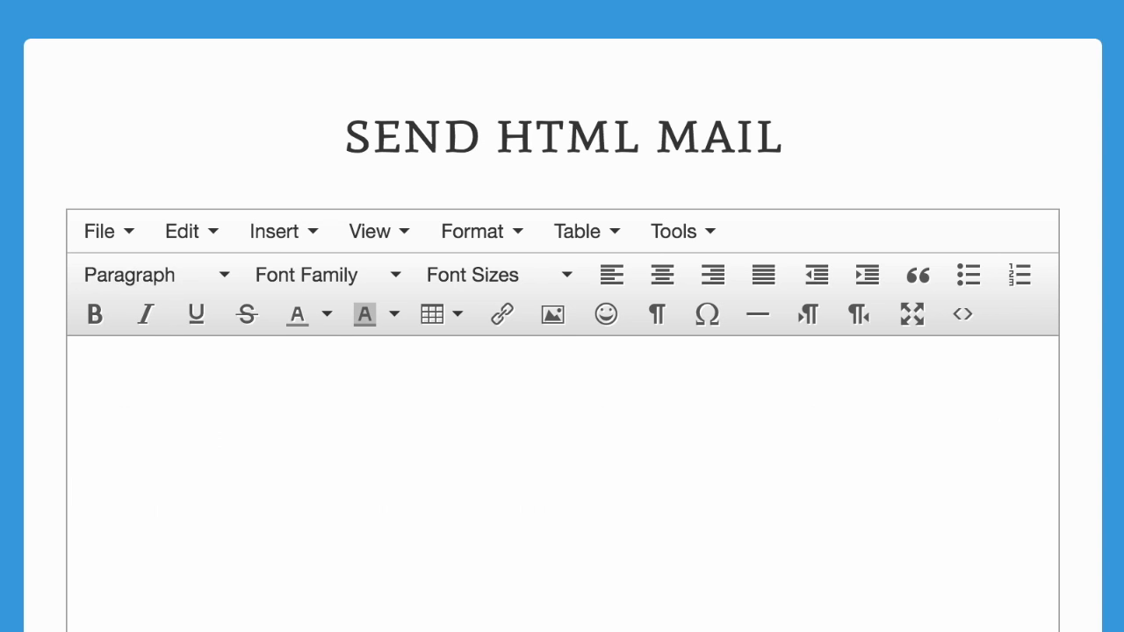
Type the message '{{Name}} has reported an issue with their {{Product}}'.
text({{Name}} has)
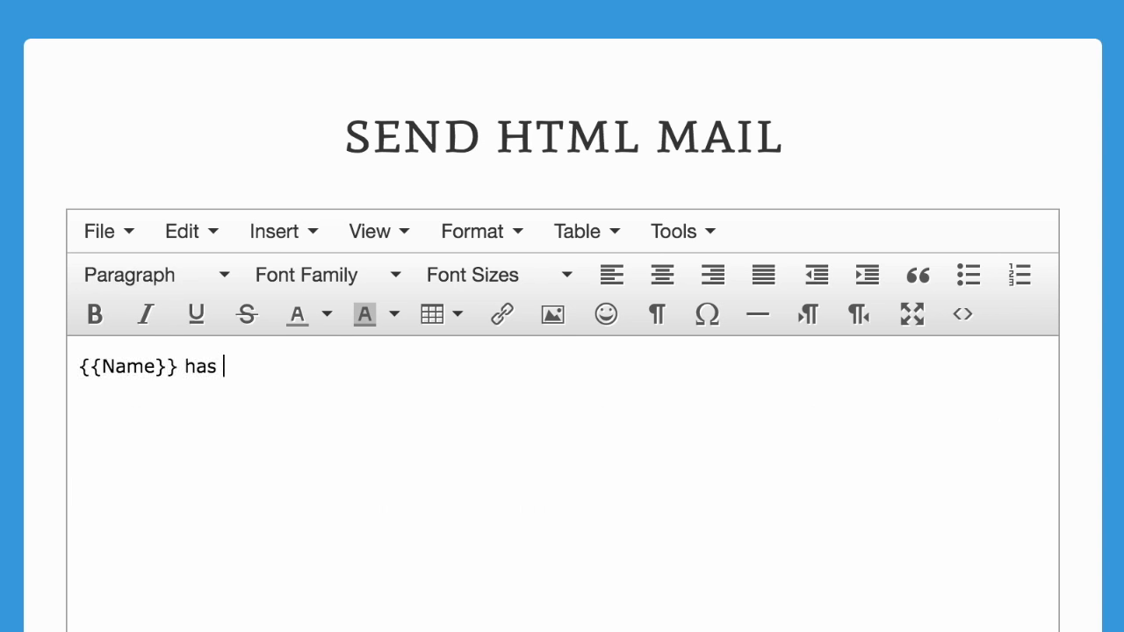
text(reported an issue wit)
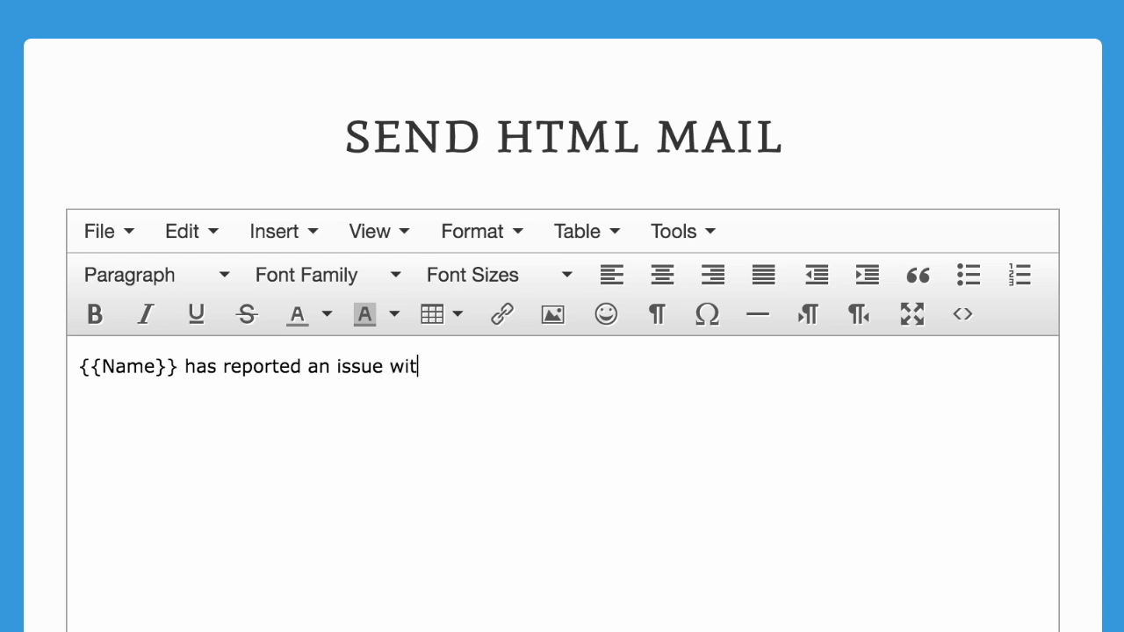
text(h their {{)
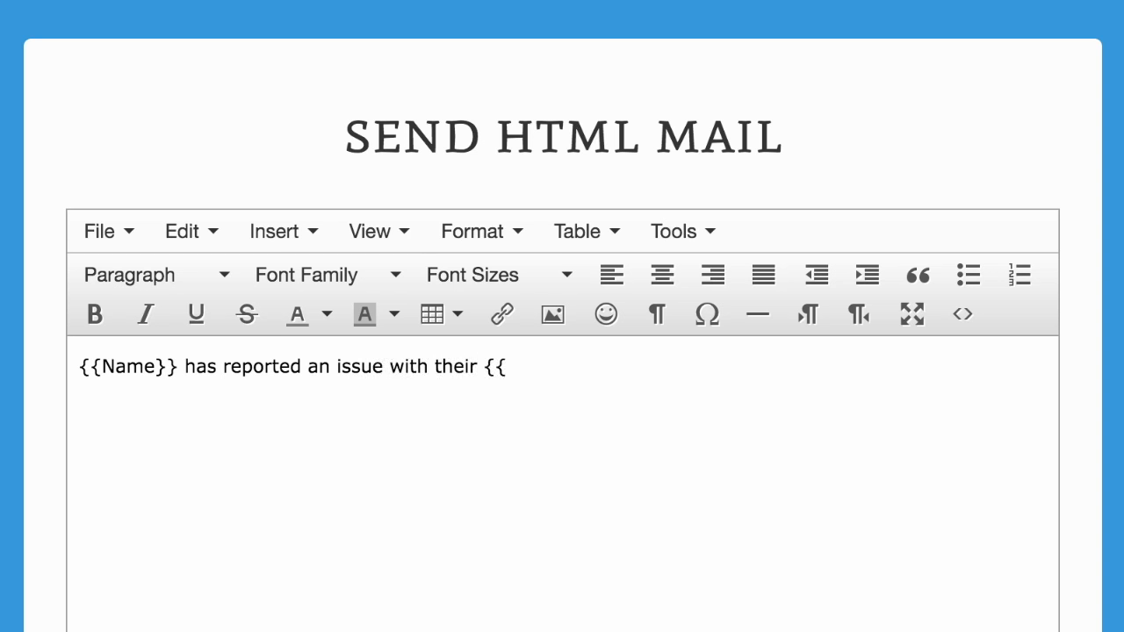
text(Product}})
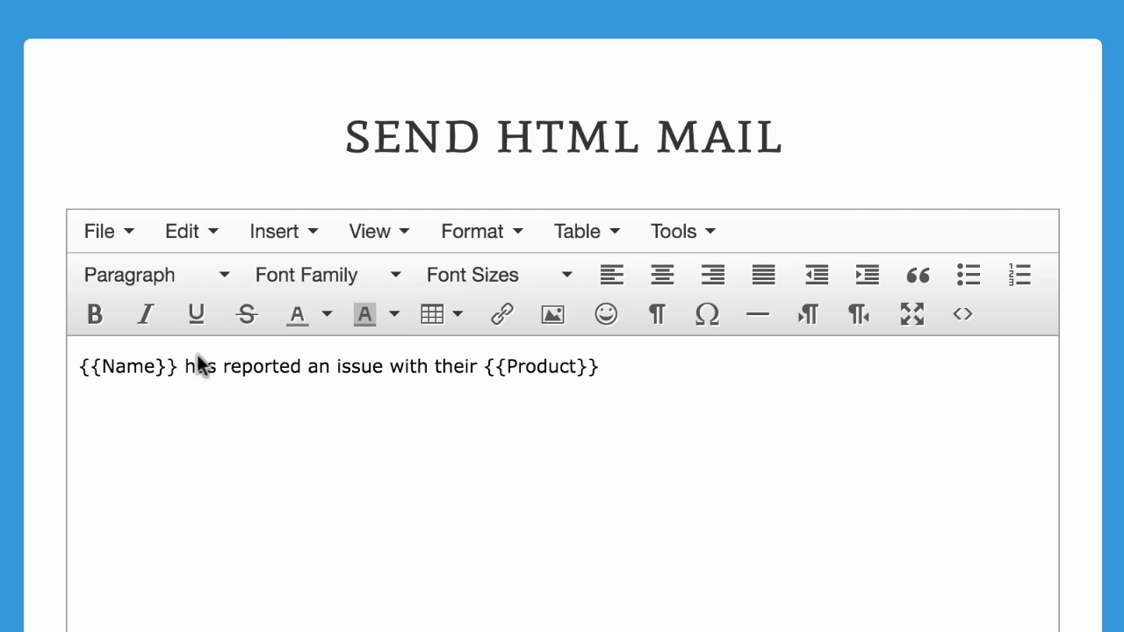
Bold {{Name}}, colour {{Product}} red, and select all the HTML source code.
double_click(128, 366)
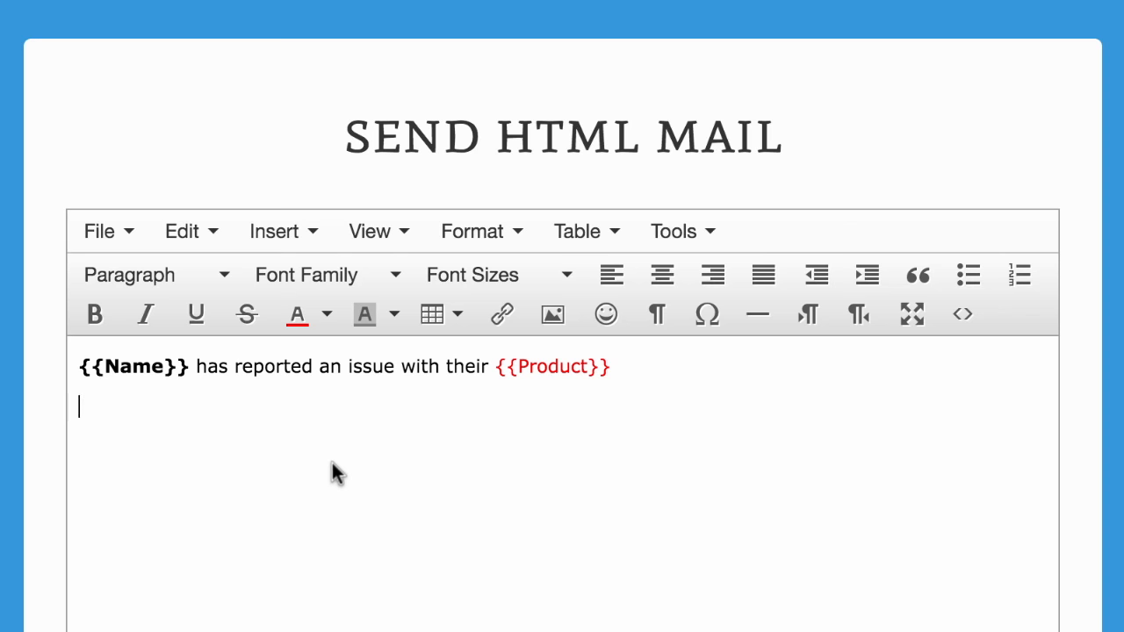
mouse_move(979, 363)
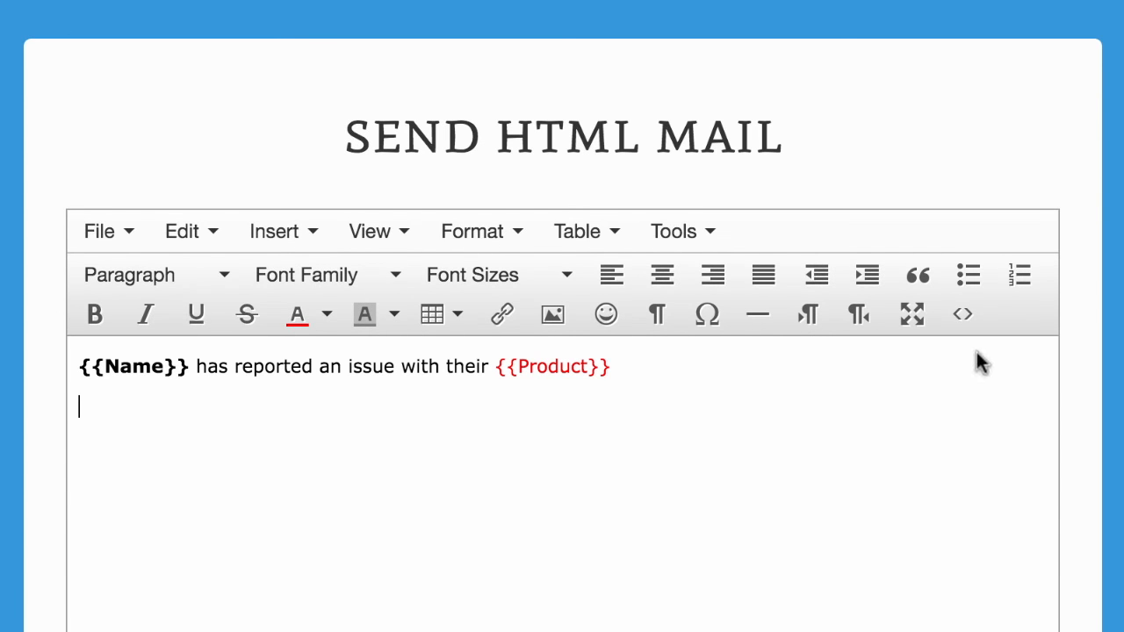
click(962, 314)
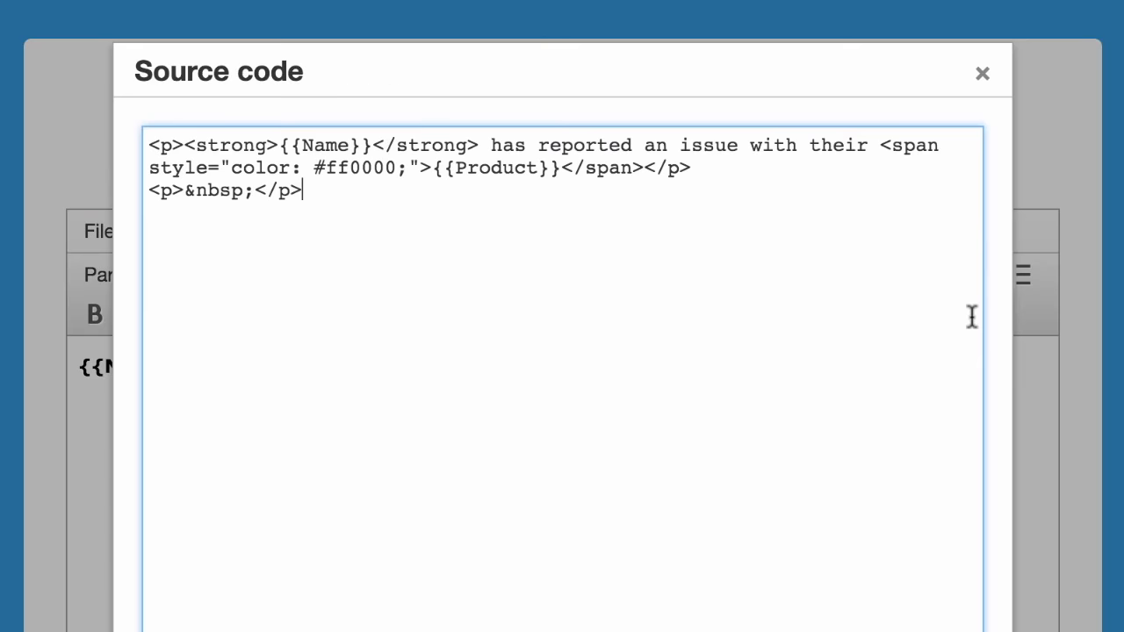
key(ctrl+a)
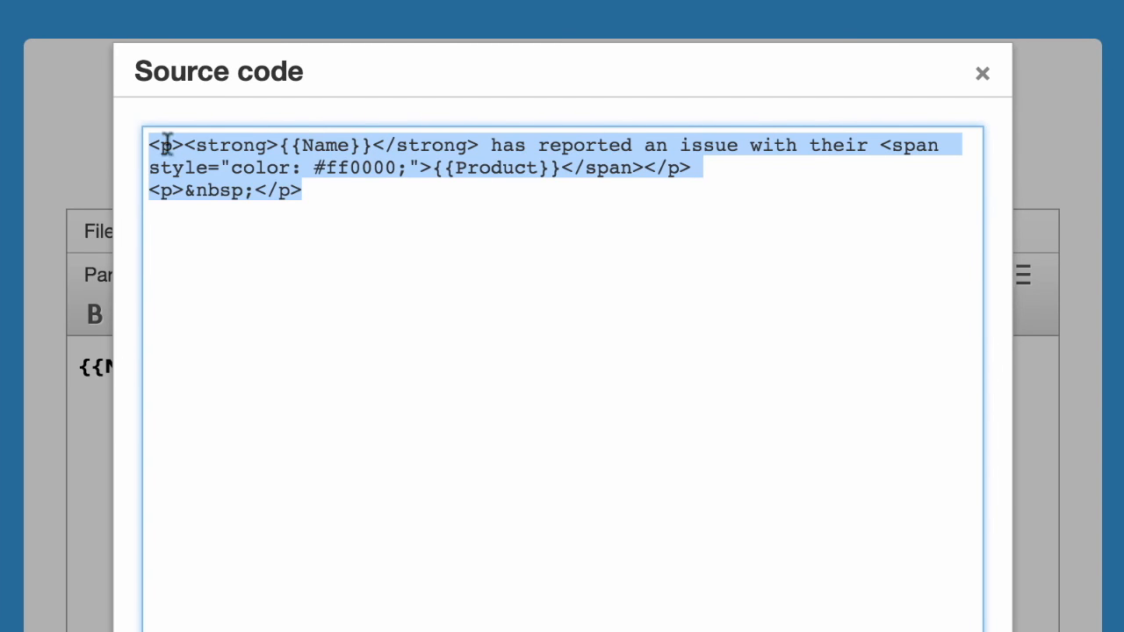
click(982, 73)
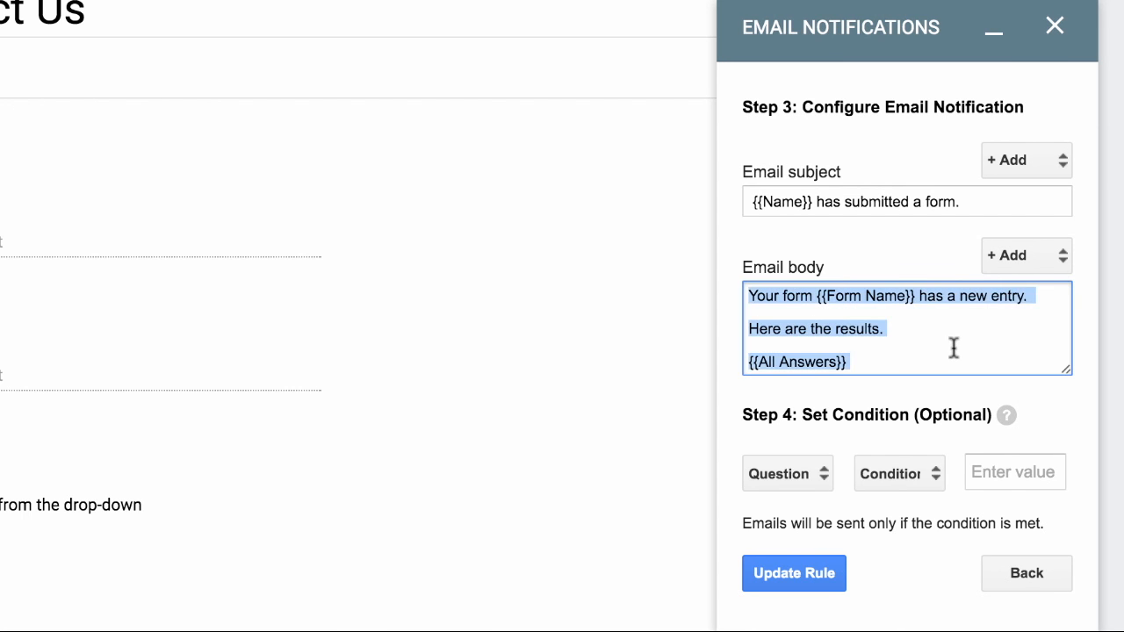